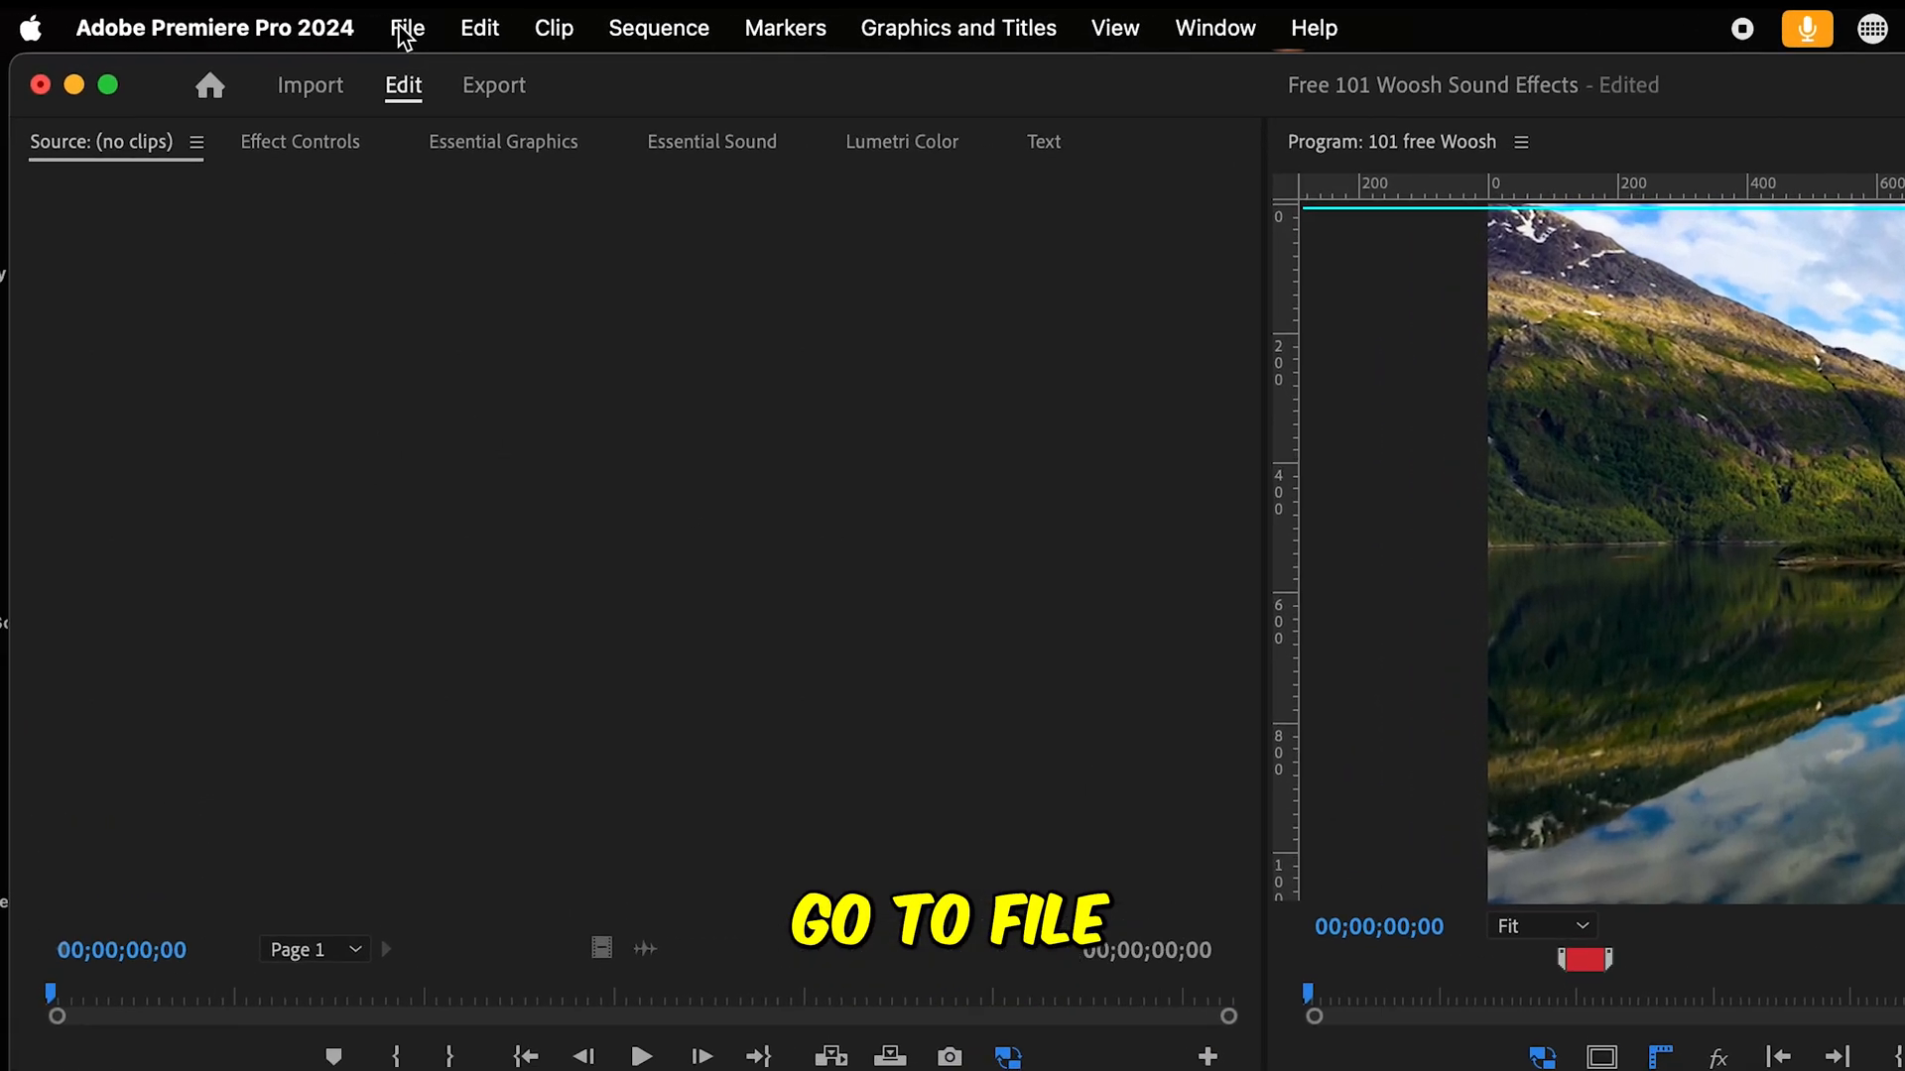
Bring up the Export window for the 101 free Woosh sequence from the File menu.
left_click(407, 27)
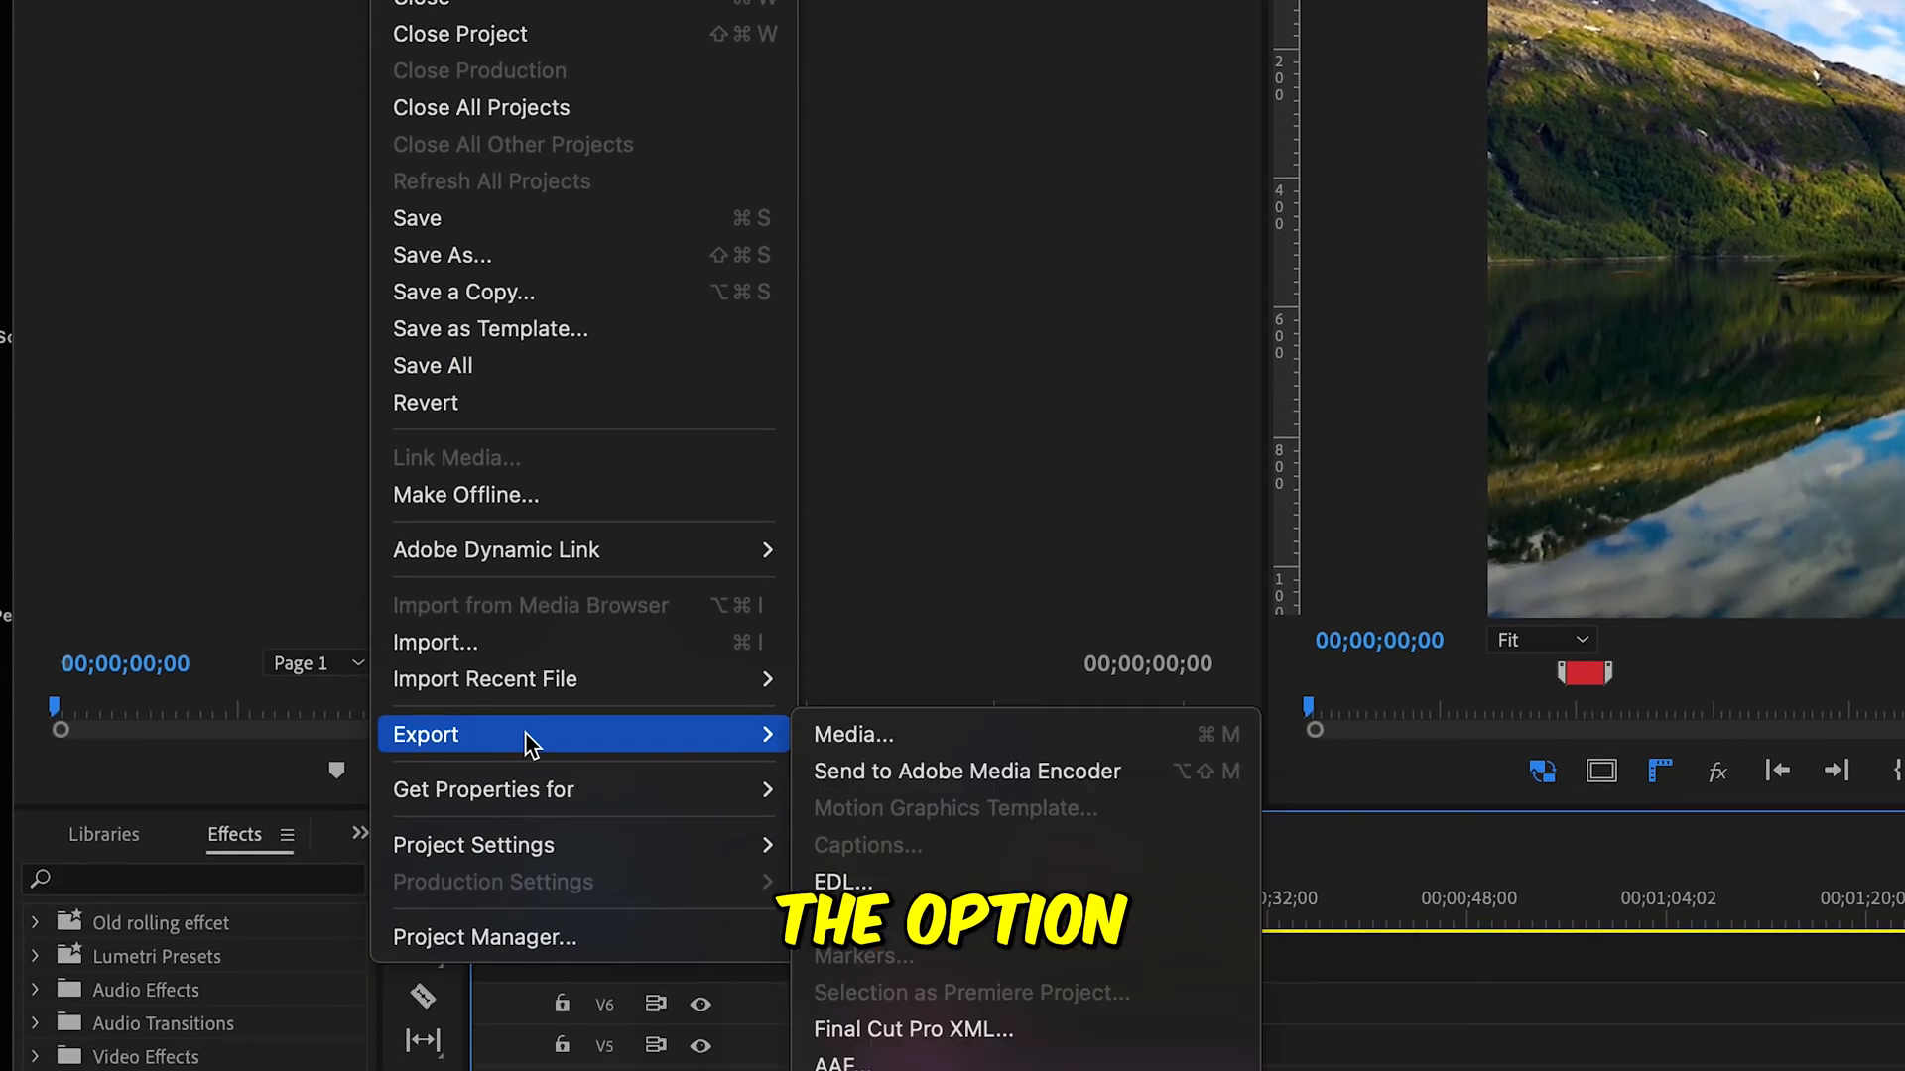
mouse_move(928, 681)
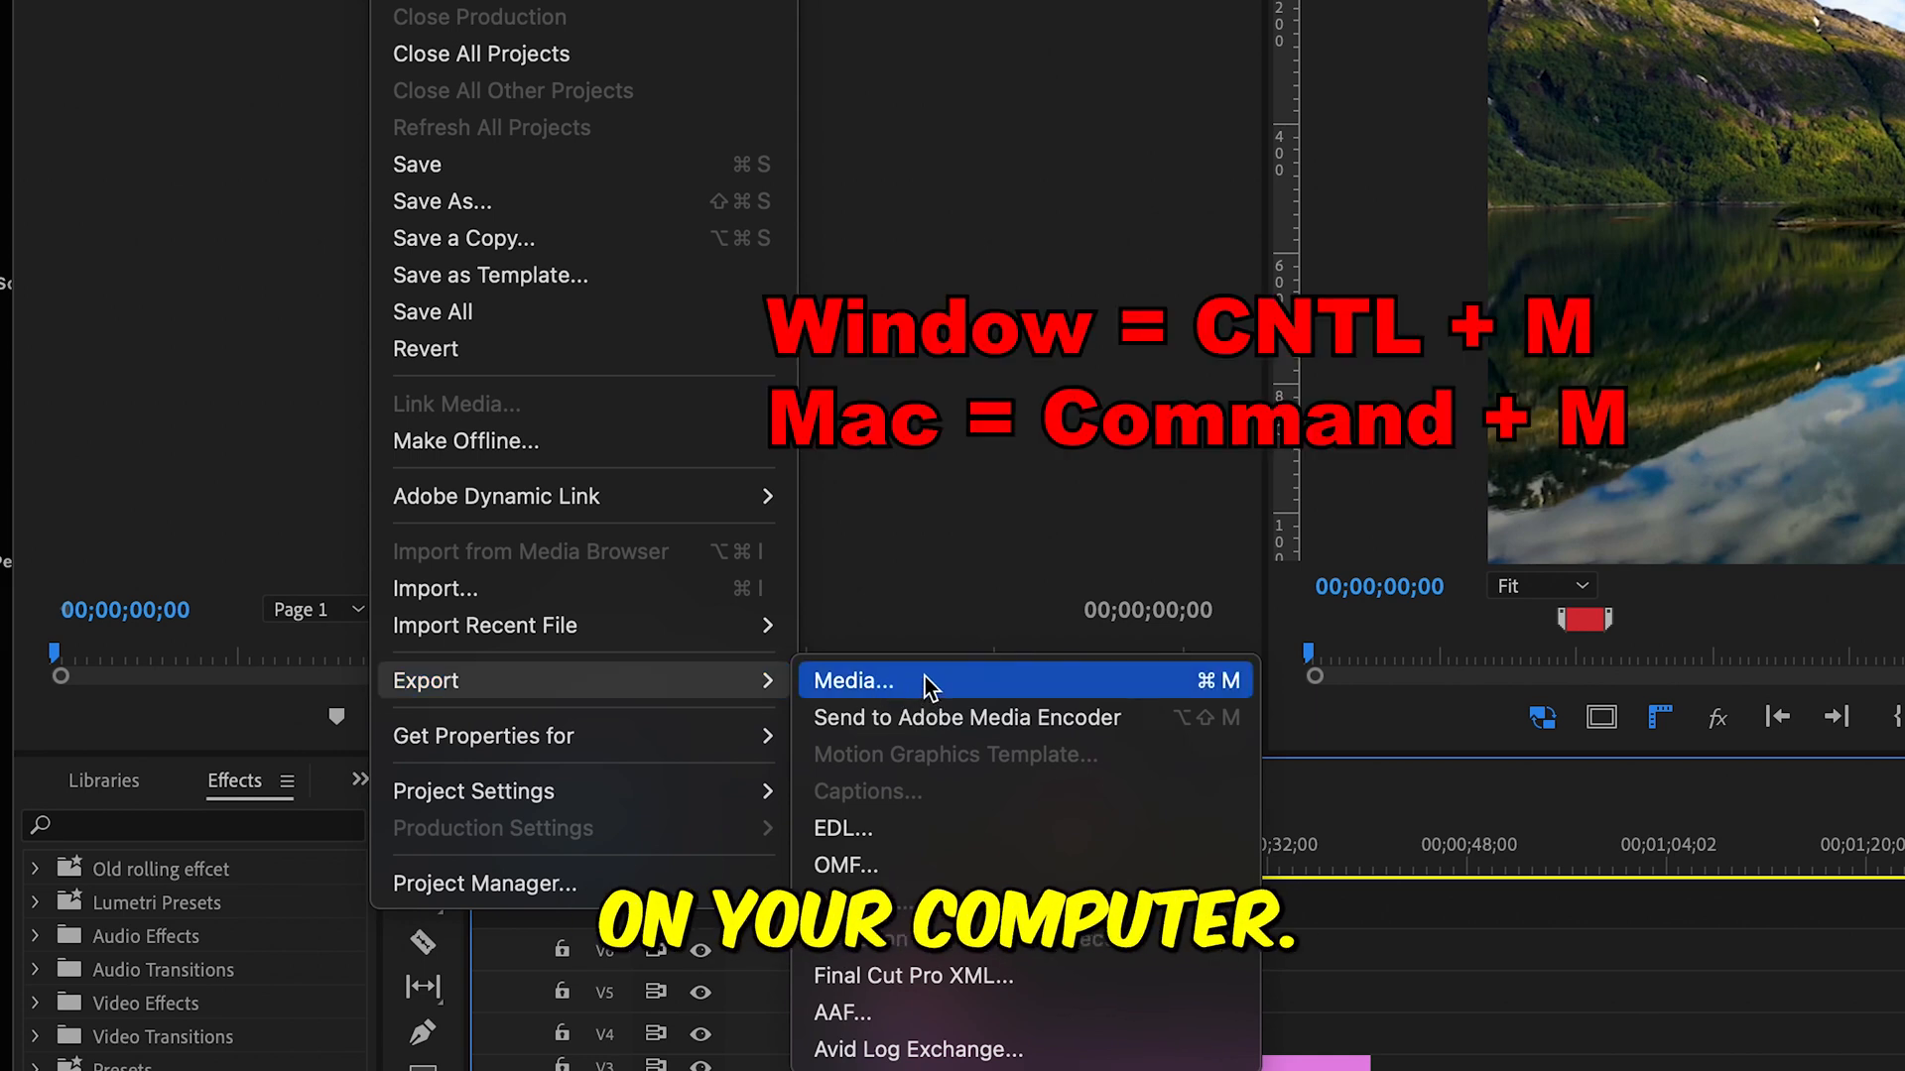
left_click(853, 680)
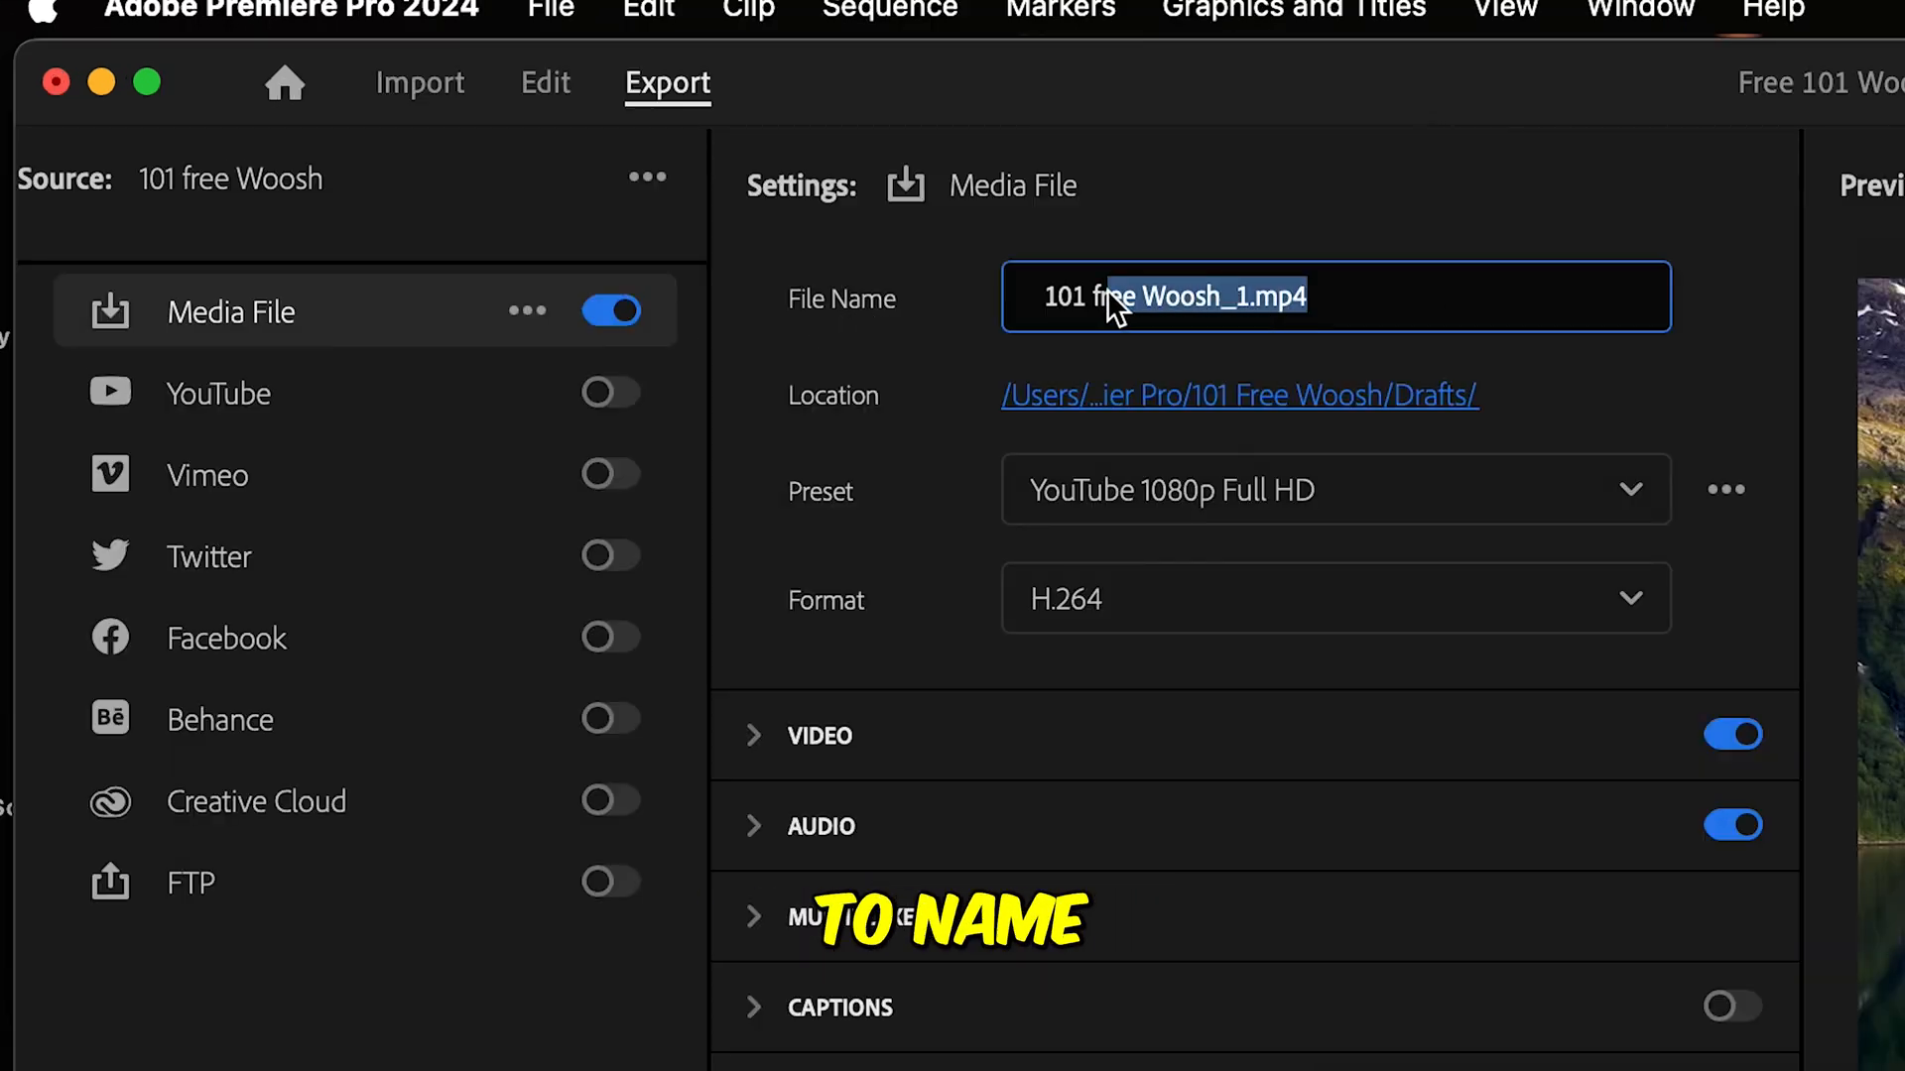
Name the export 'Sample Export', keep the YouTube 1080p Full HD preset and review the format list.
type("Samp")
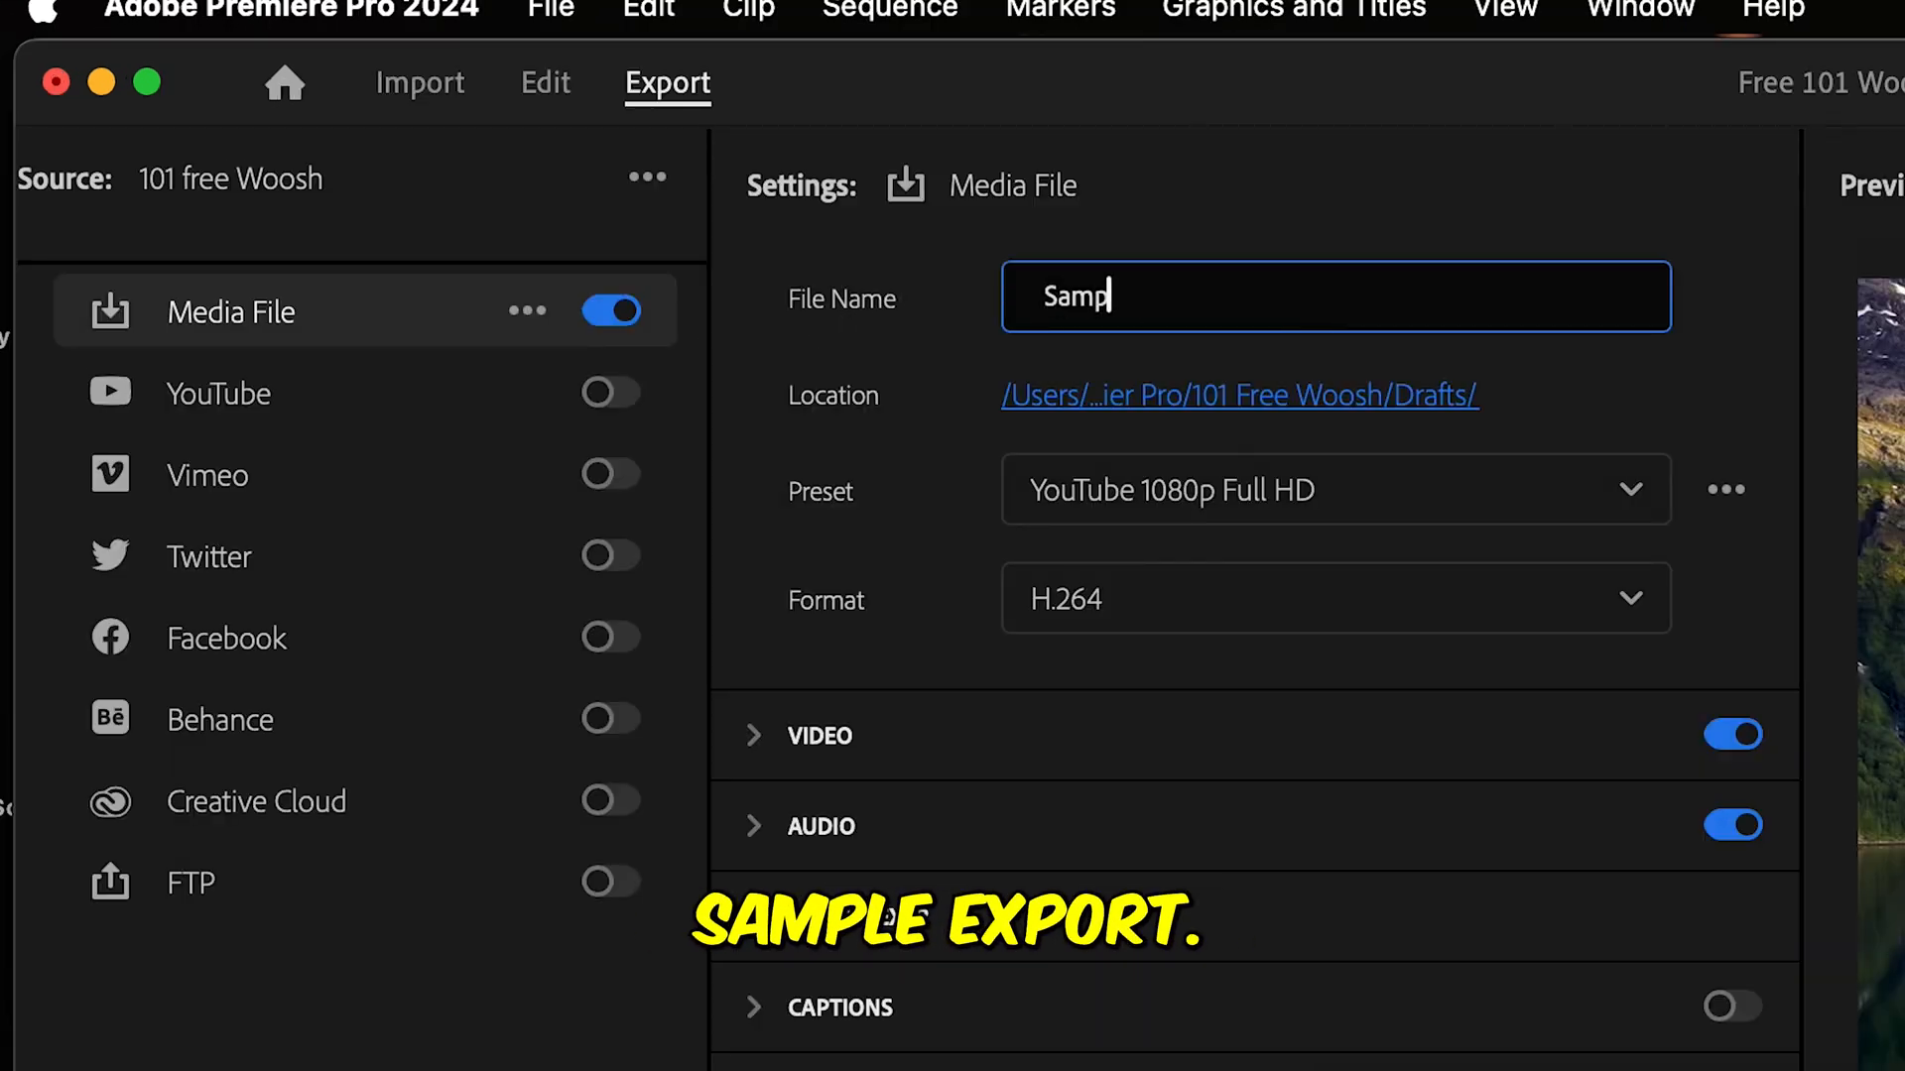
type("le Export.mp4")
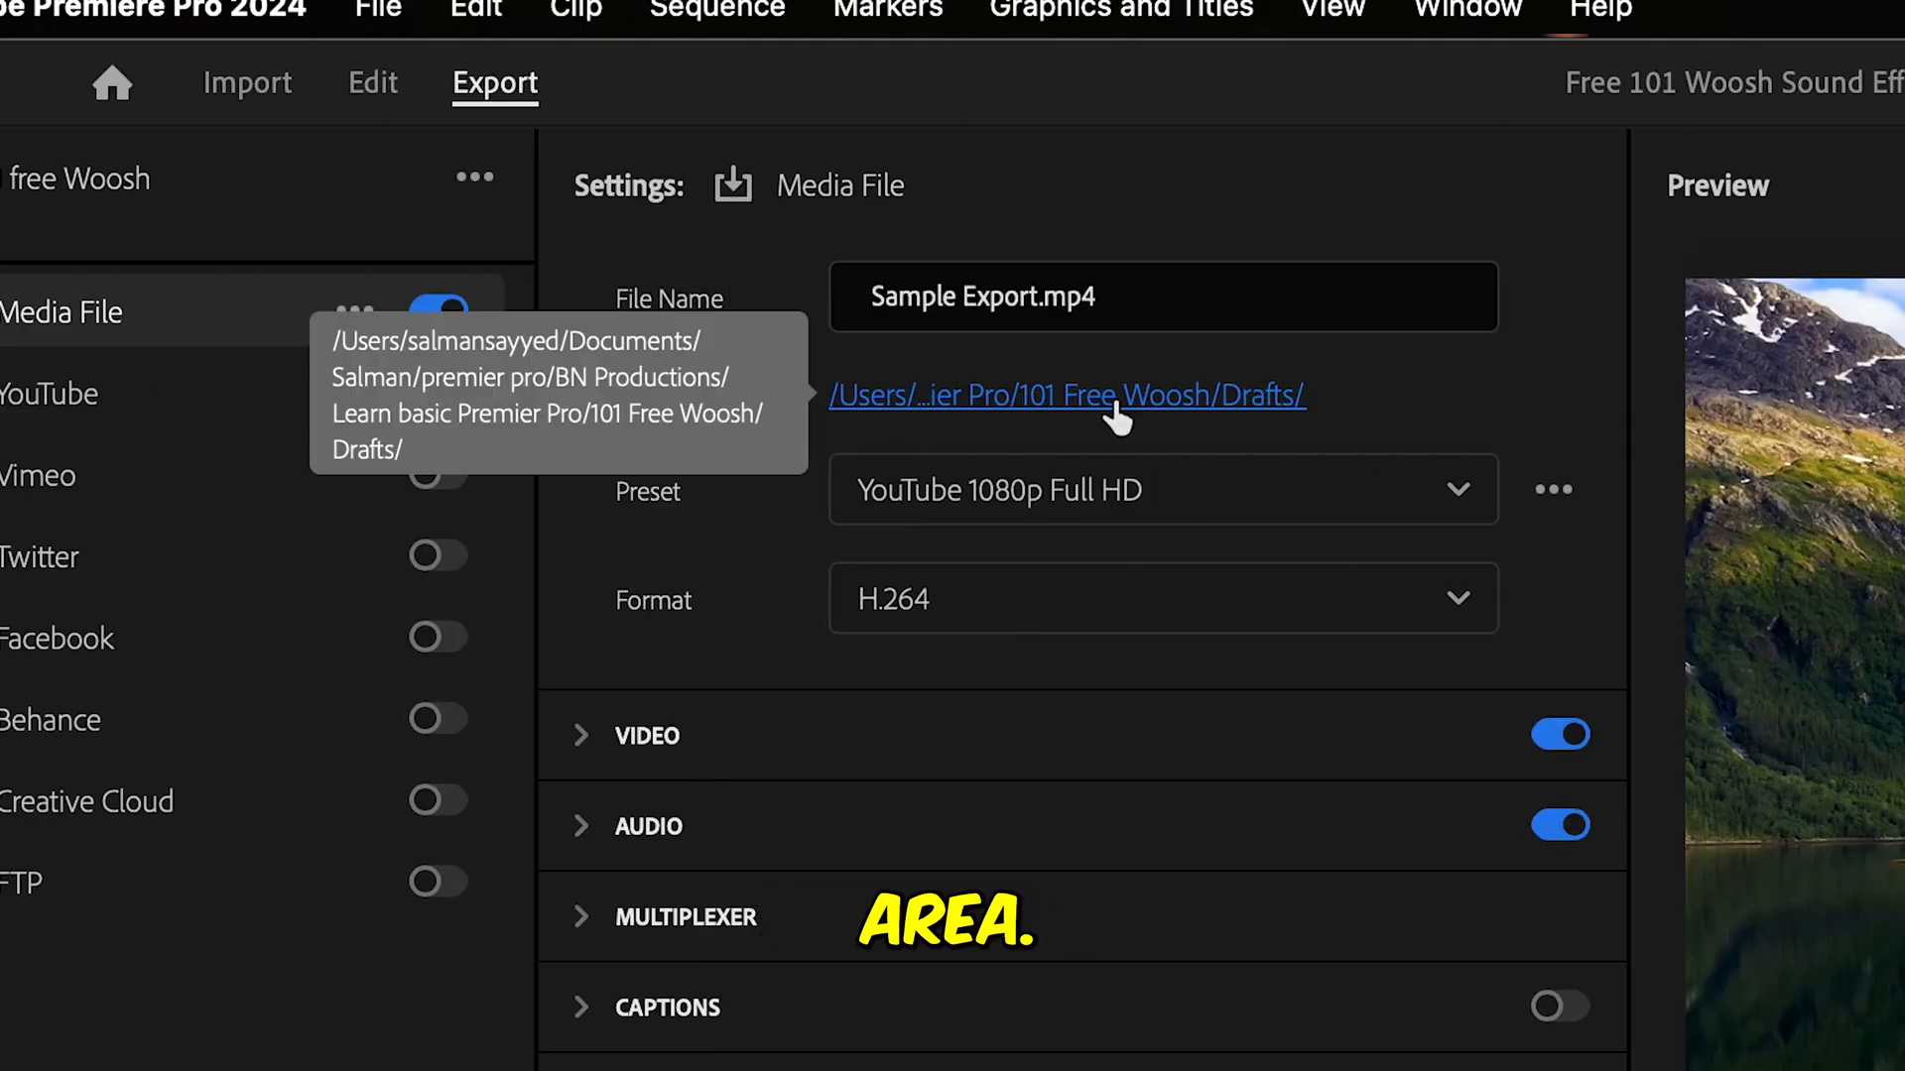
left_click(1066, 395)
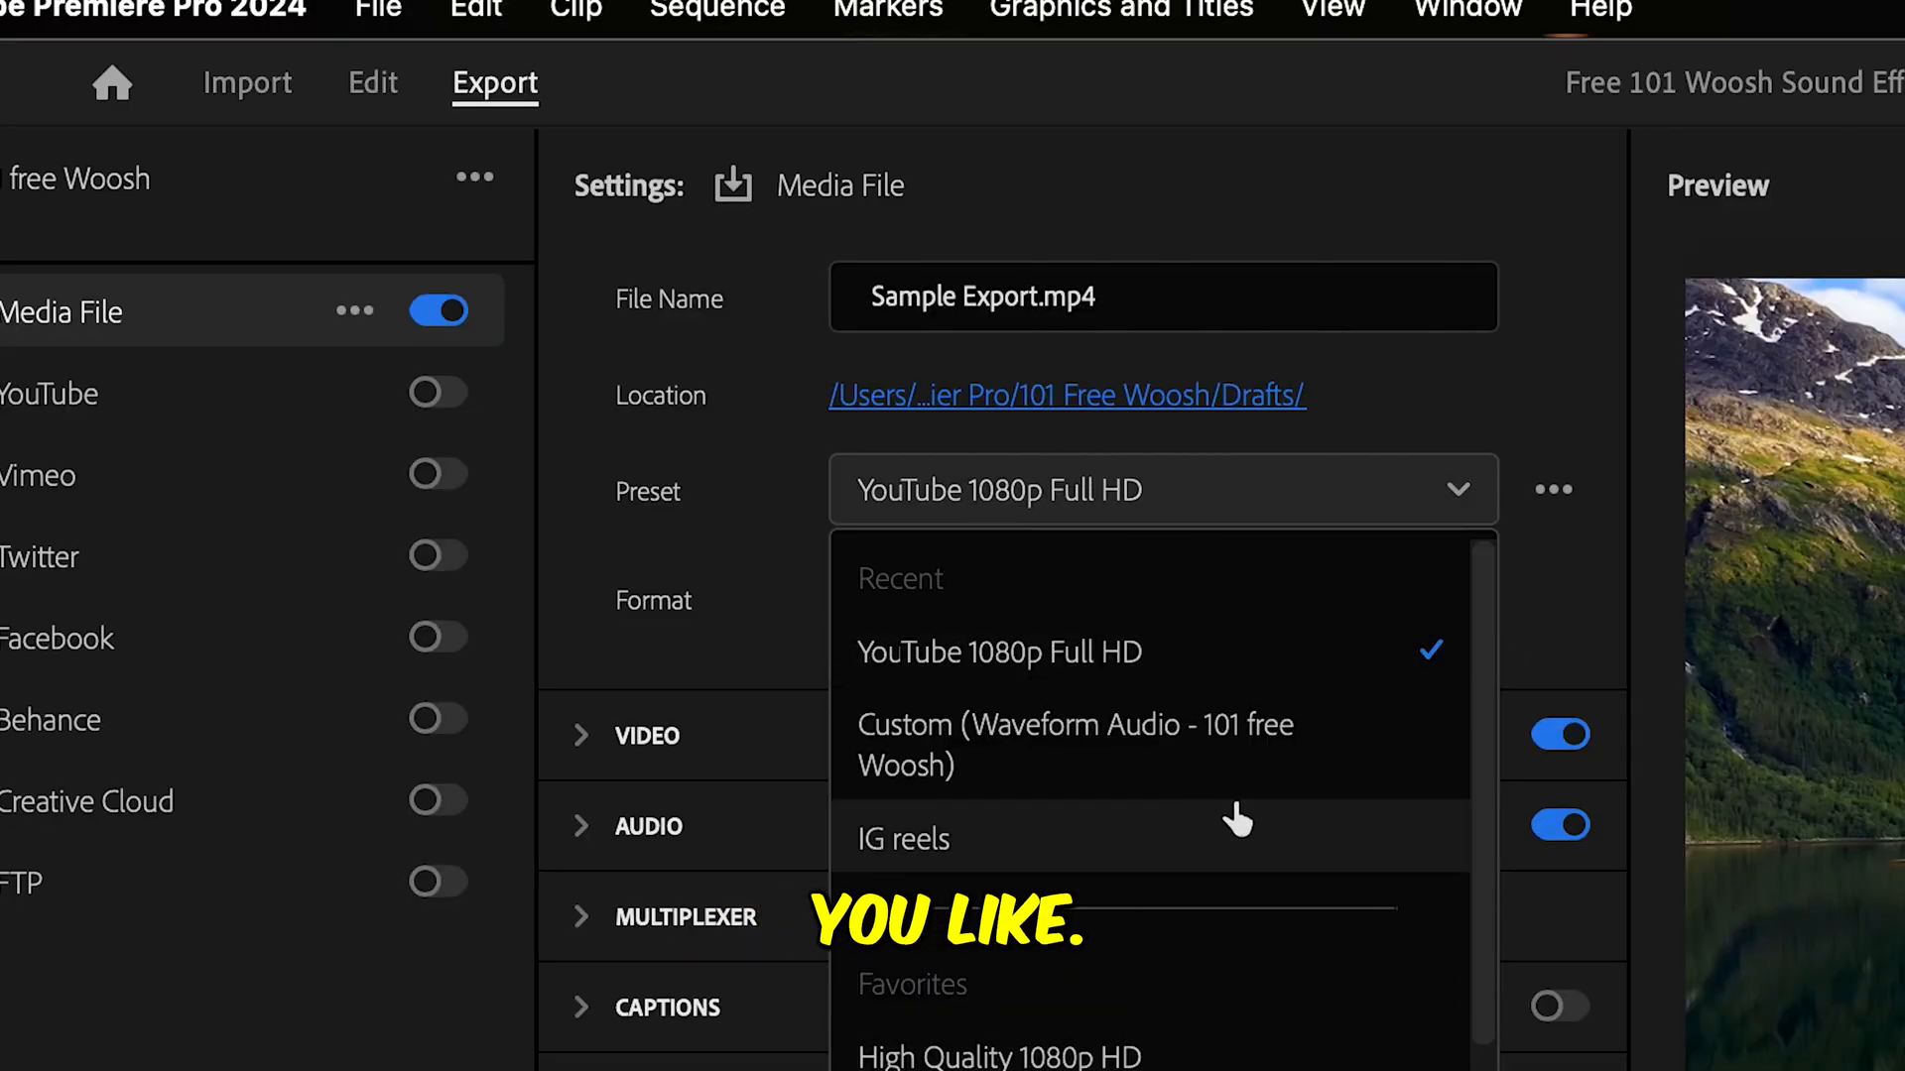
mouse_move(960, 673)
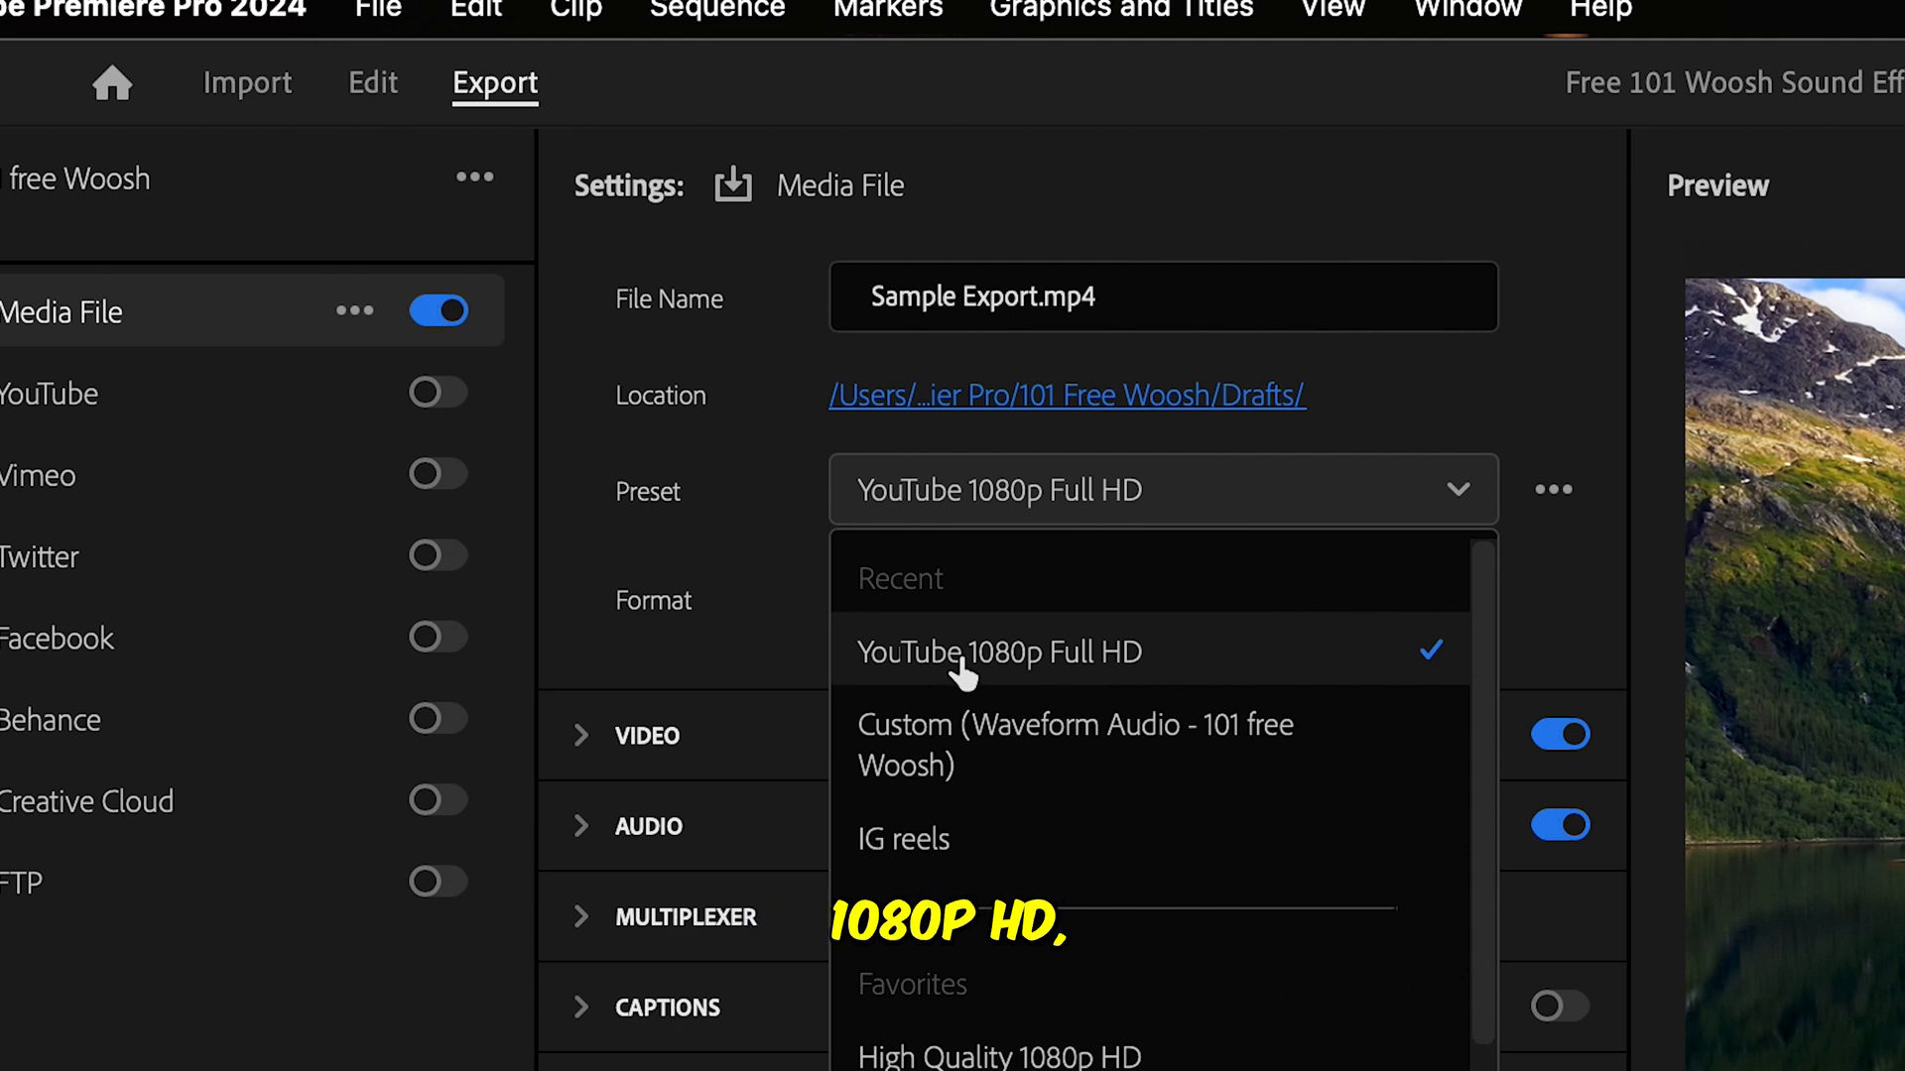
left_click(998, 653)
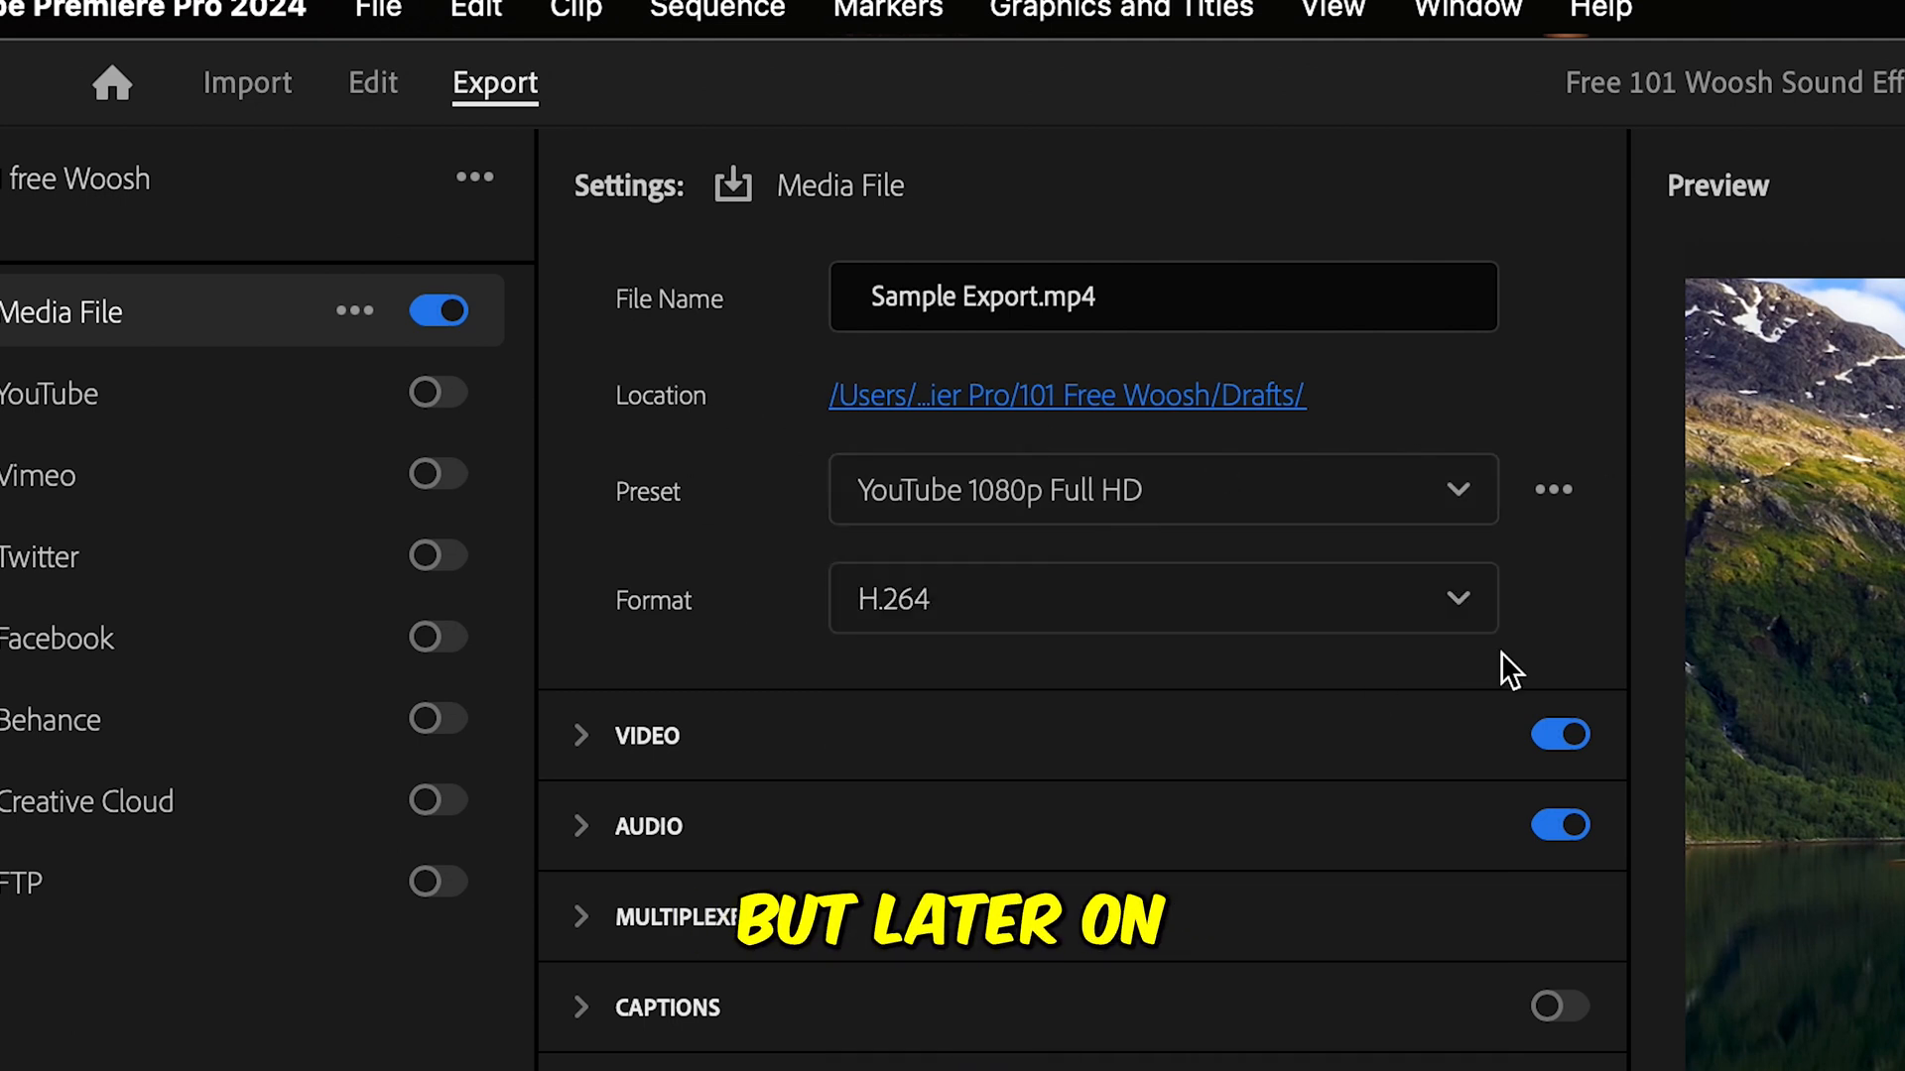
mouse_move(1601, 520)
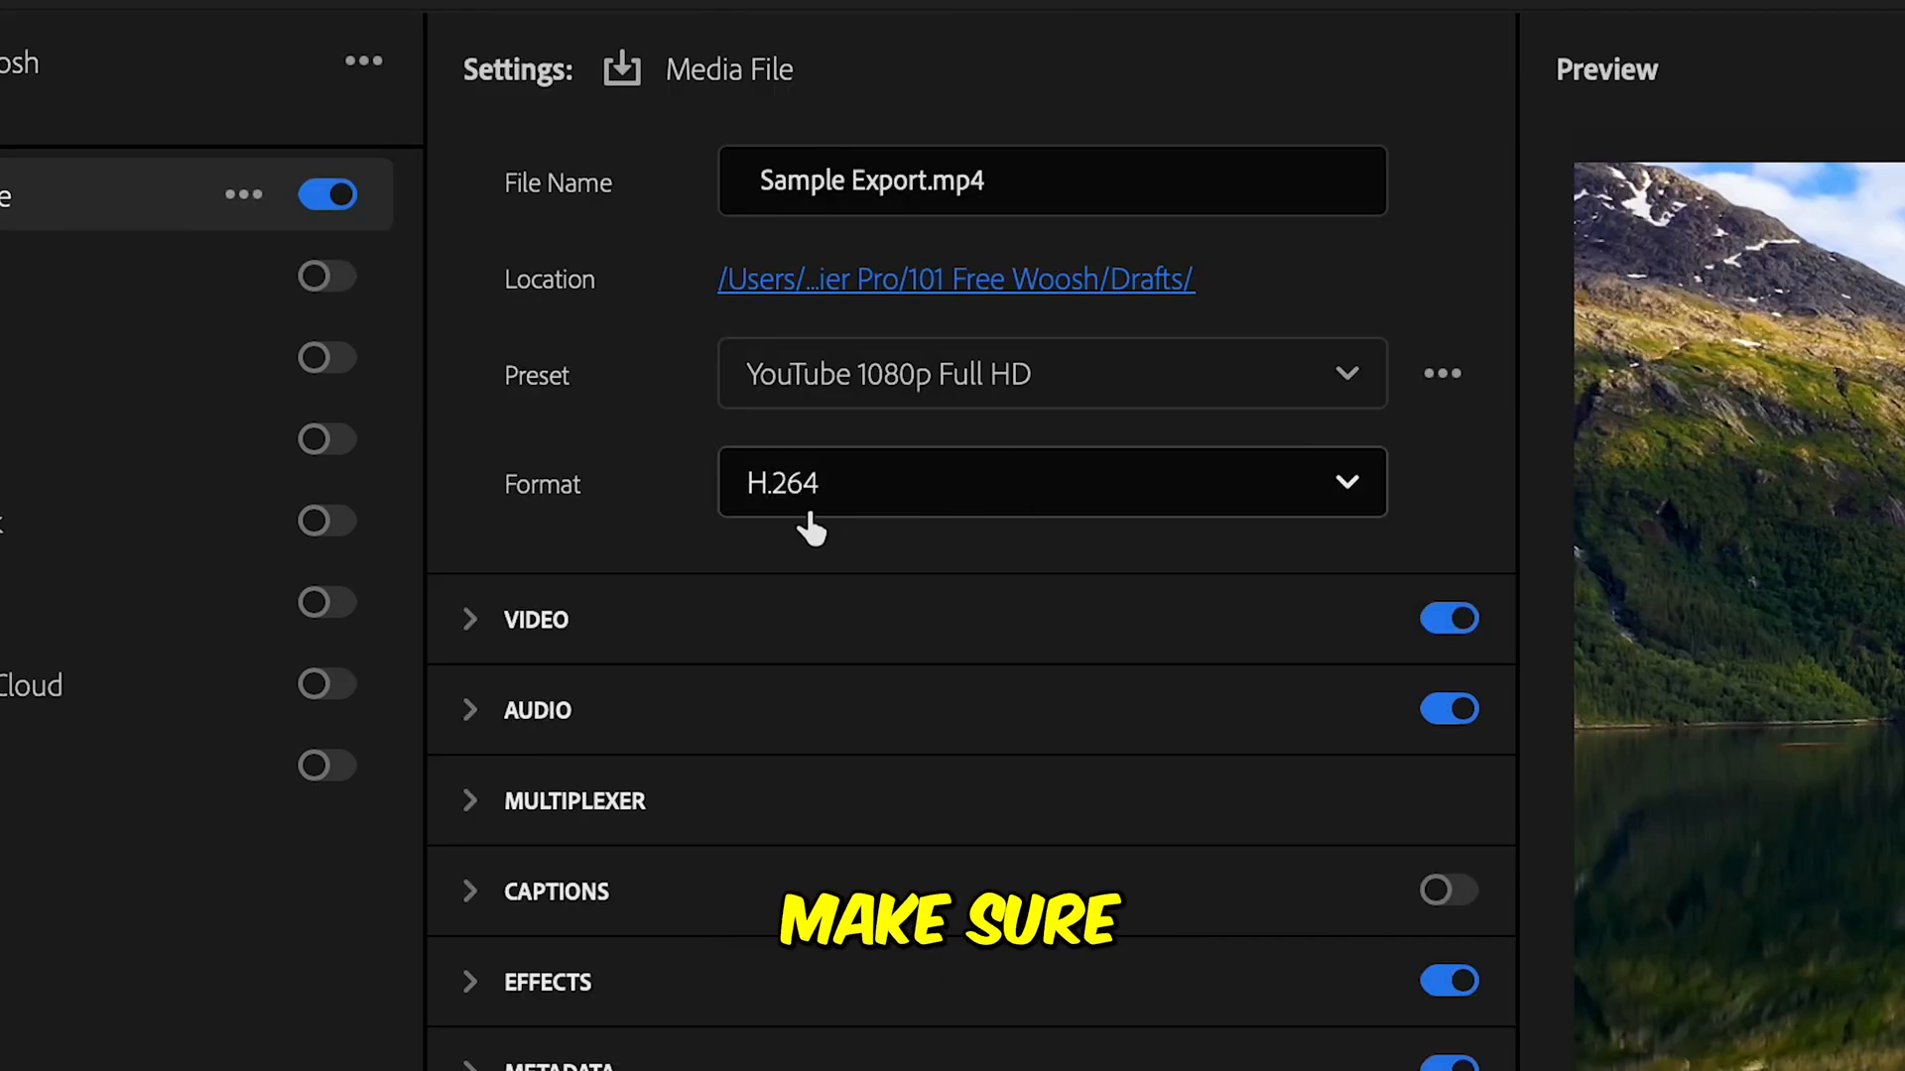
left_click(1051, 482)
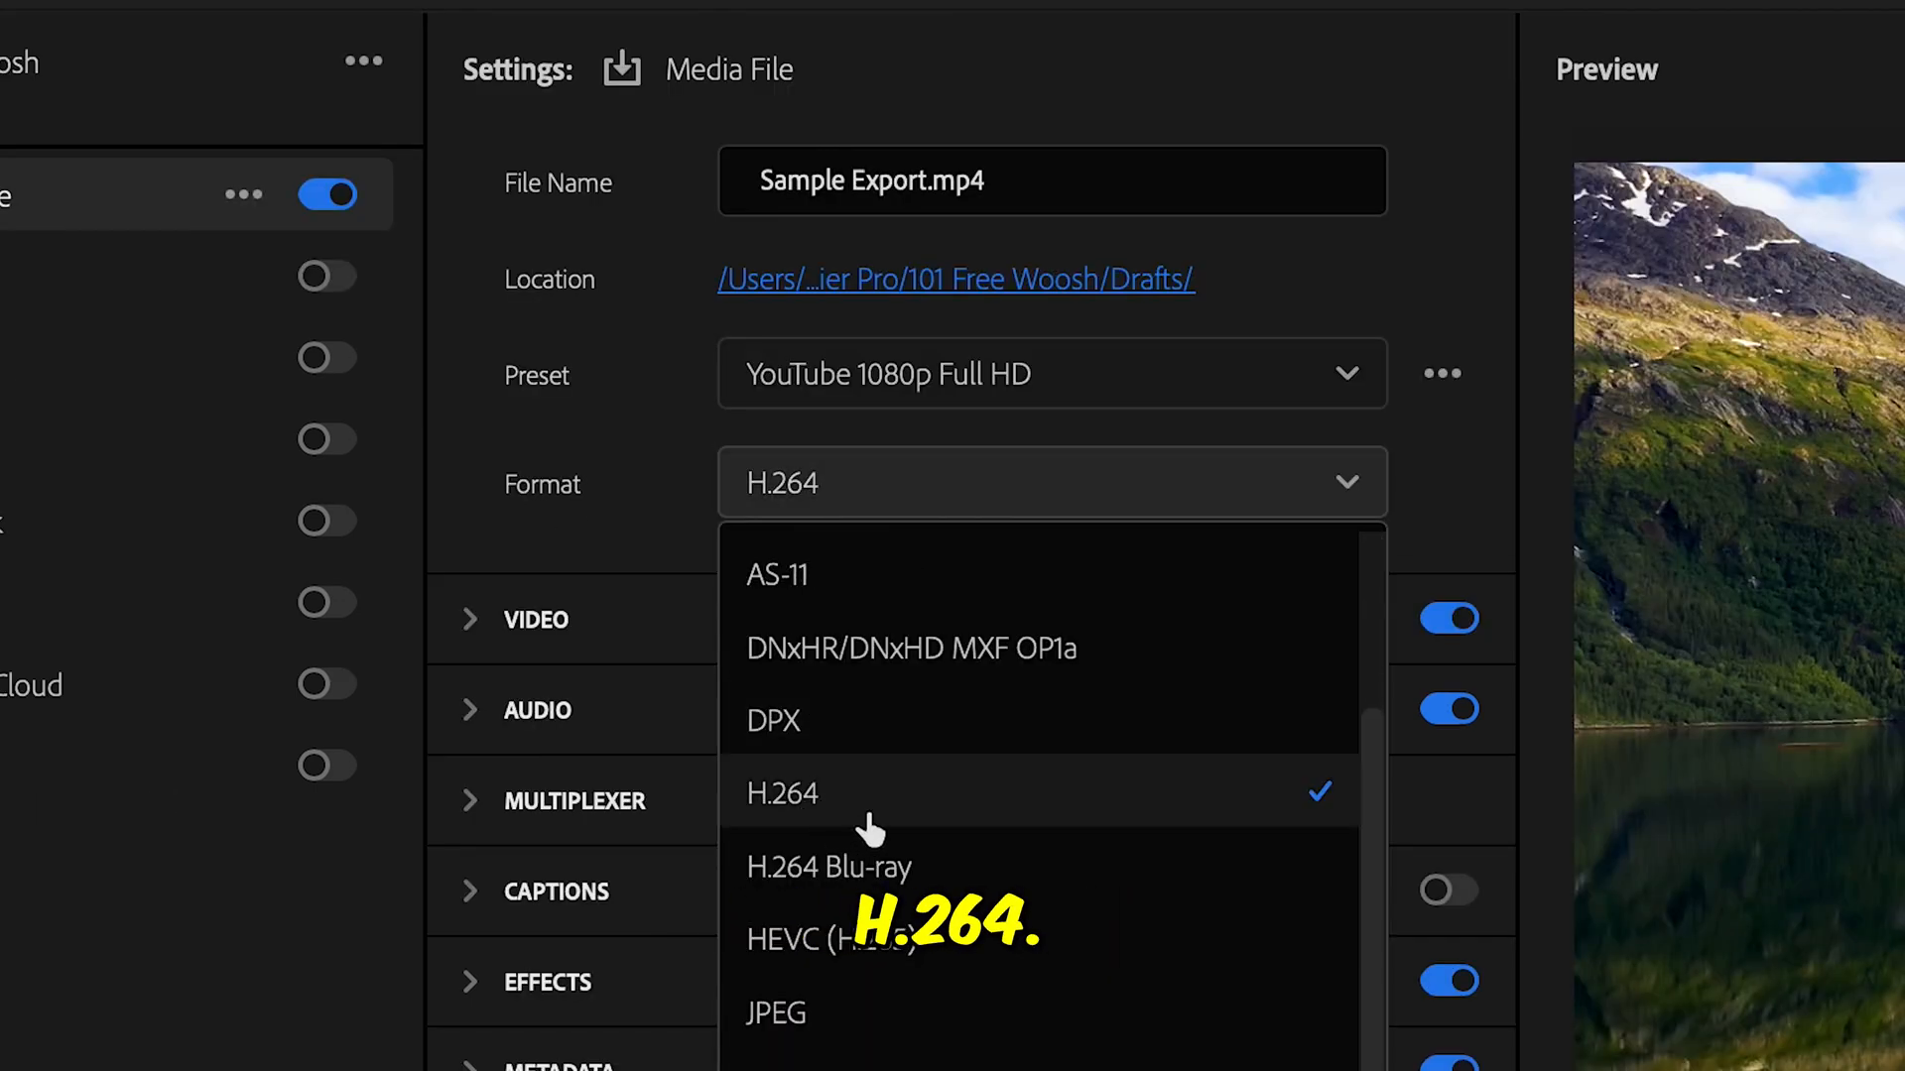
Keep H.264 and match all basic video settings to the source (1920x1080, 29.97 fps, progressive).
left_click(781, 791)
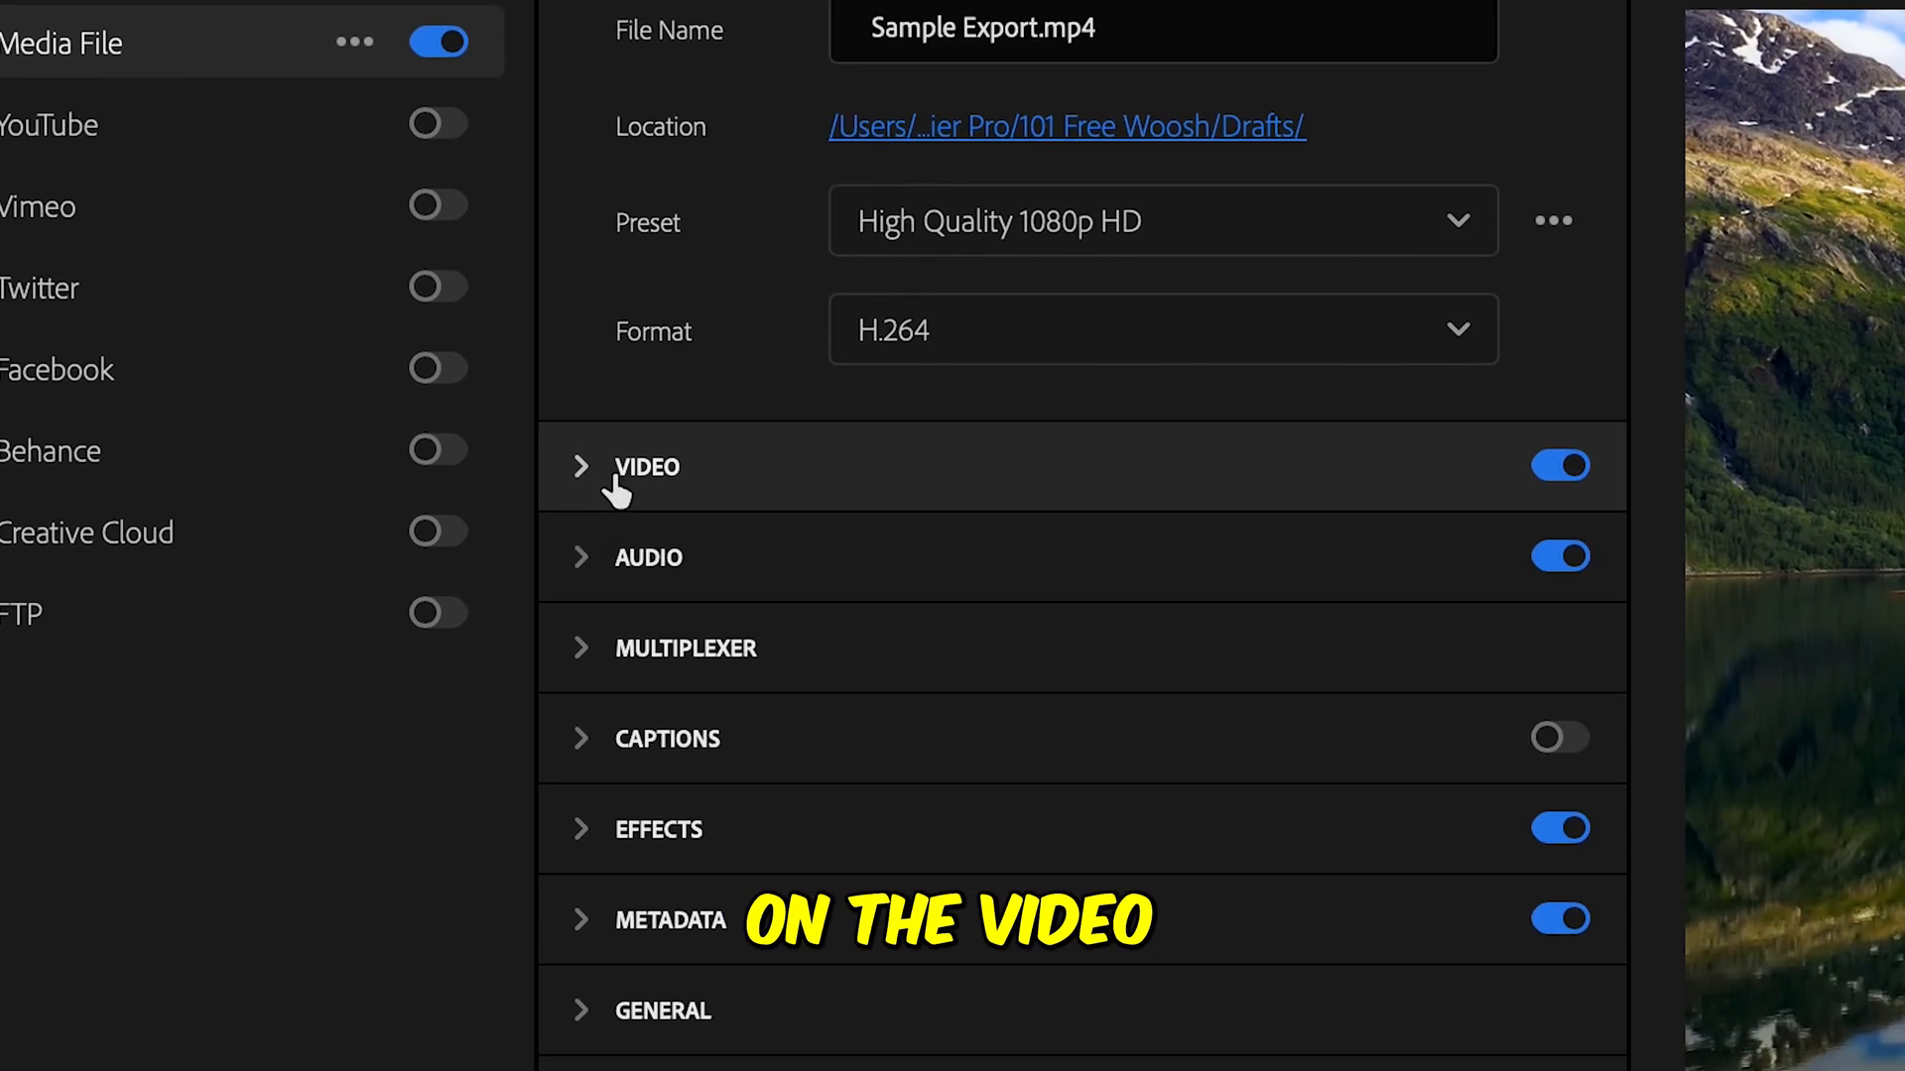
mouse_move(484, 466)
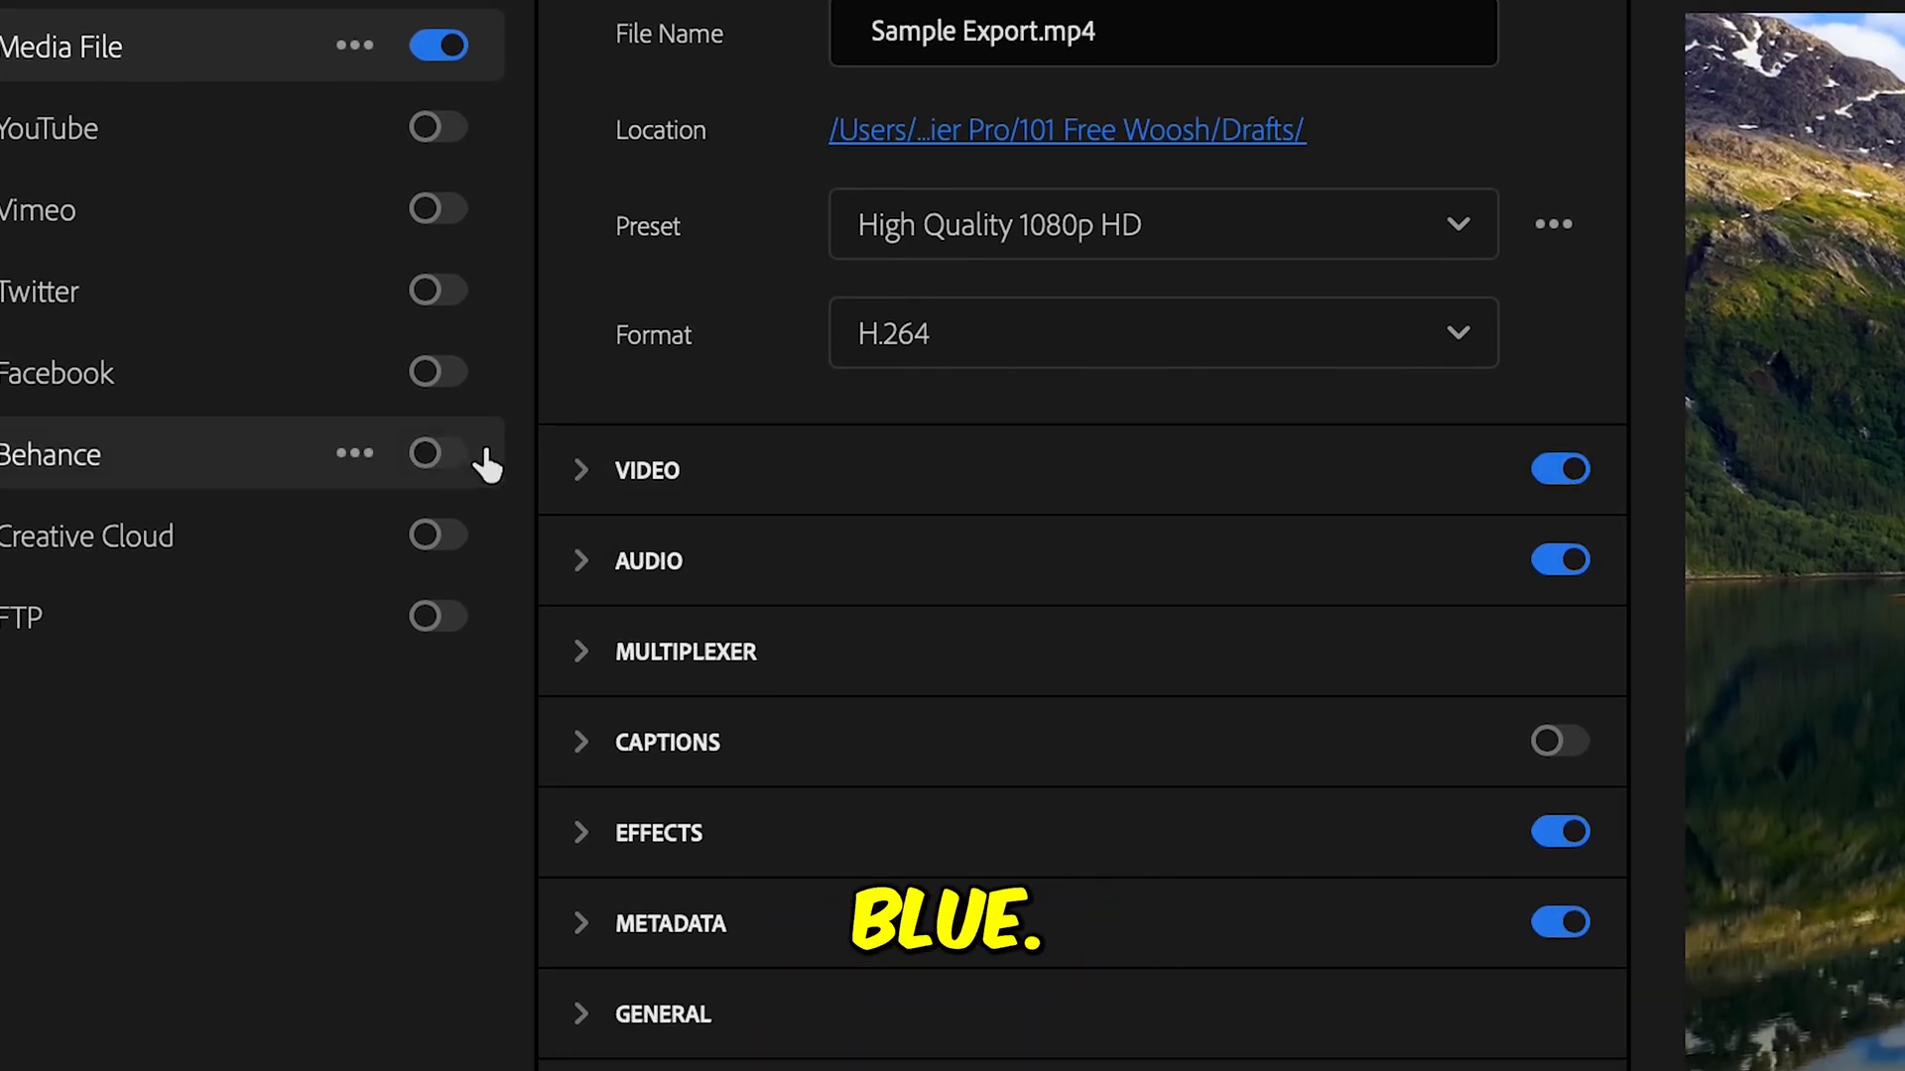
left_click(581, 471)
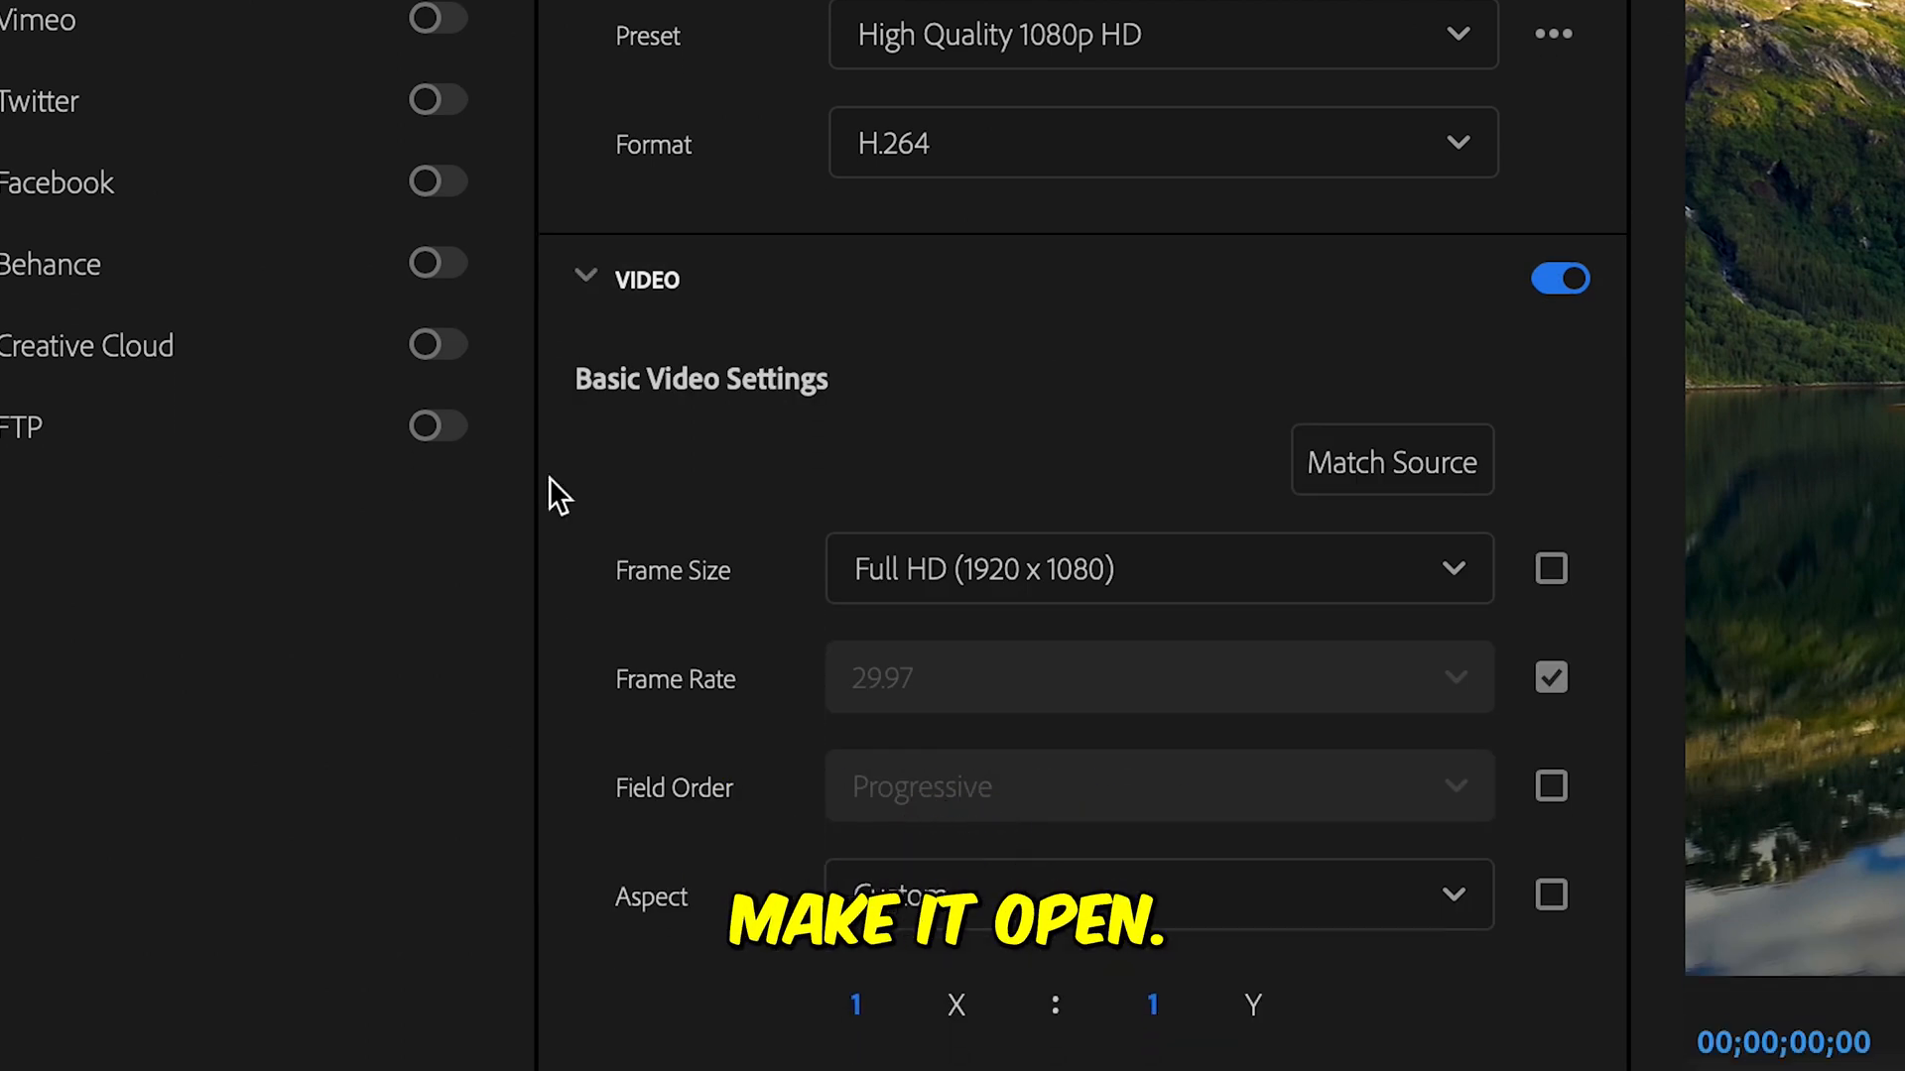
scroll("down", 3)
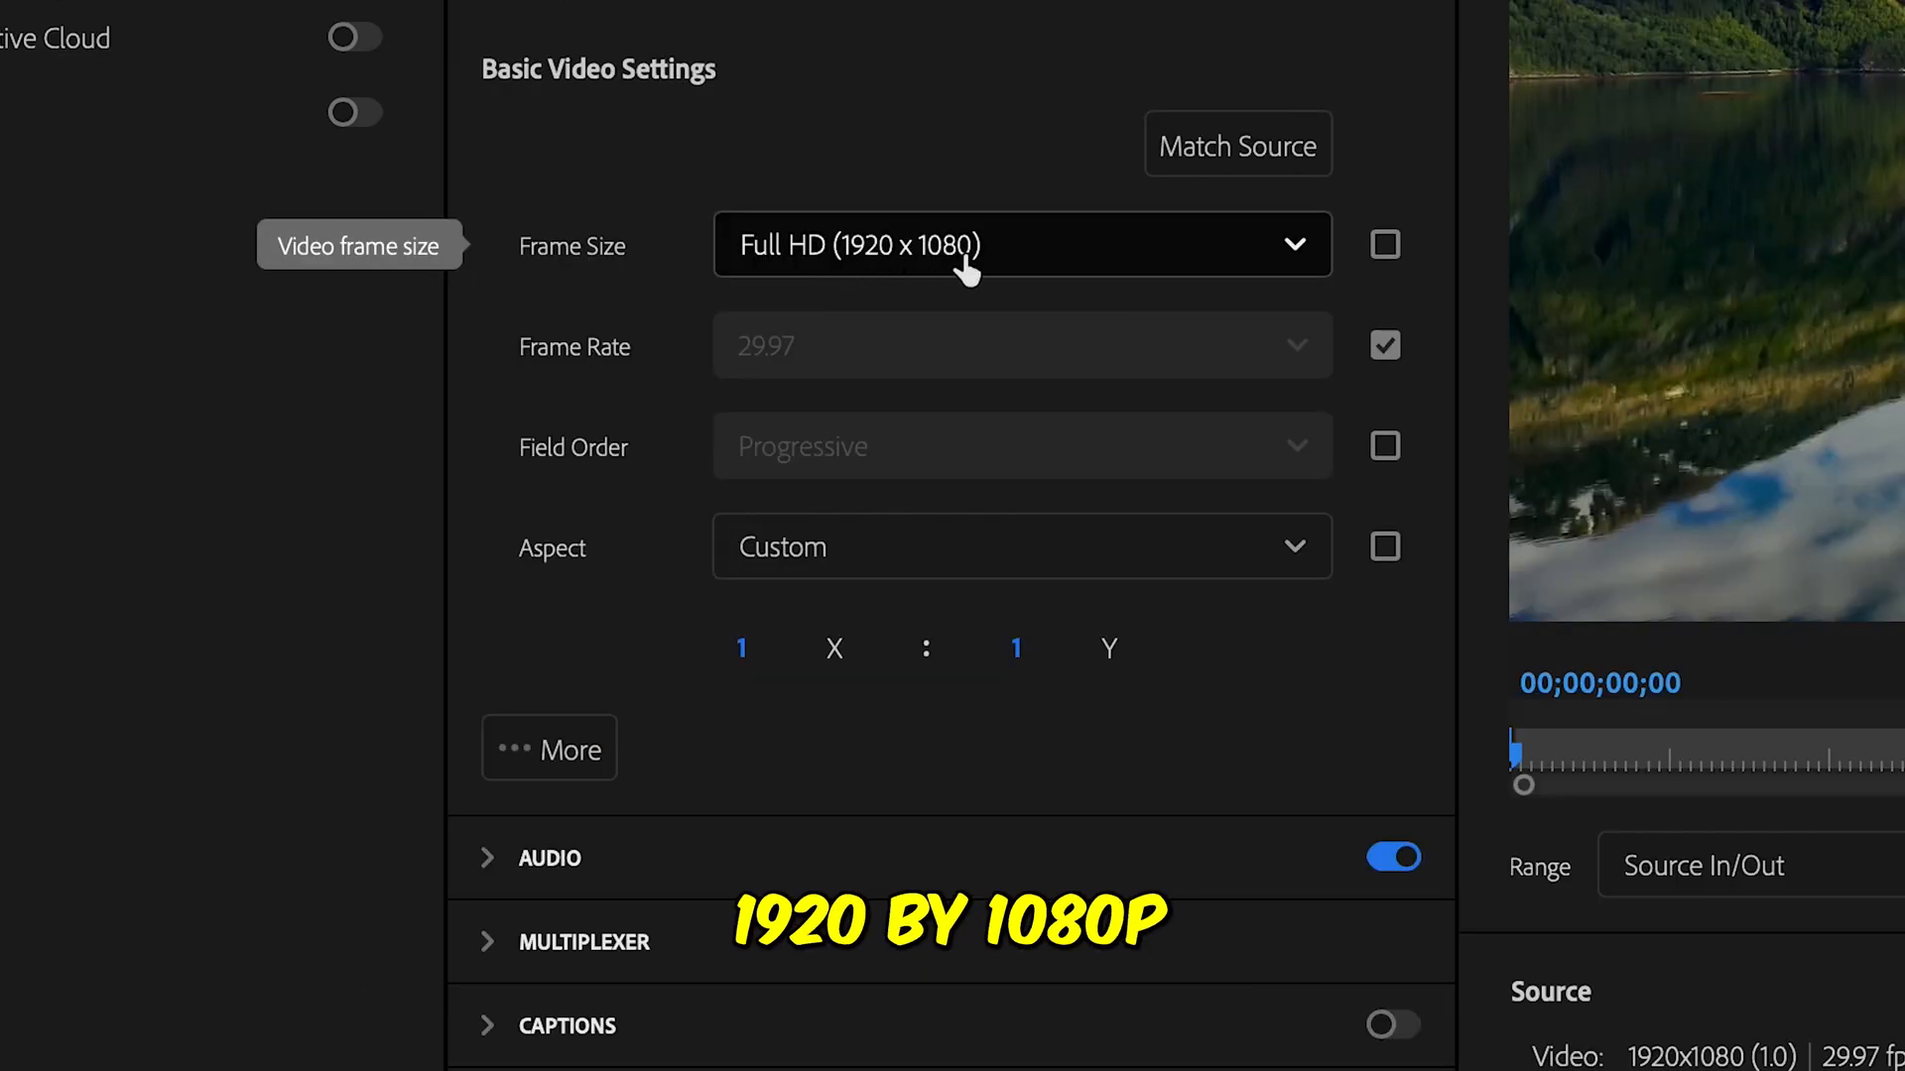
left_click(1236, 143)
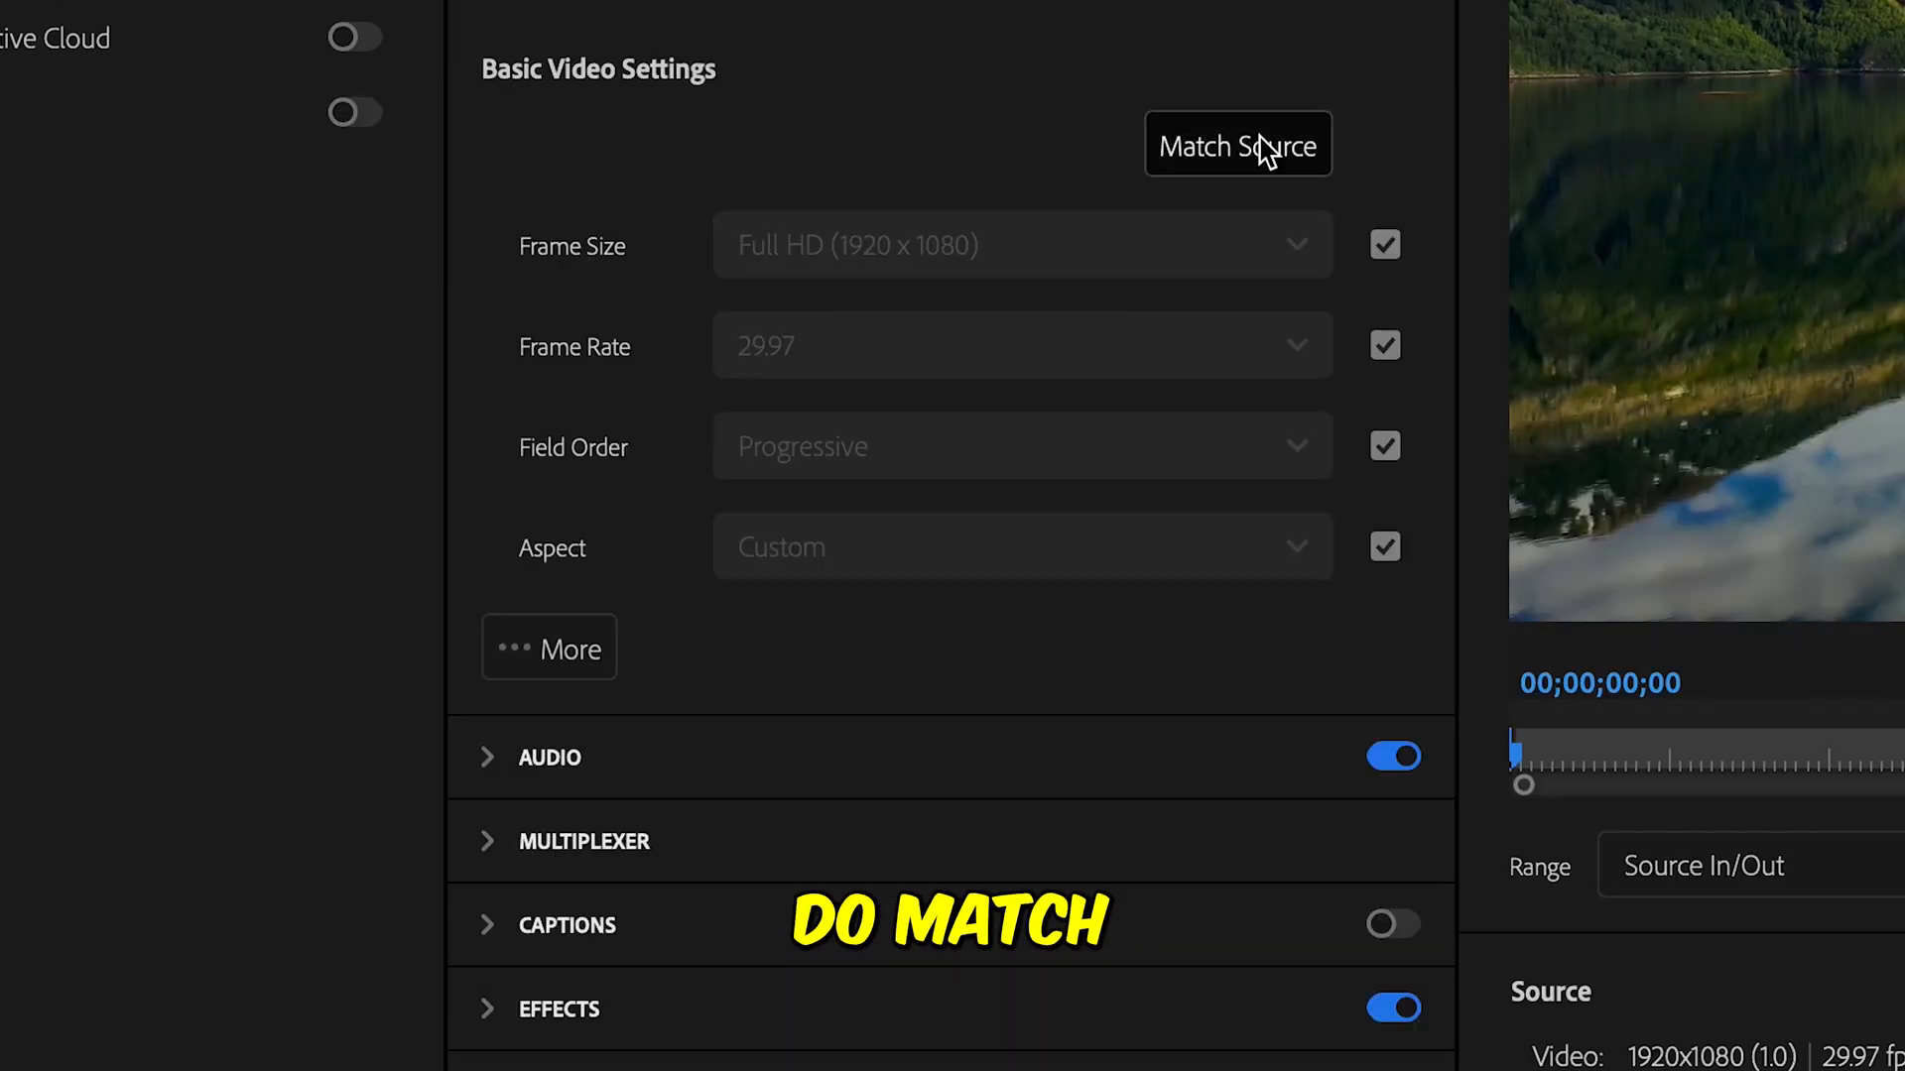
mouse_move(1135, 550)
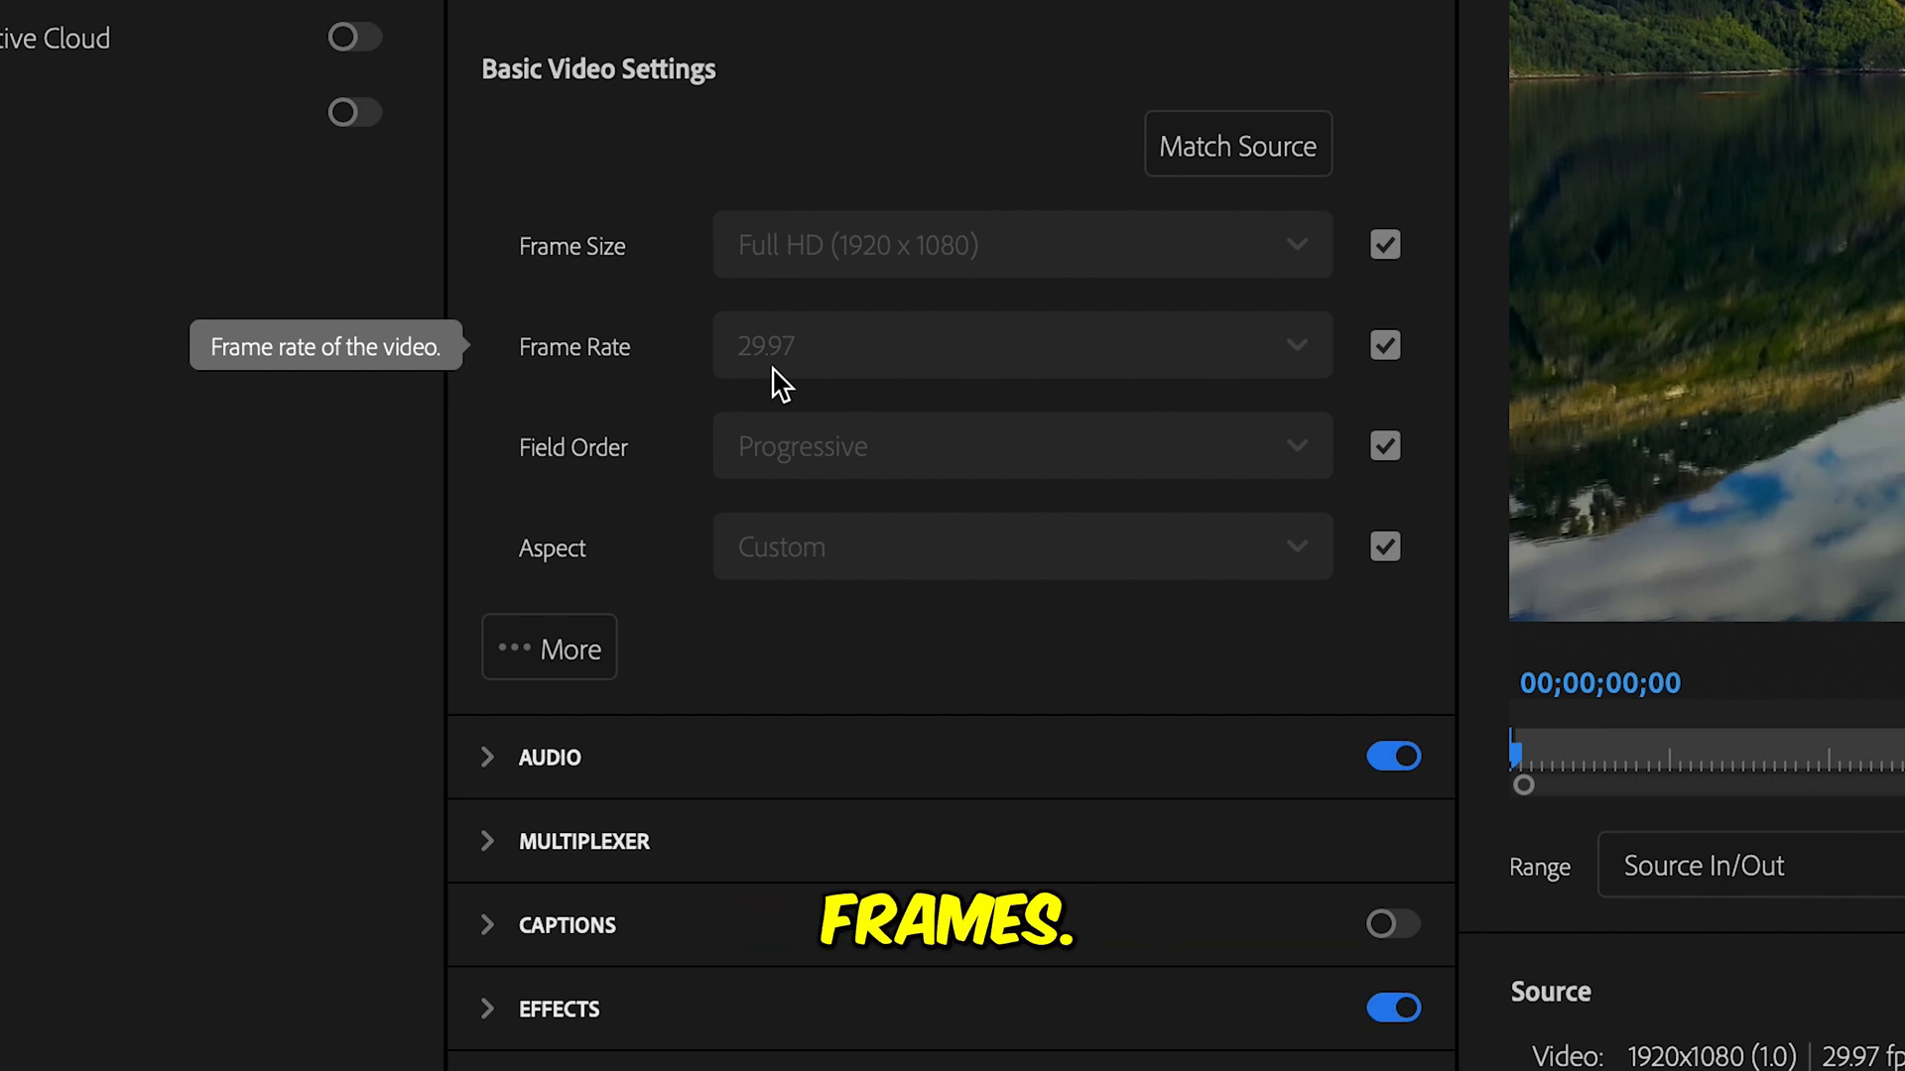
mouse_move(1238, 365)
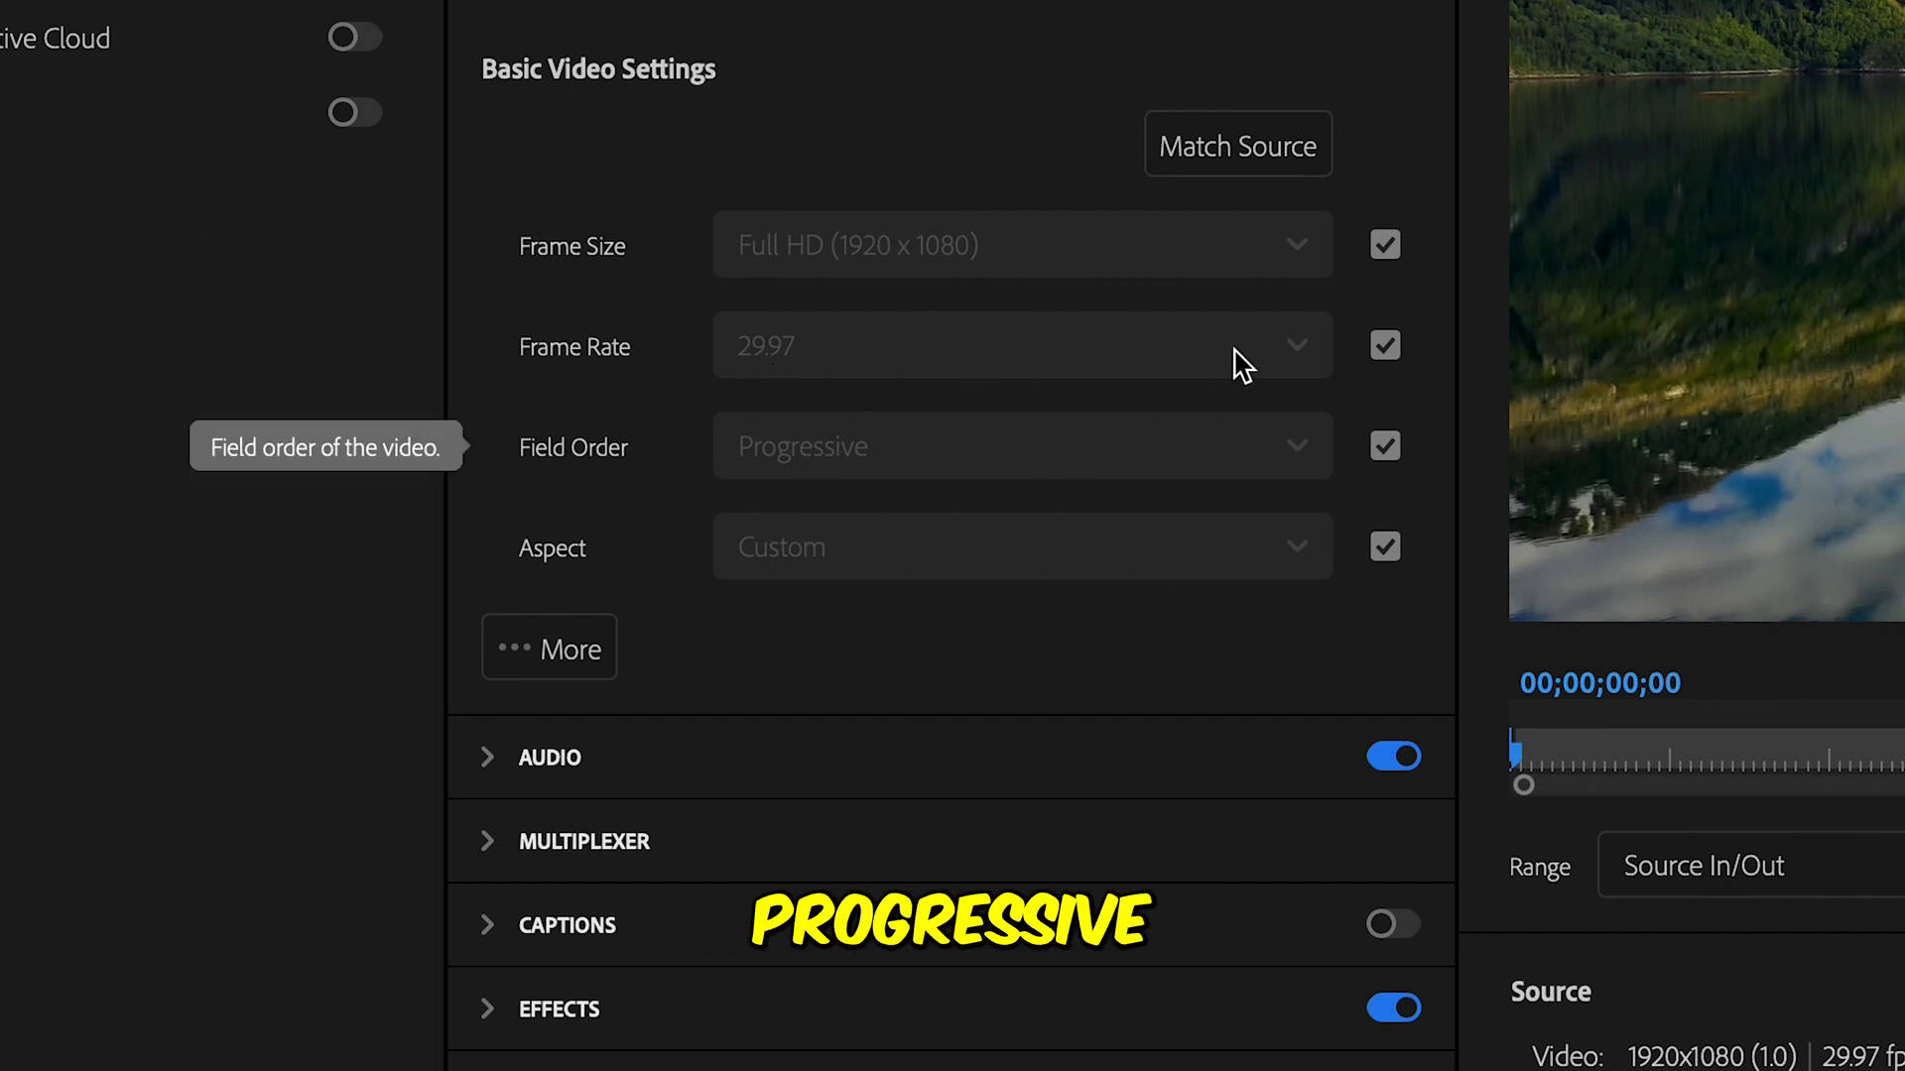
mouse_move(1238, 145)
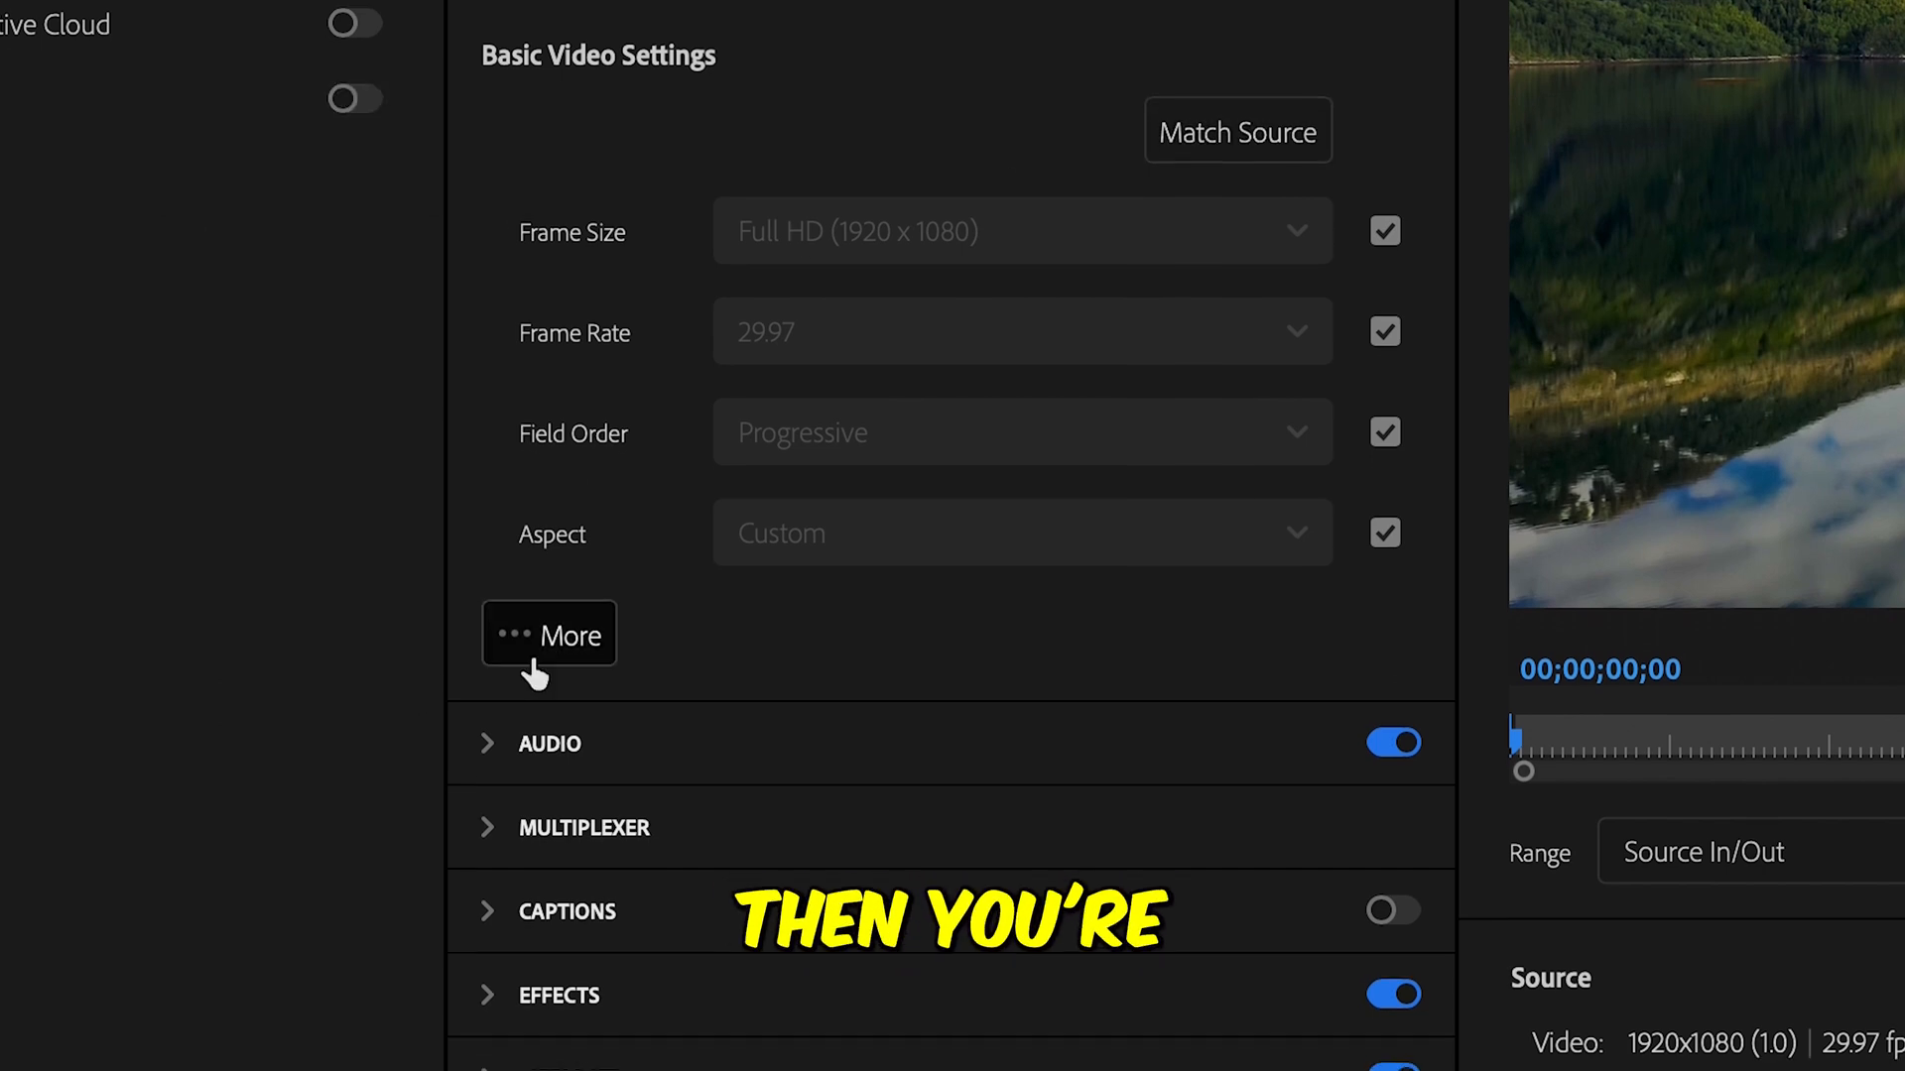
left_click(547, 633)
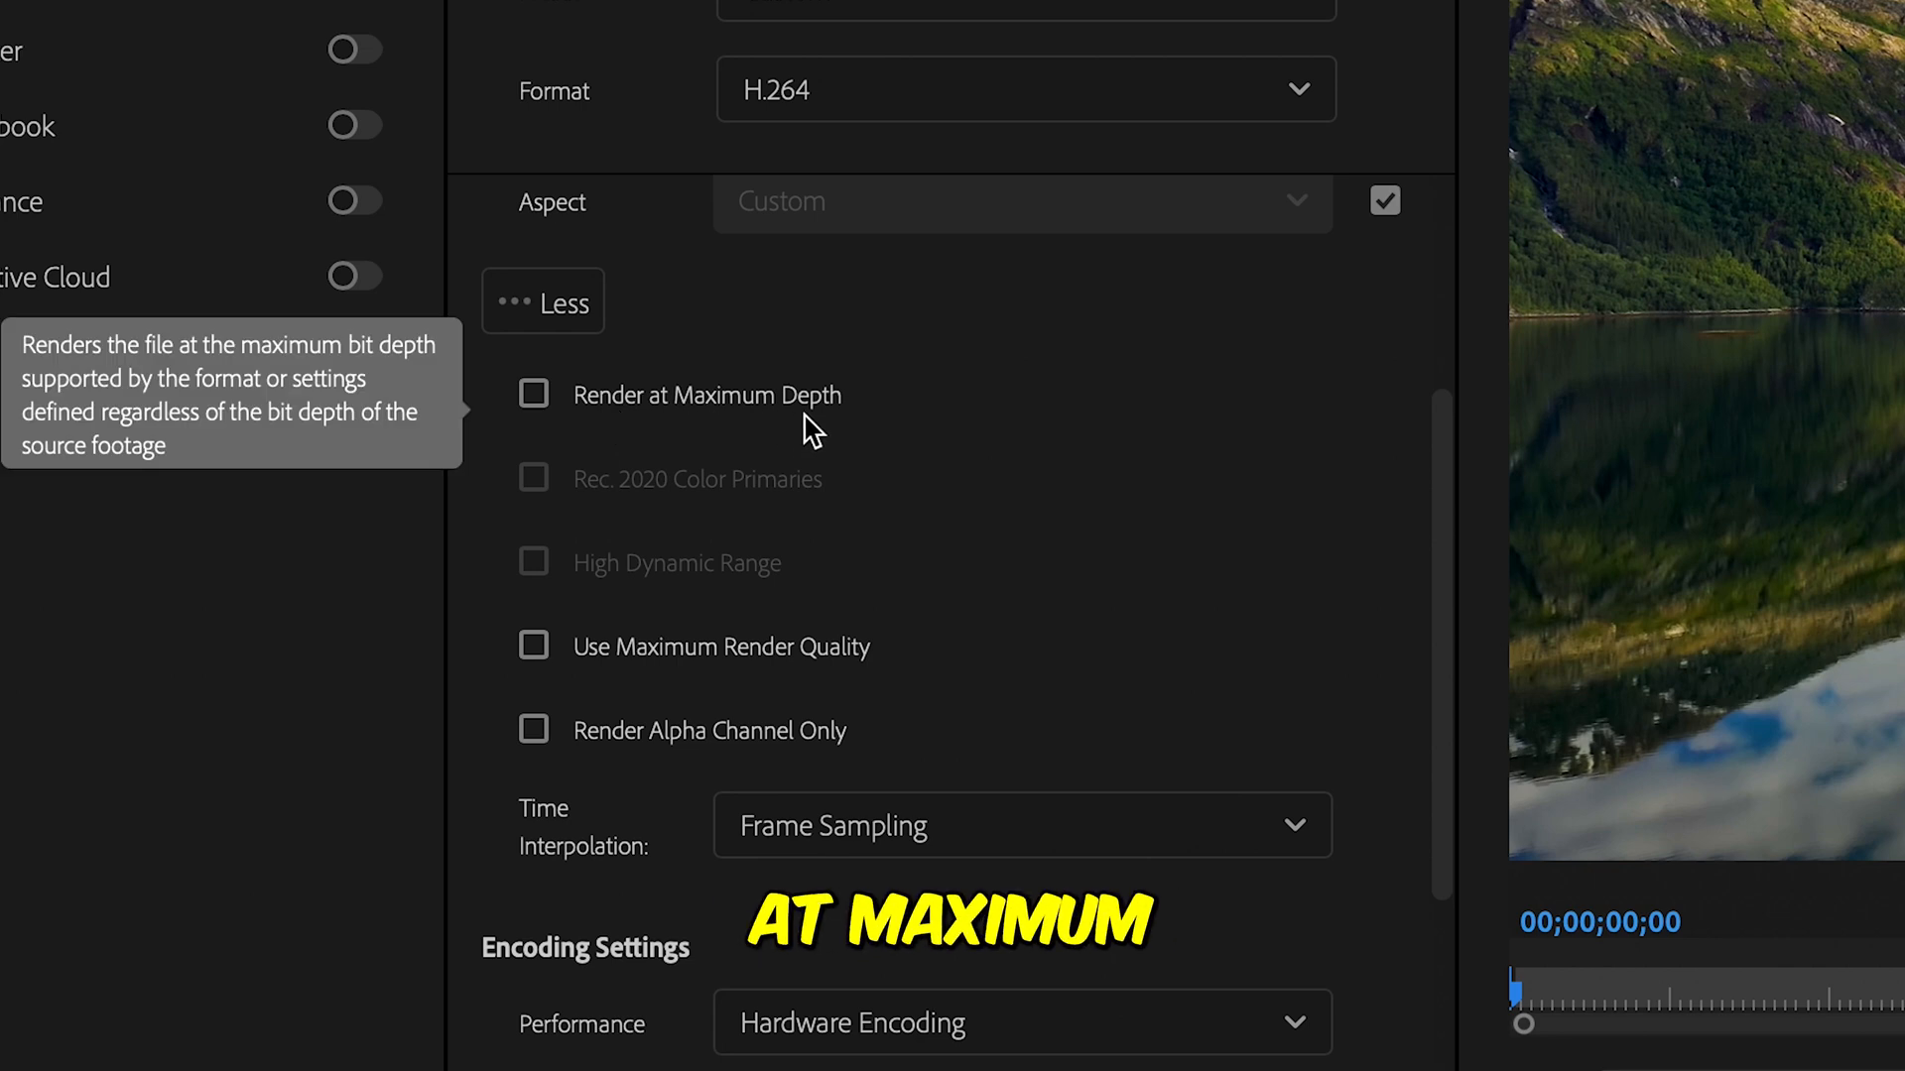
left_click(534, 393)
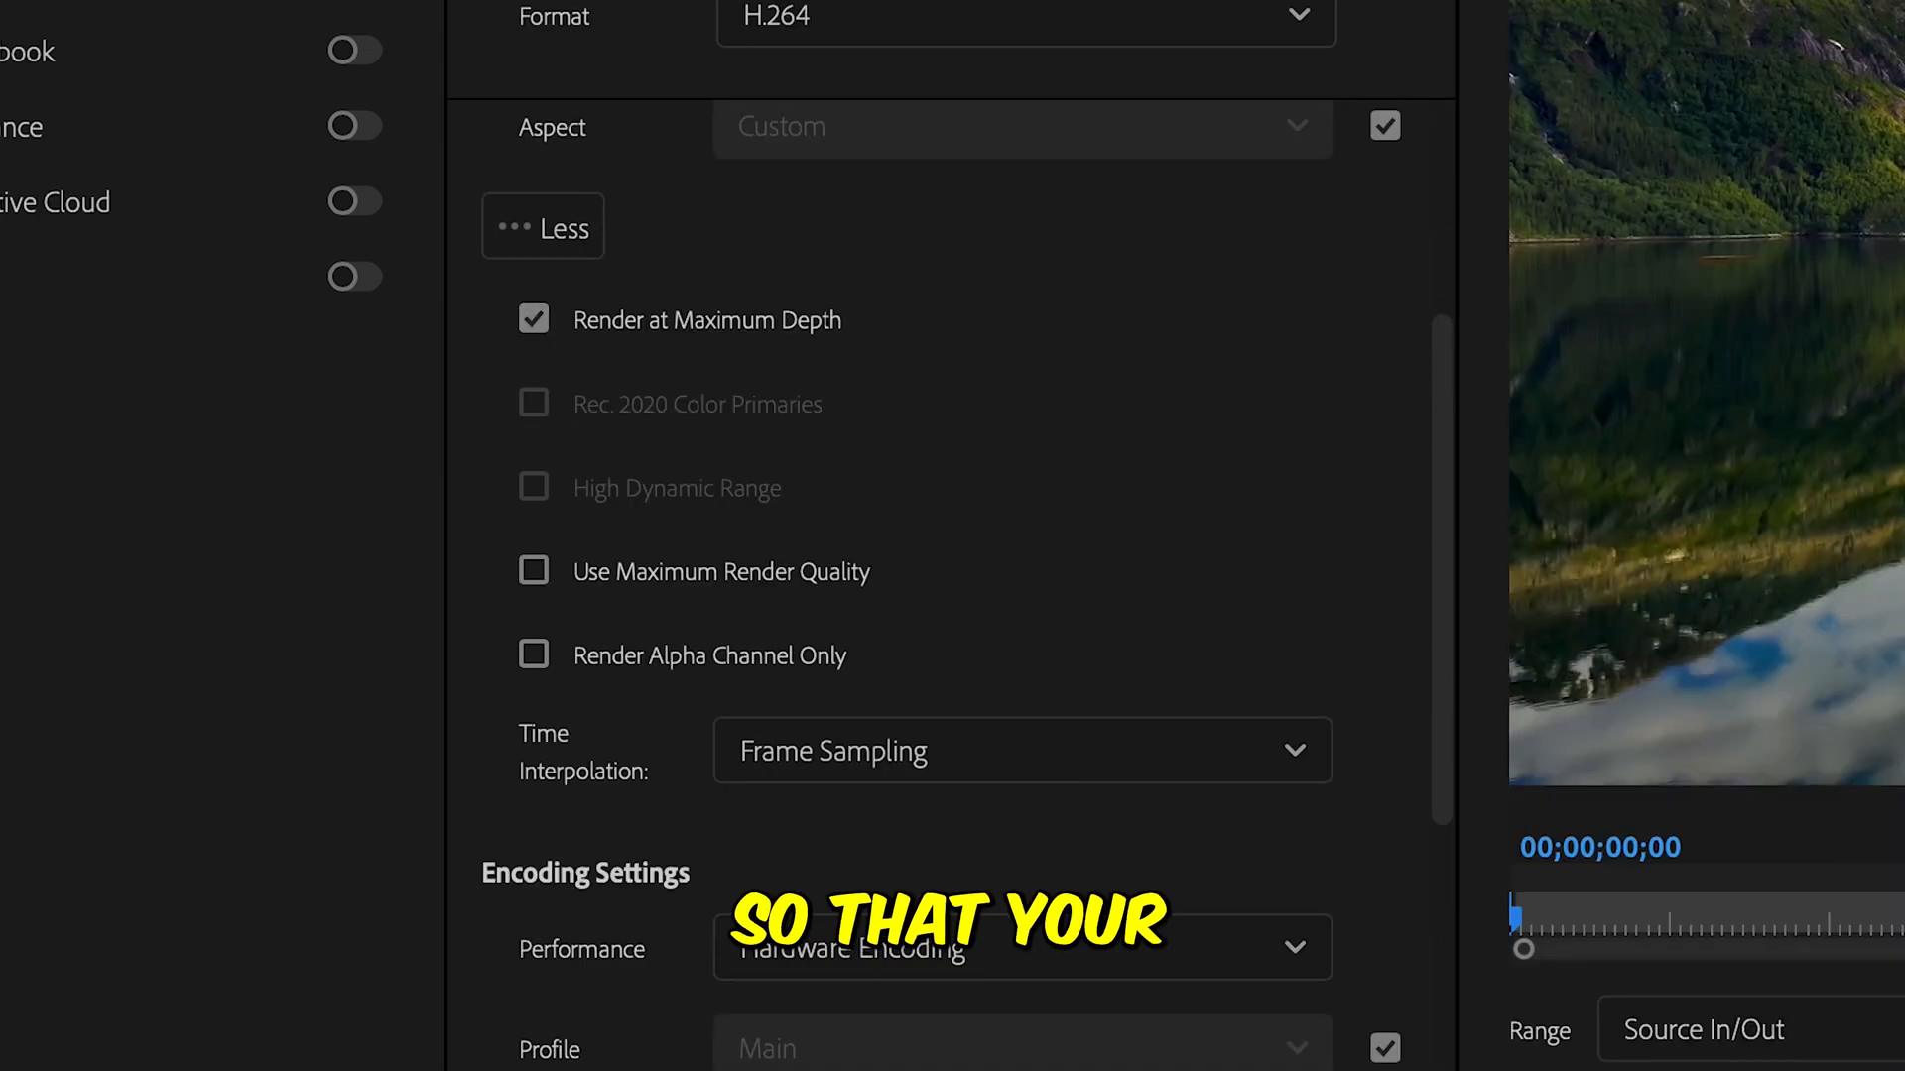
scroll("down", 3)
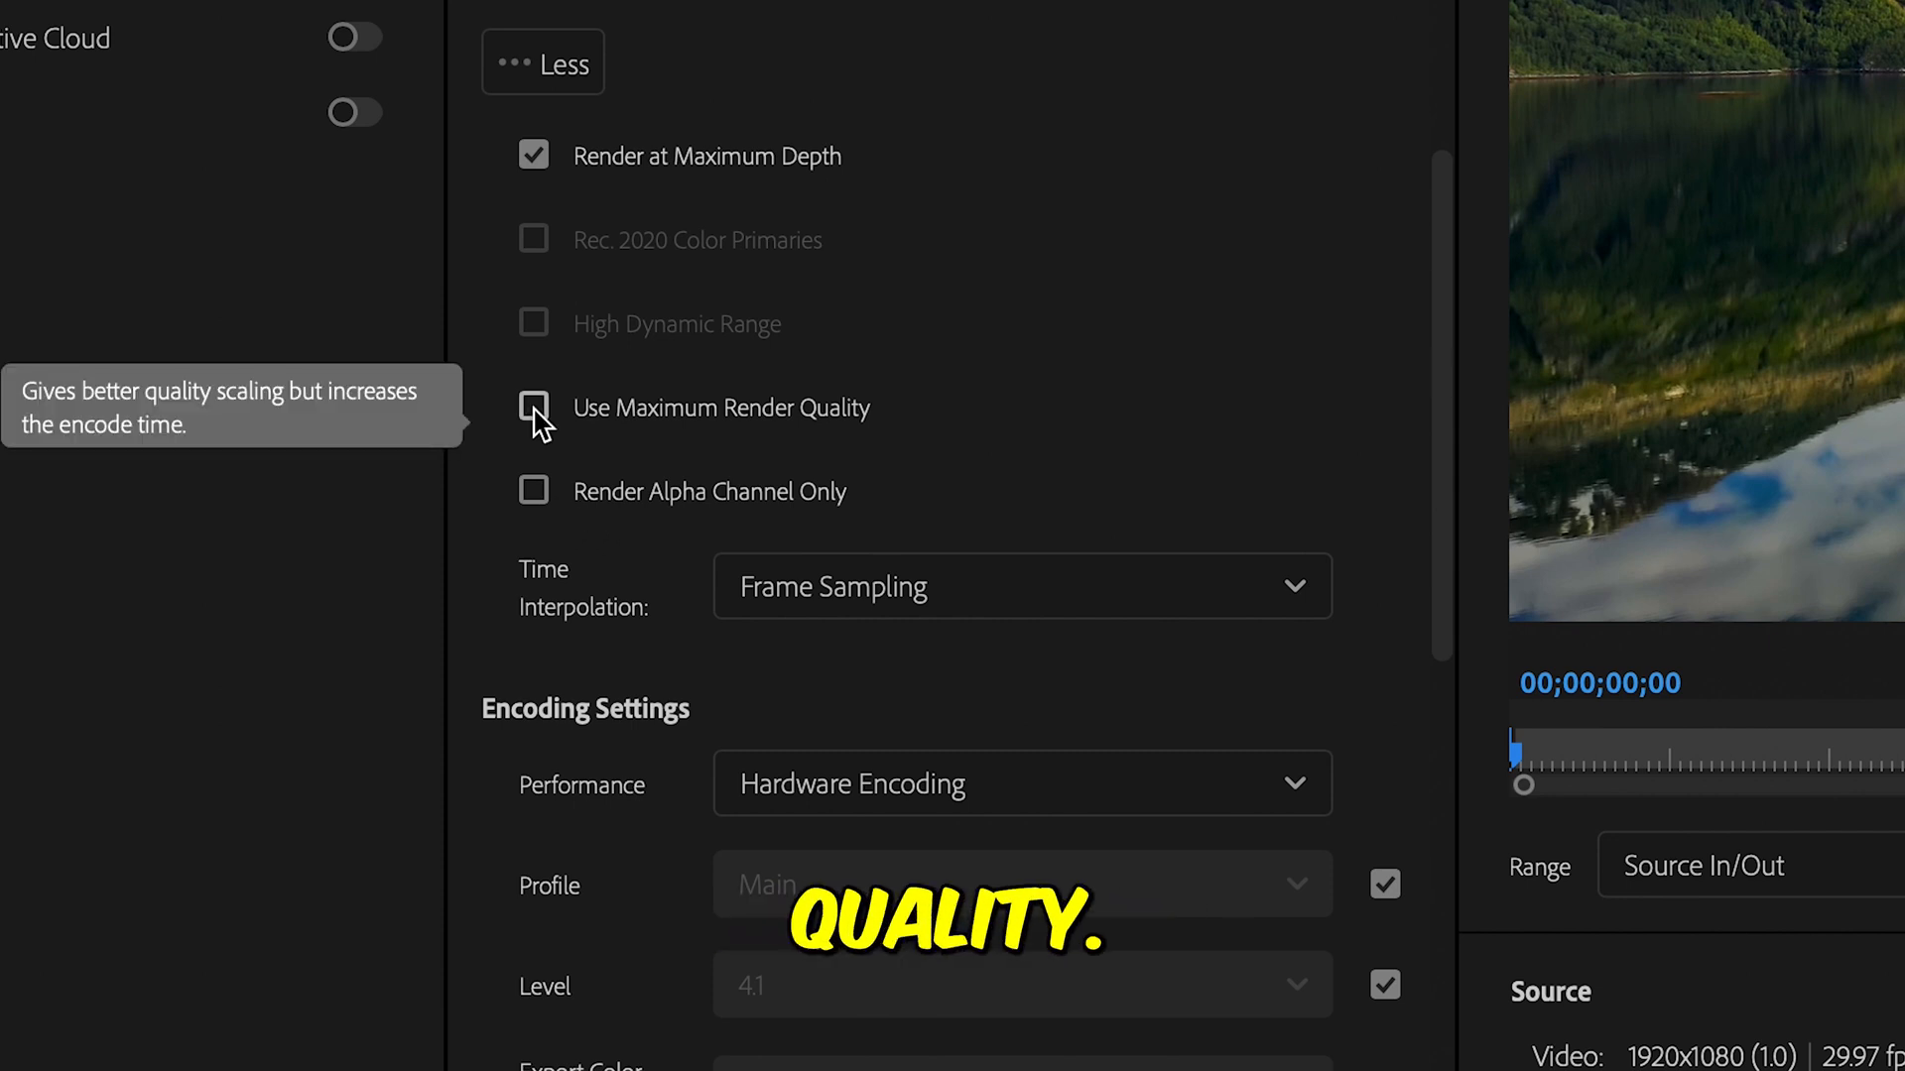
left_click(534, 409)
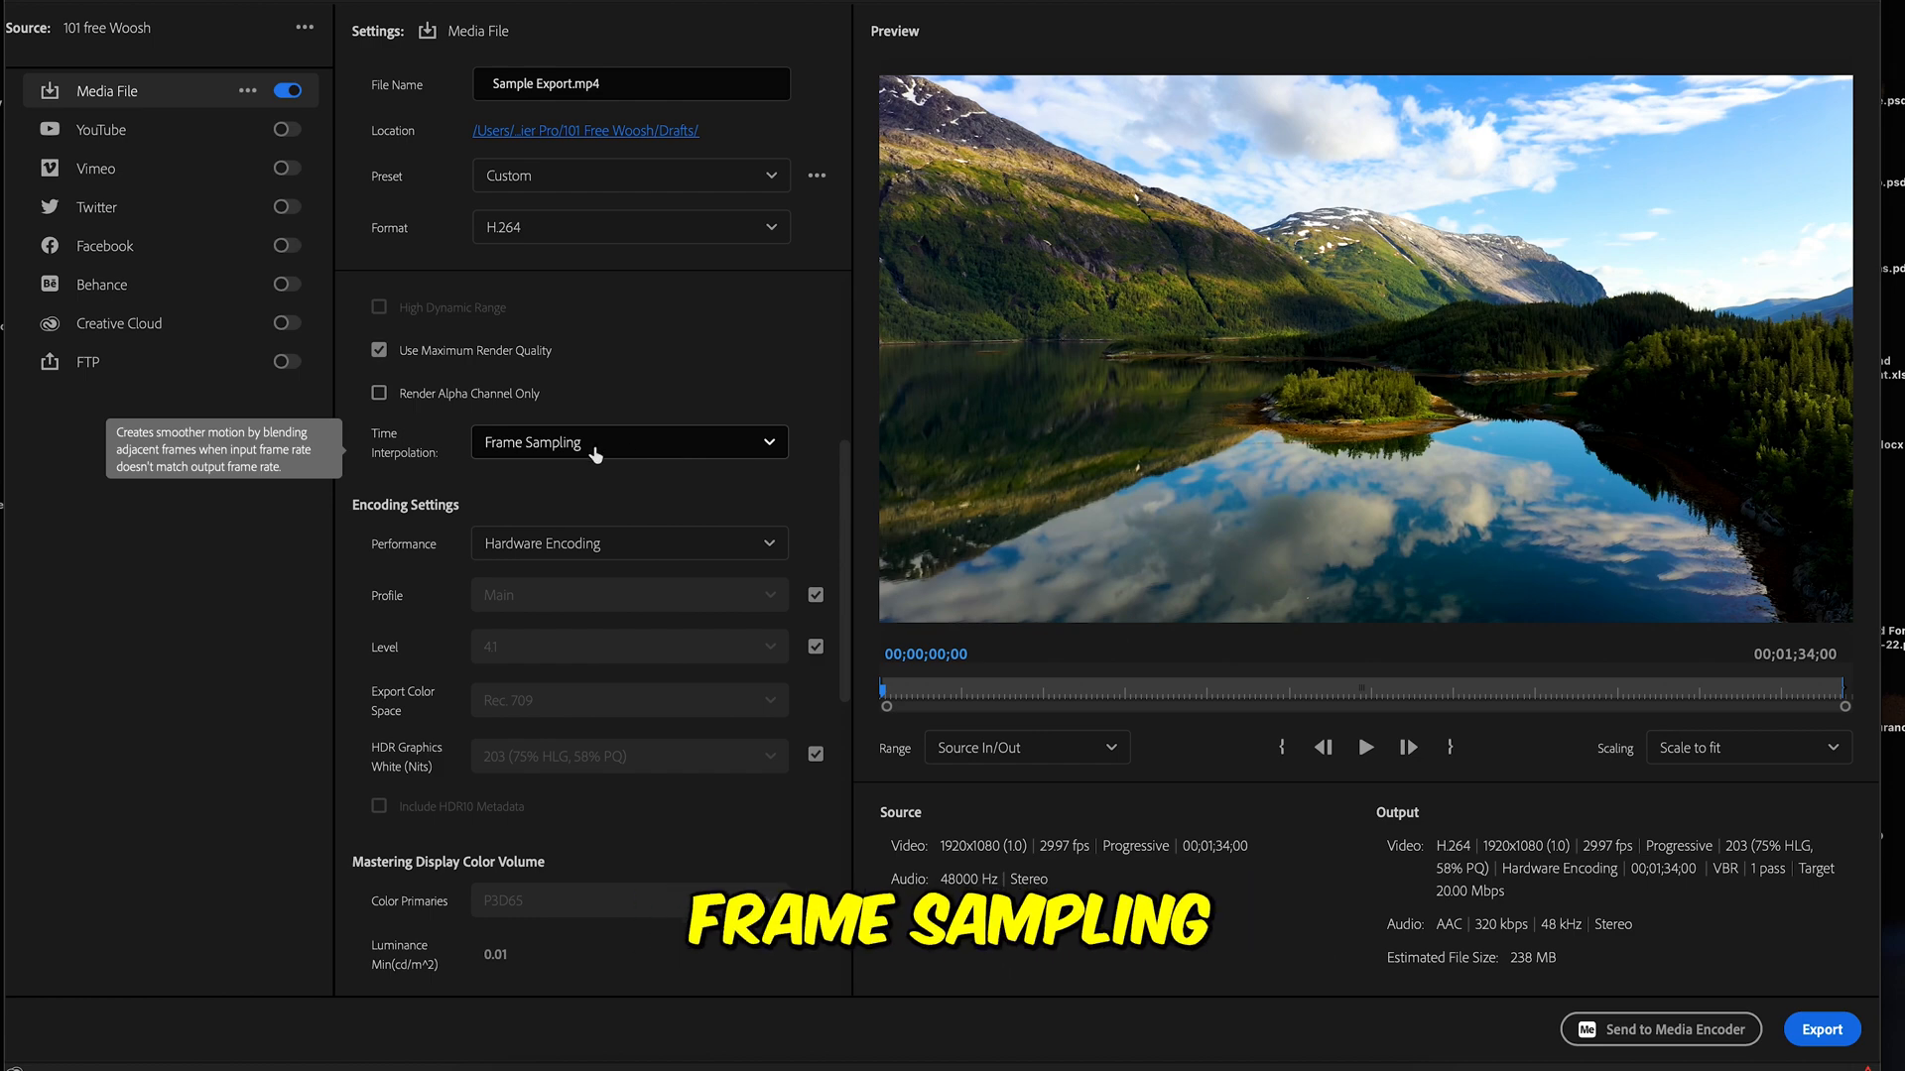
left_click(629, 543)
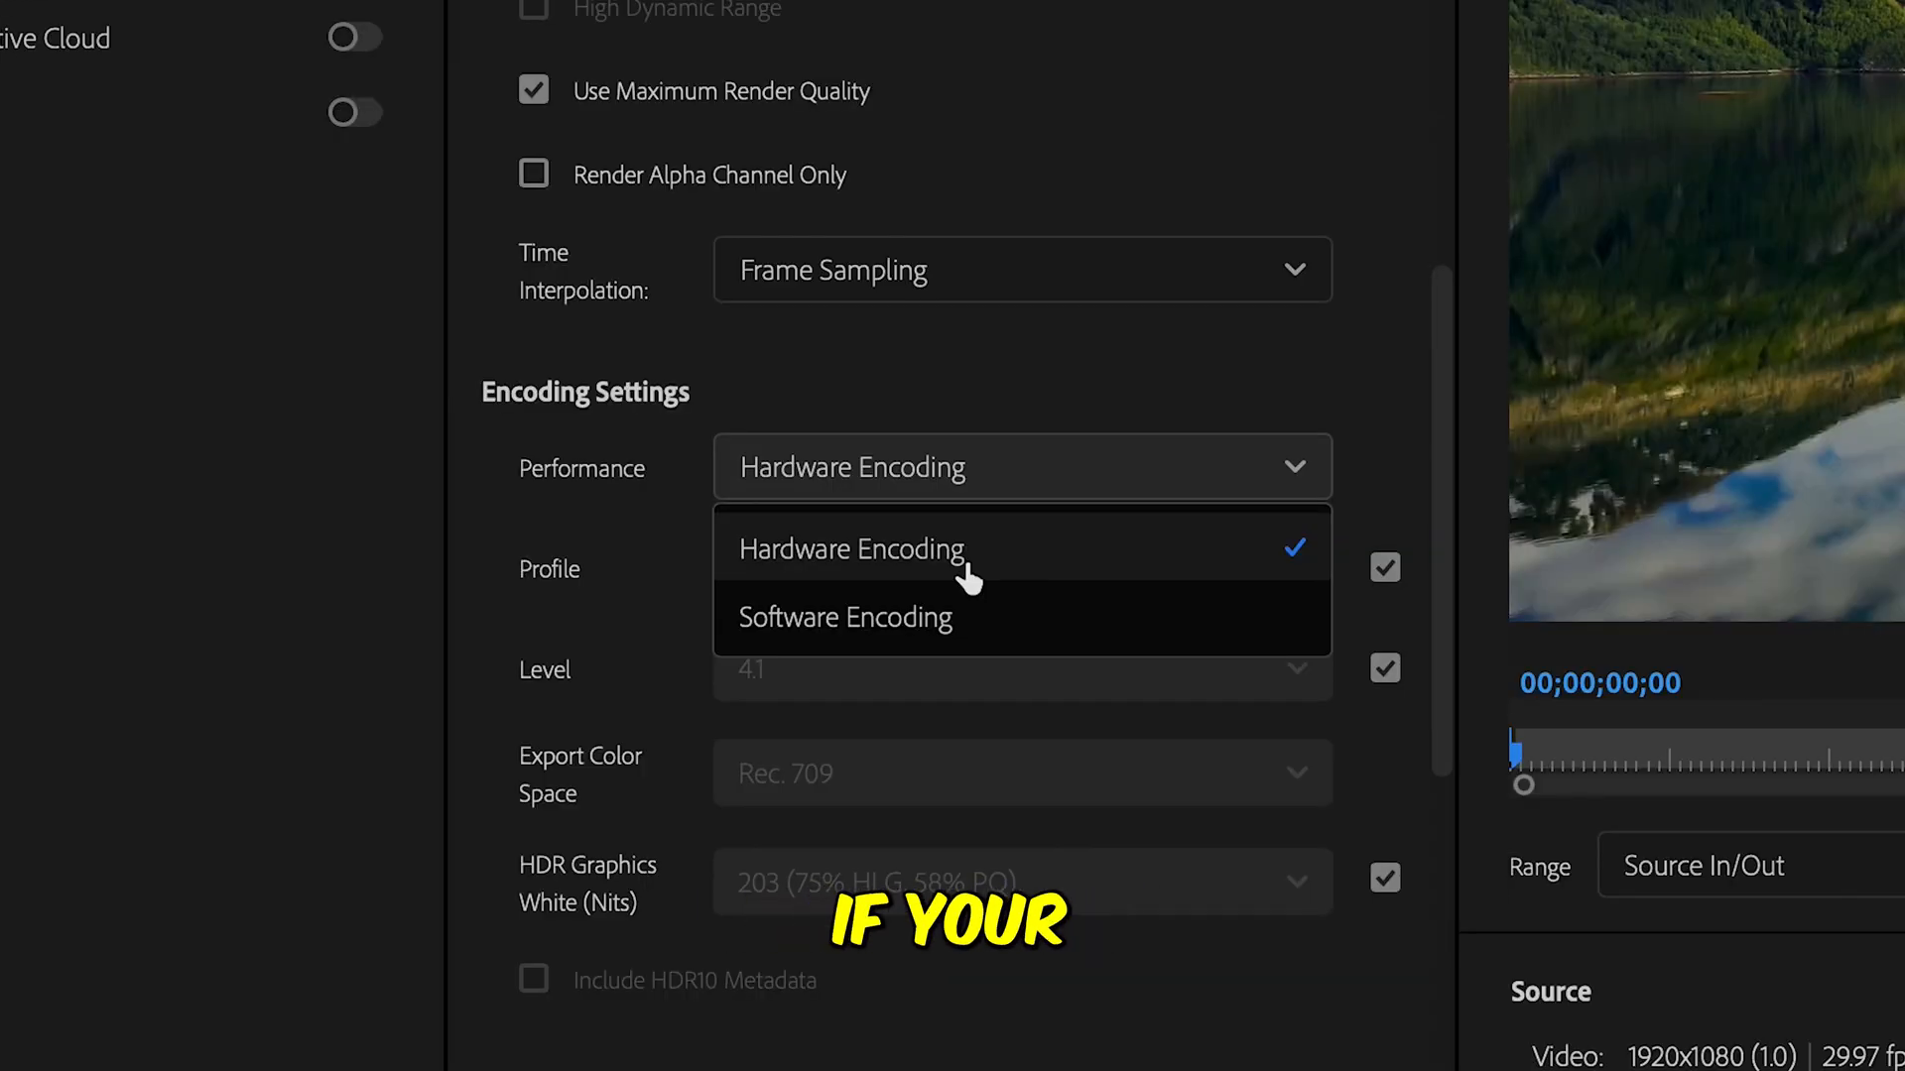
mouse_move(889, 667)
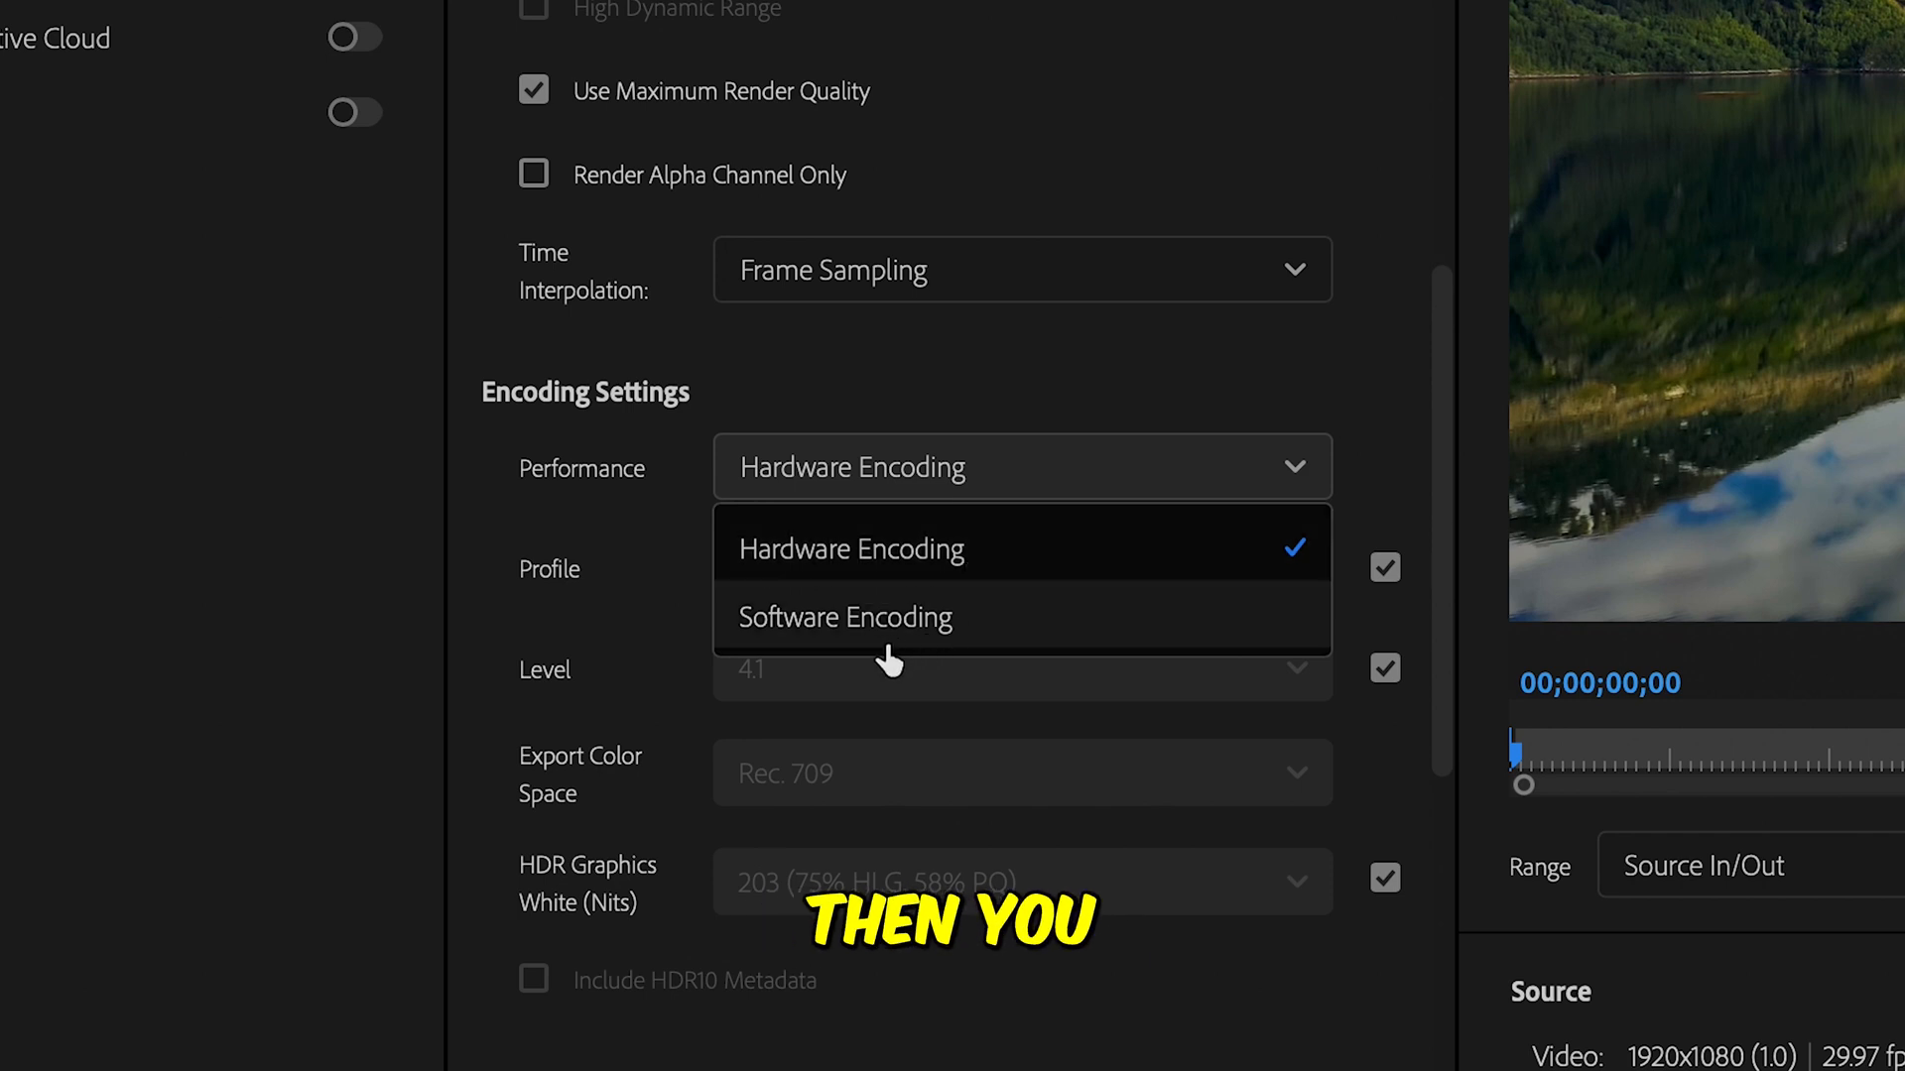
left_click(852, 548)
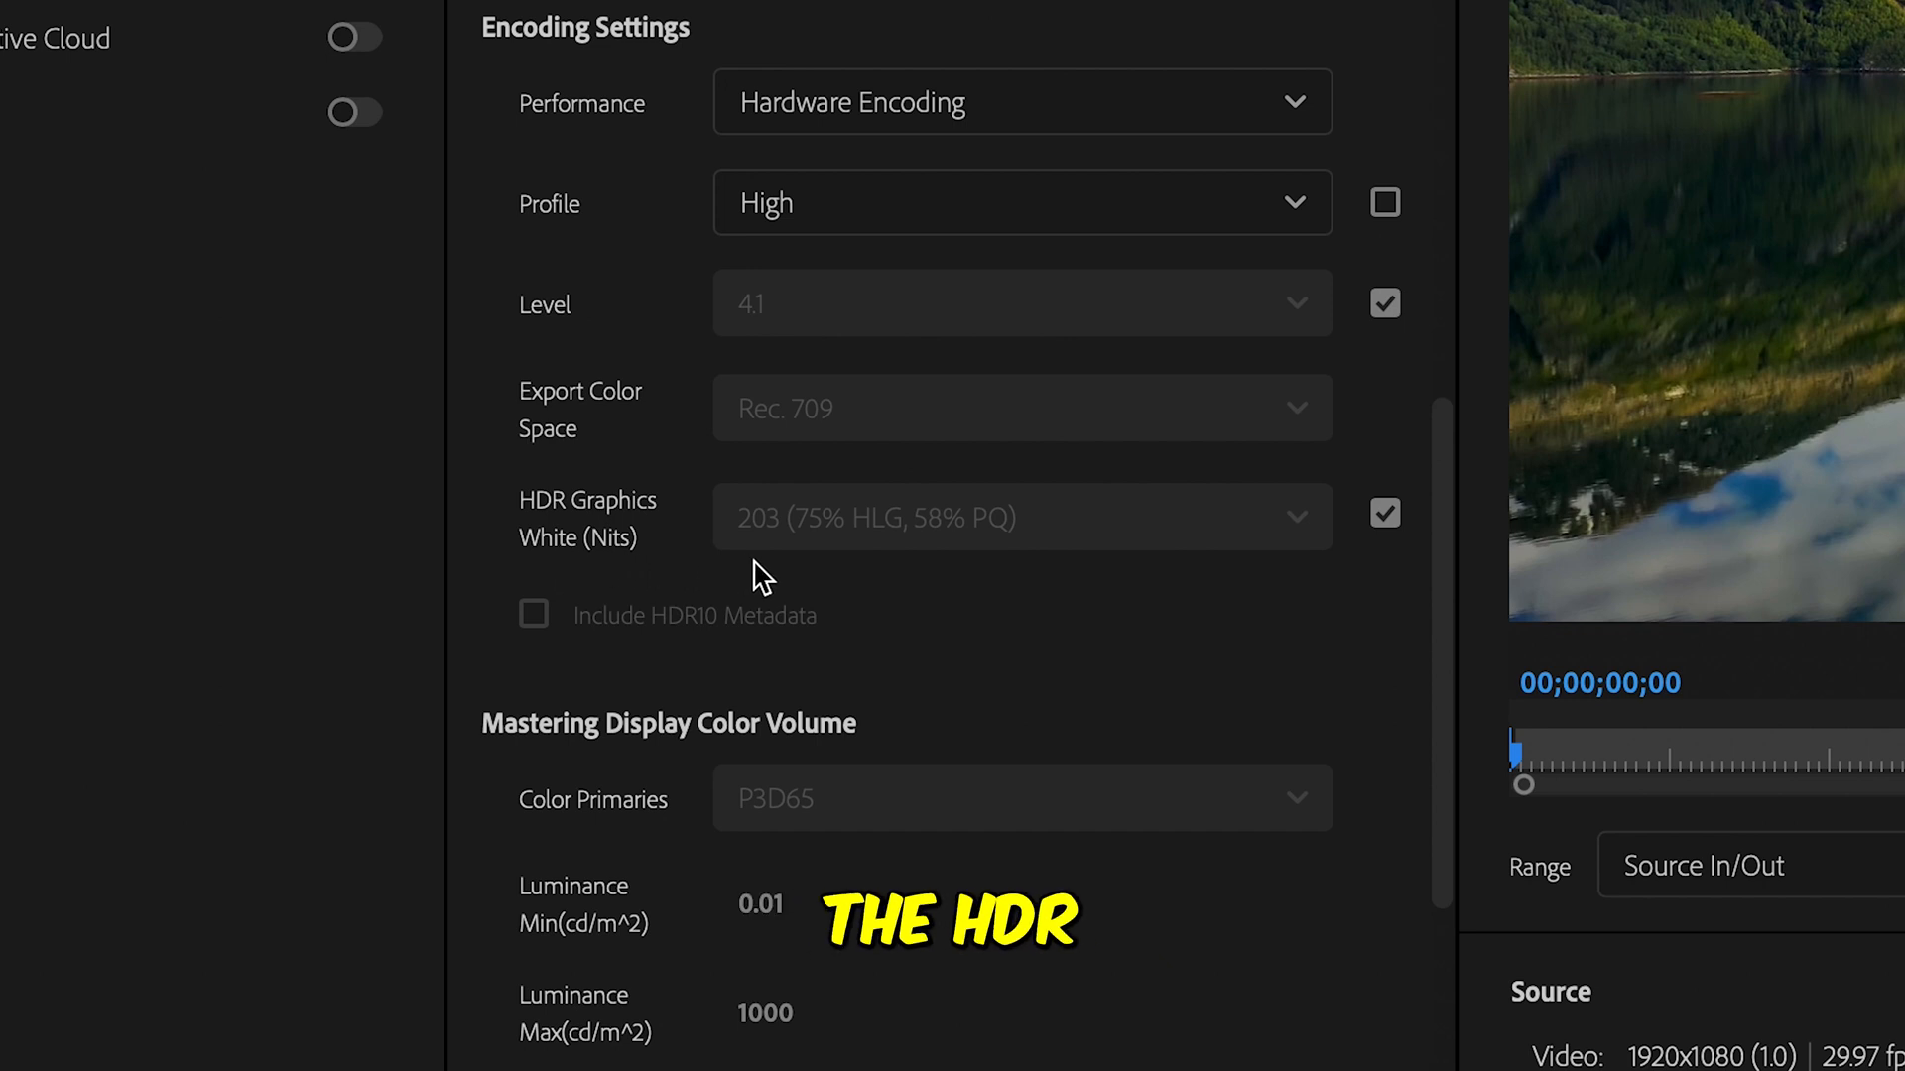
mouse_move(762, 554)
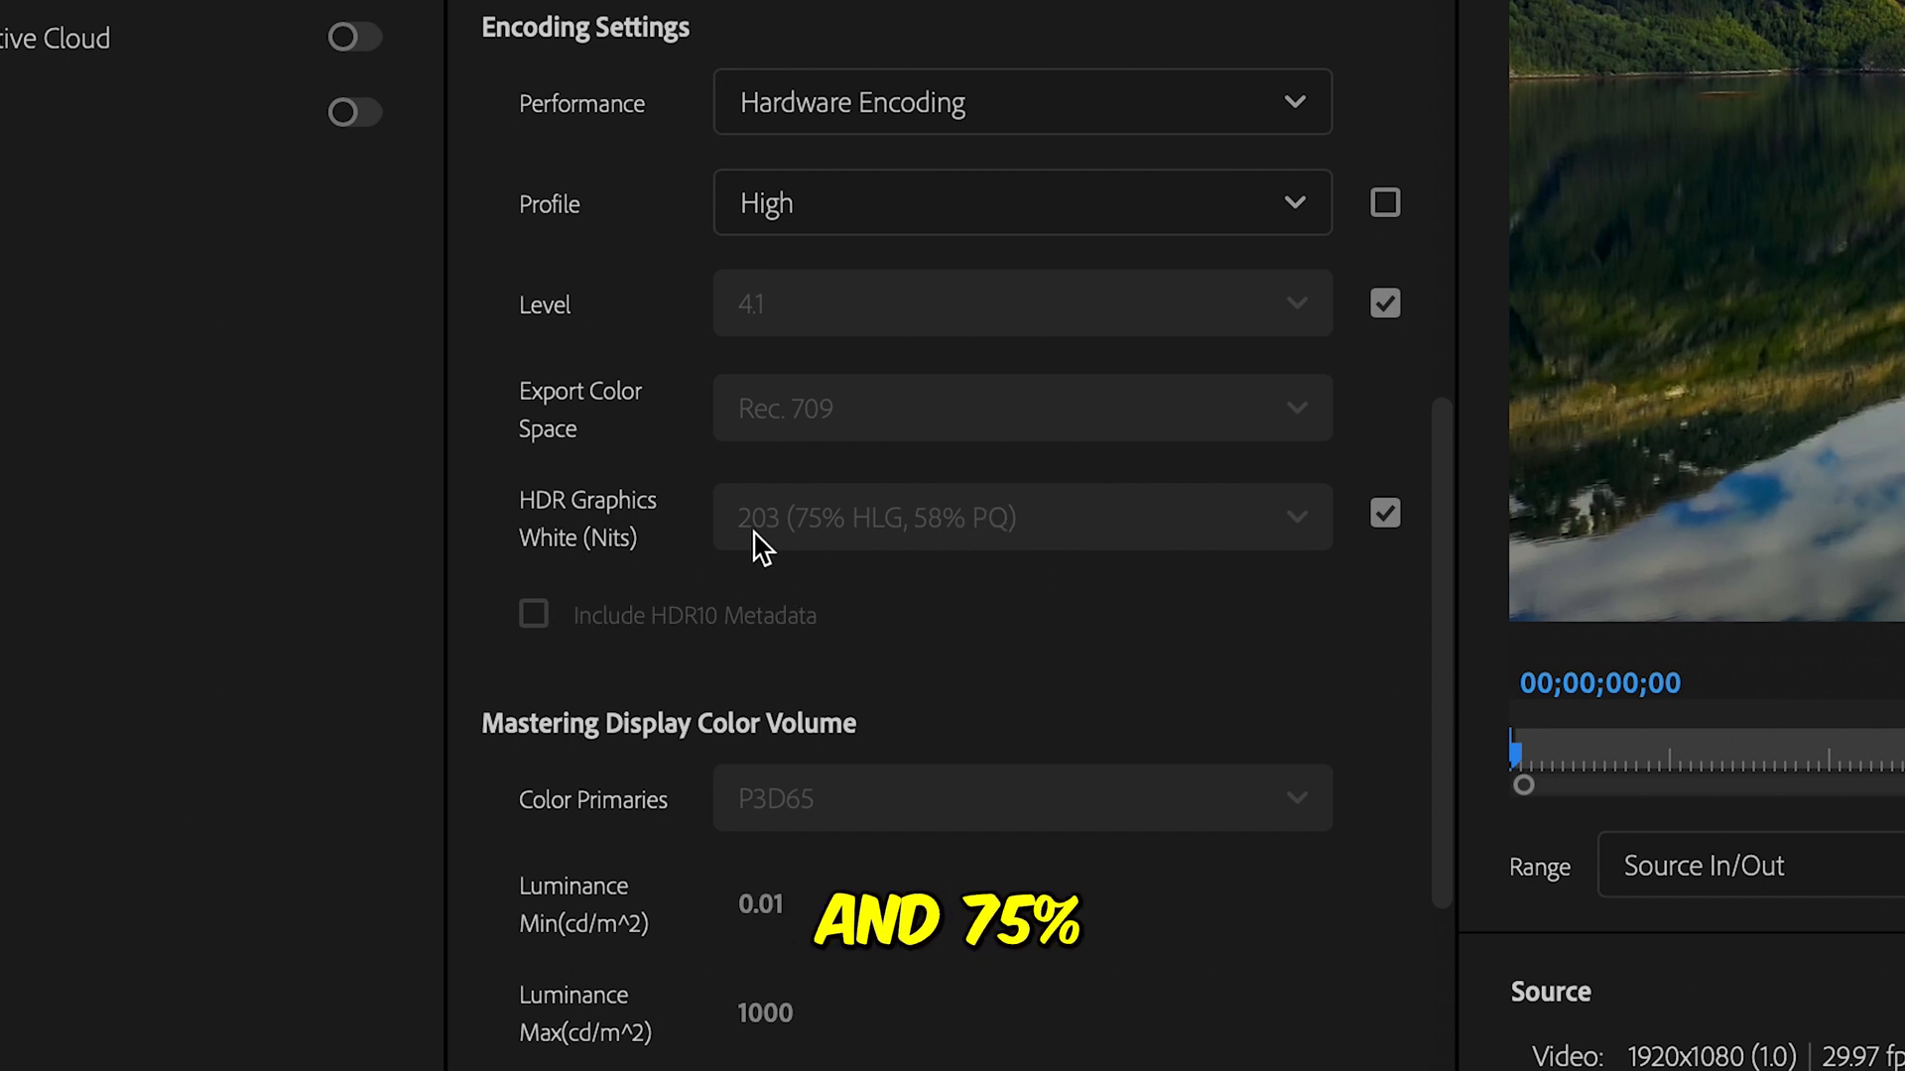
Set bitrate encoding to VBR 2 pass with a 20 Mbps target, leaving the 50 Mbps maximum.
scroll("down", 3)
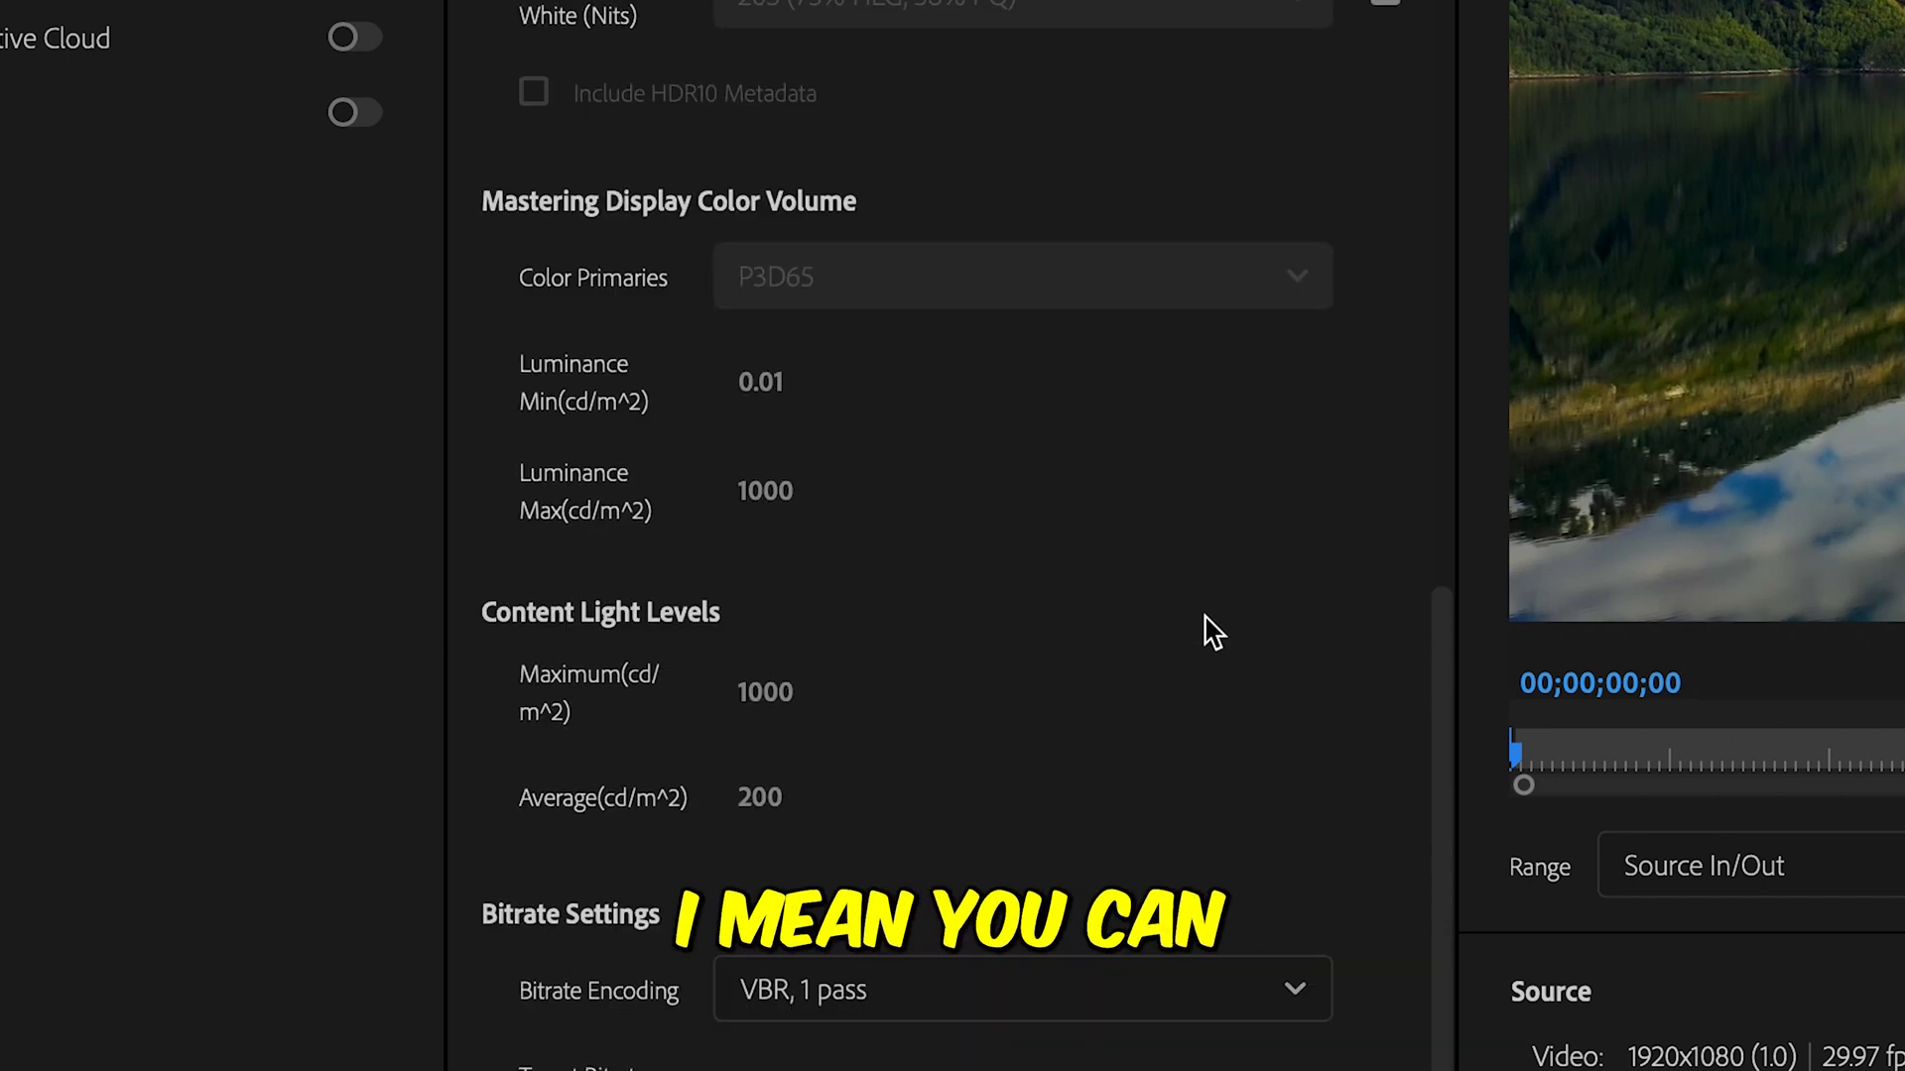
scroll("down", 3)
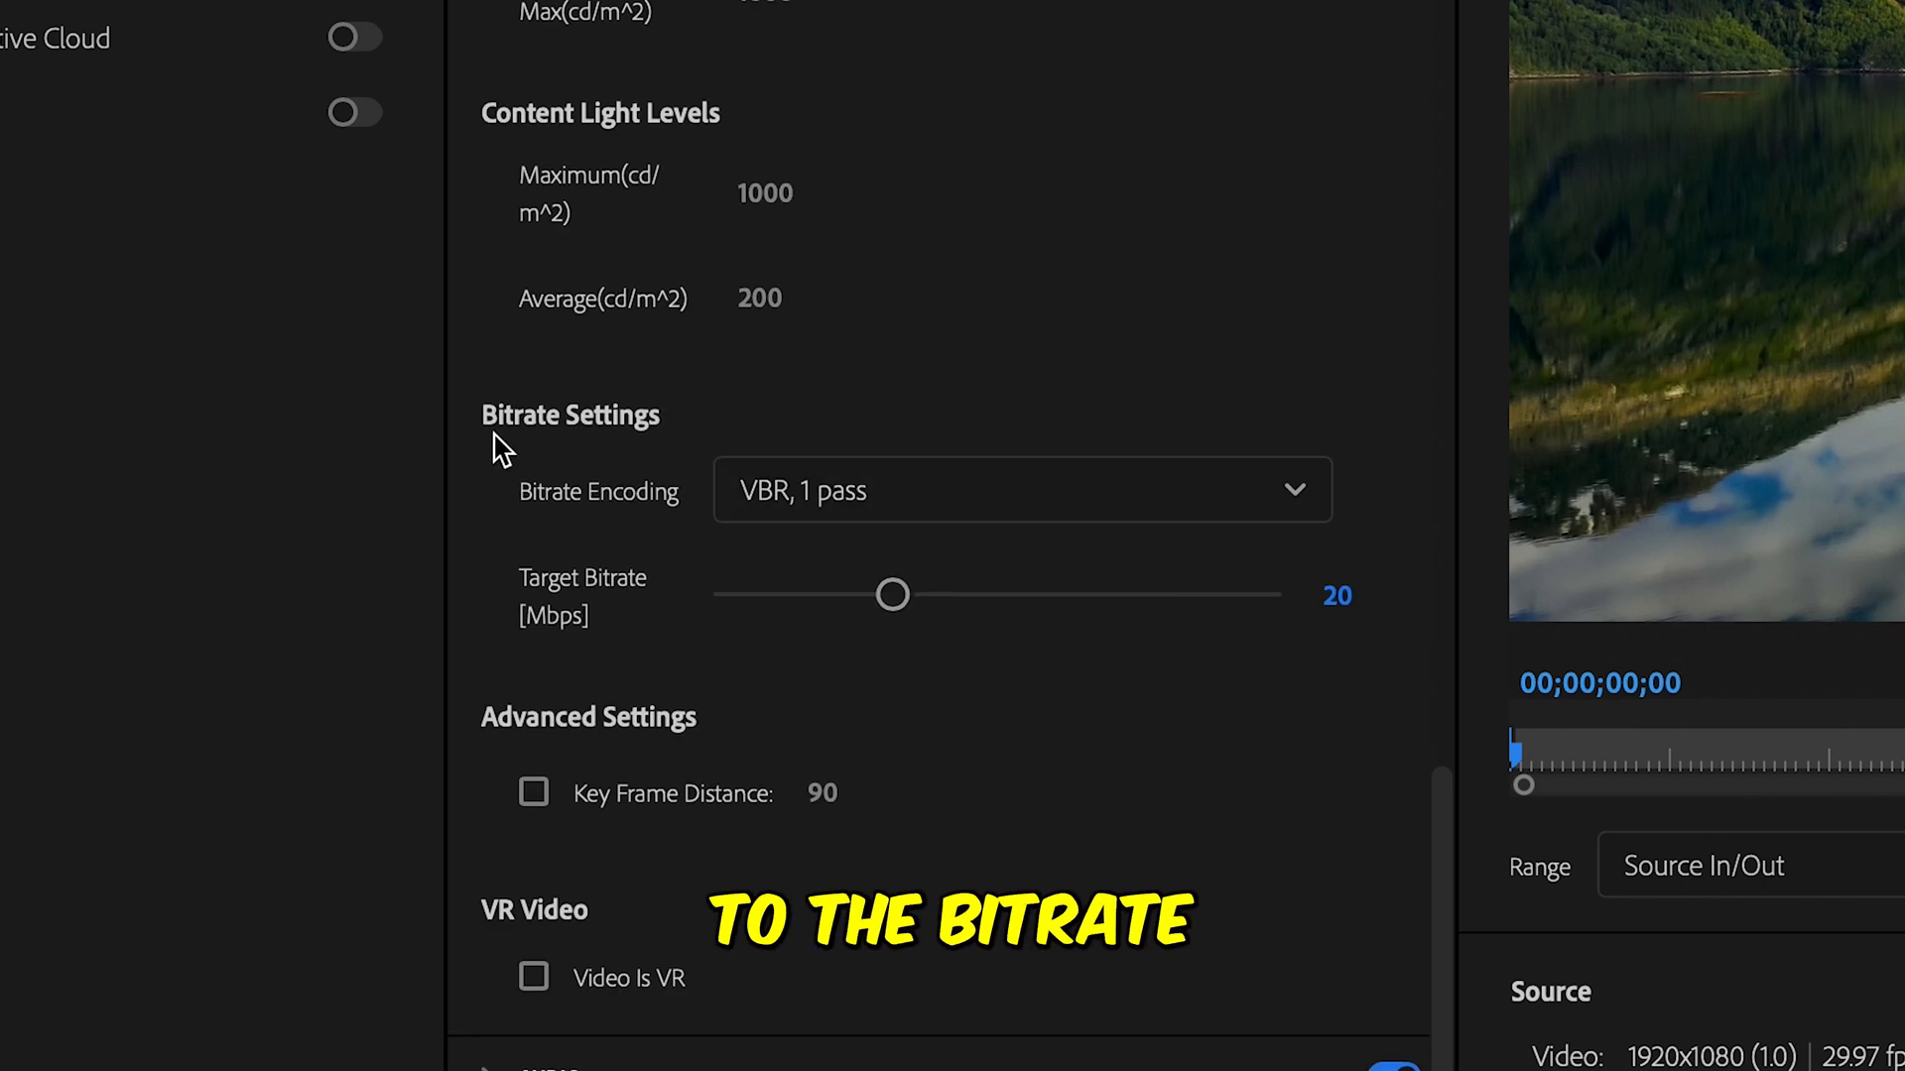
mouse_move(802, 528)
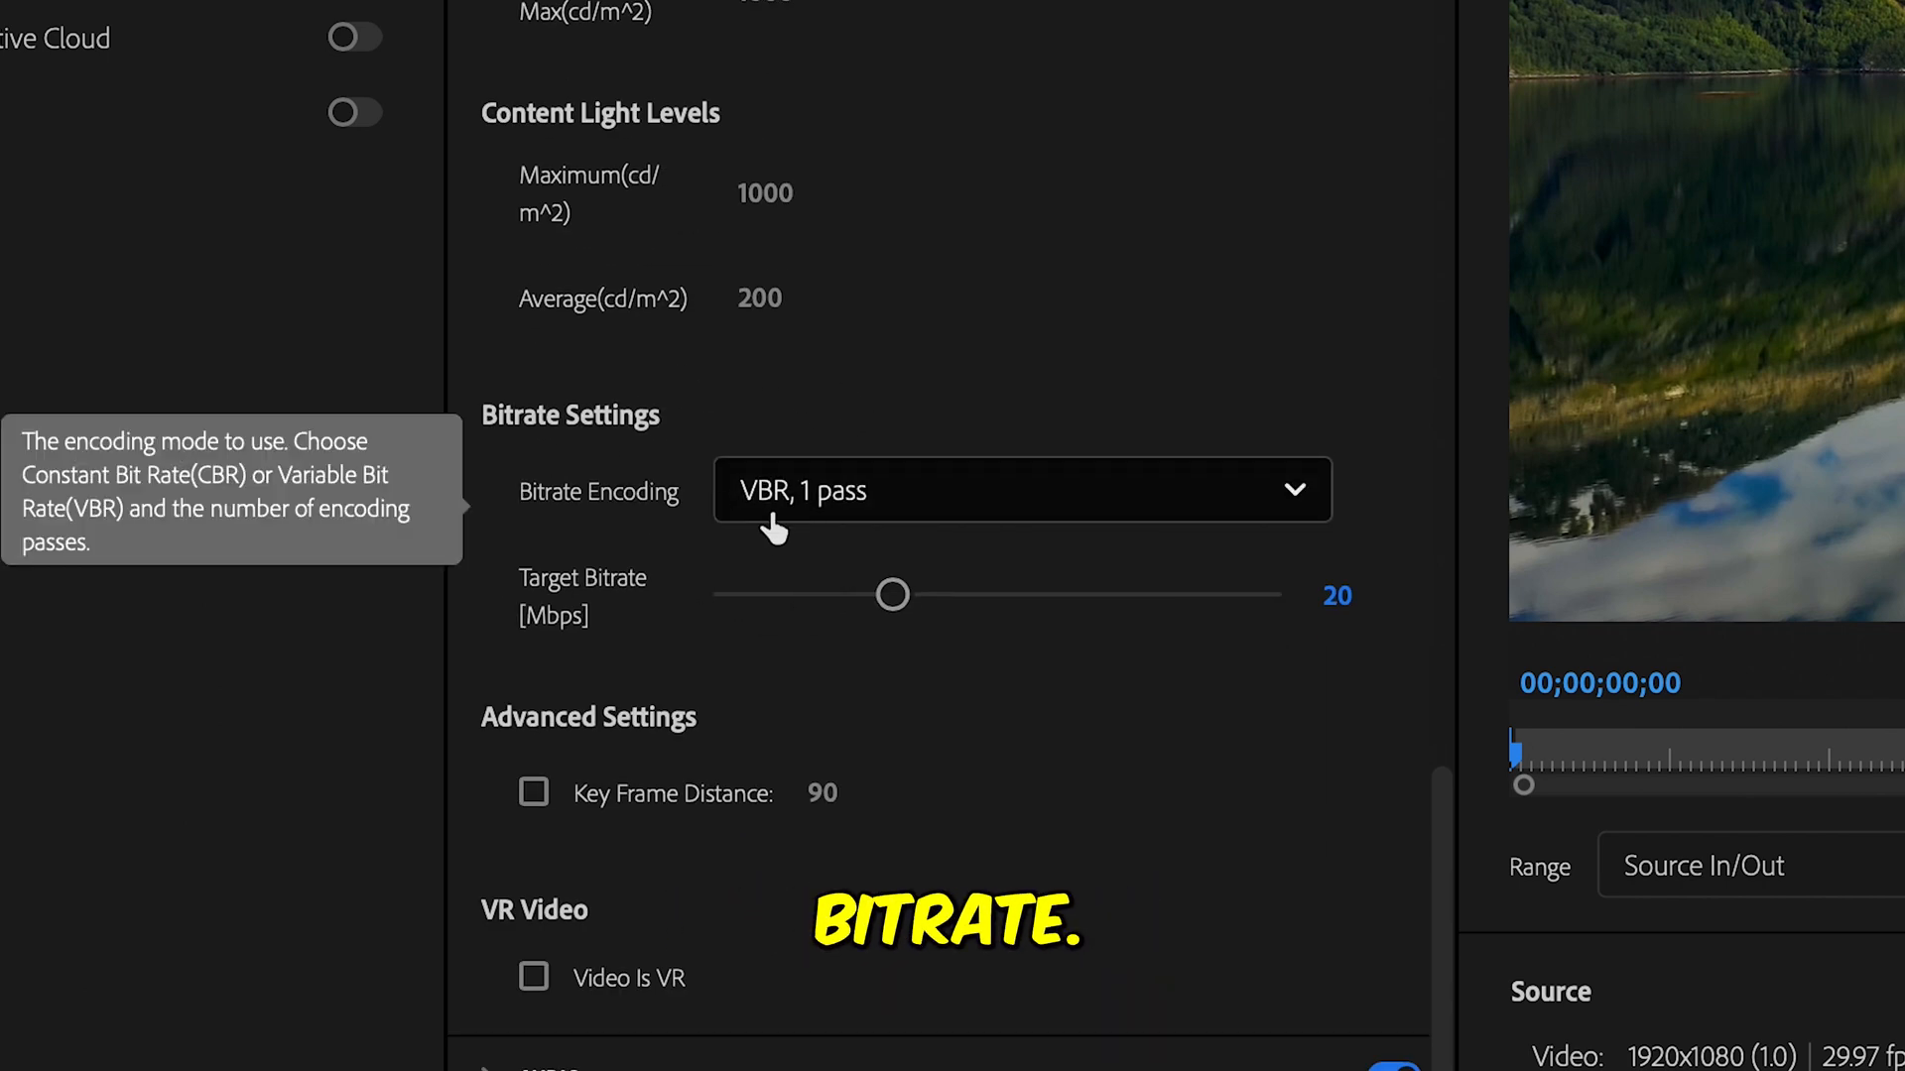
left_click(1024, 490)
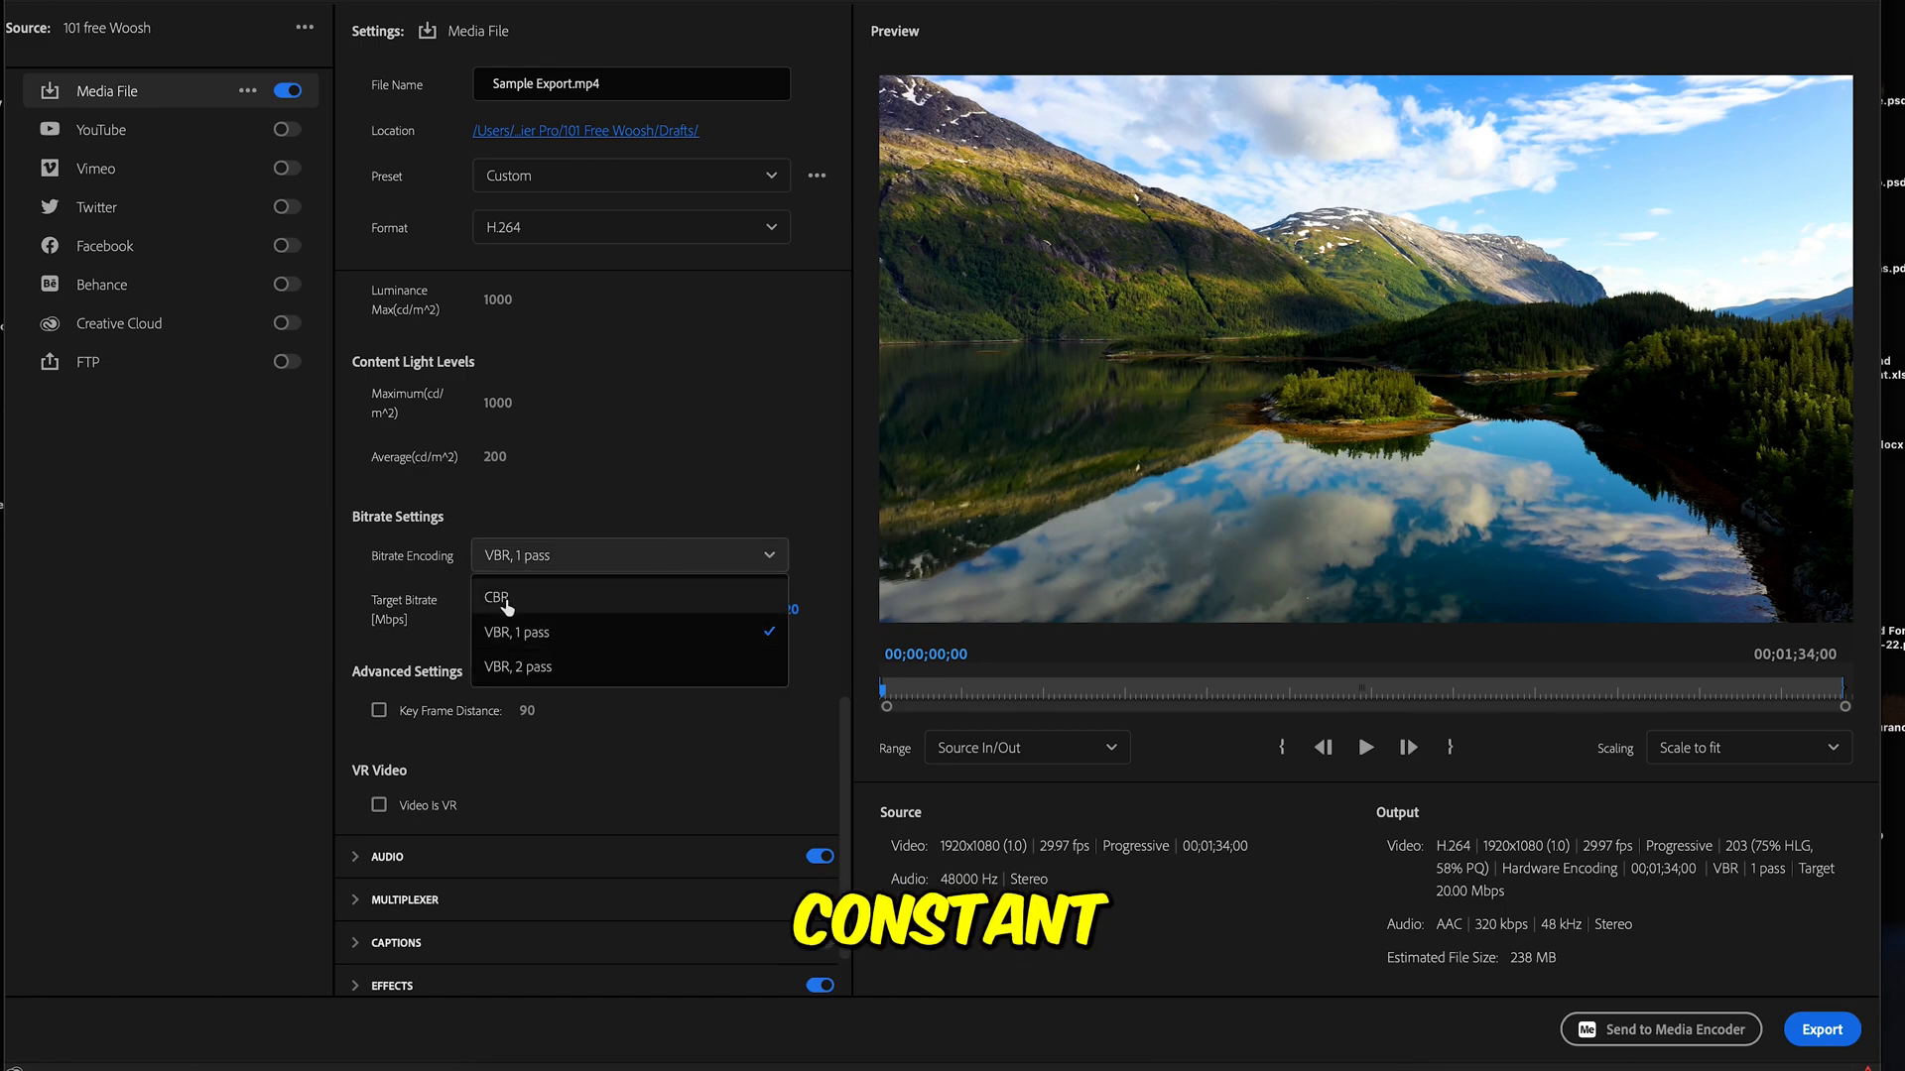
left_click(496, 597)
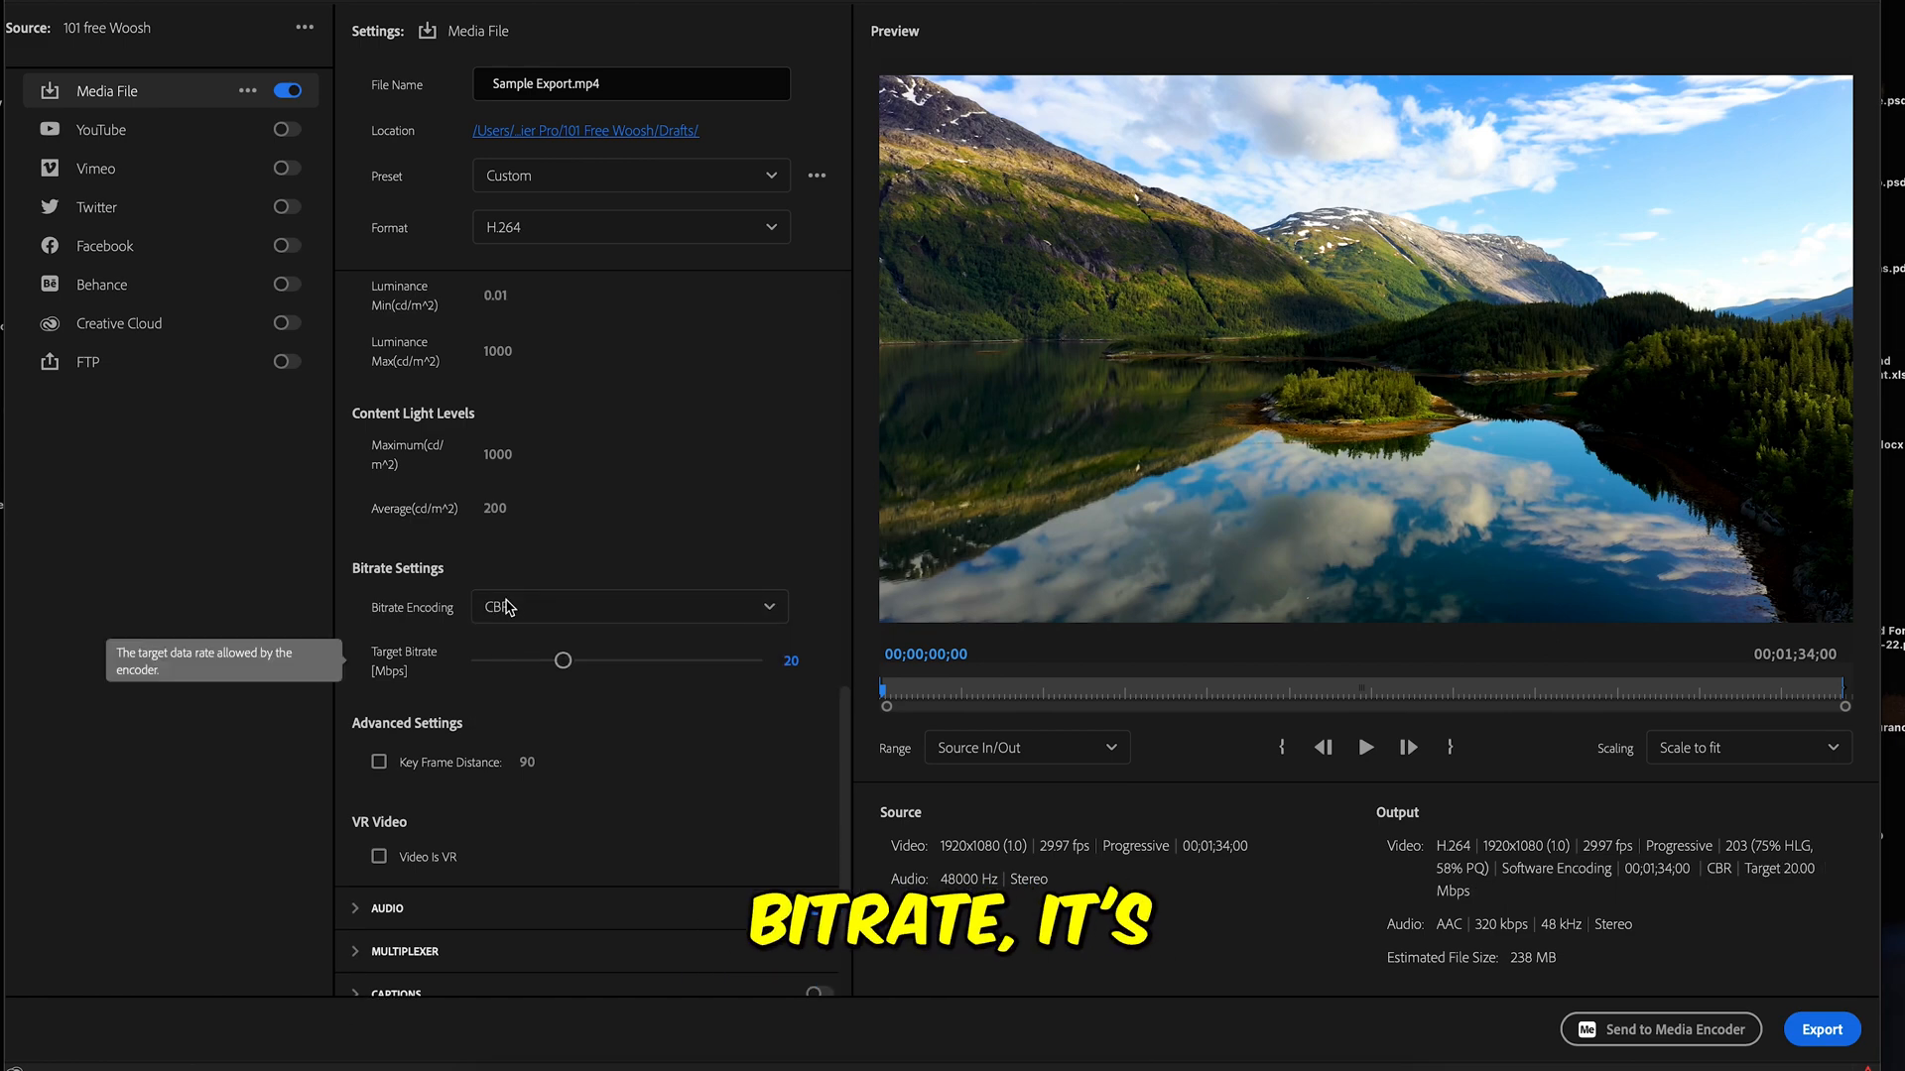
mouse_move(921, 717)
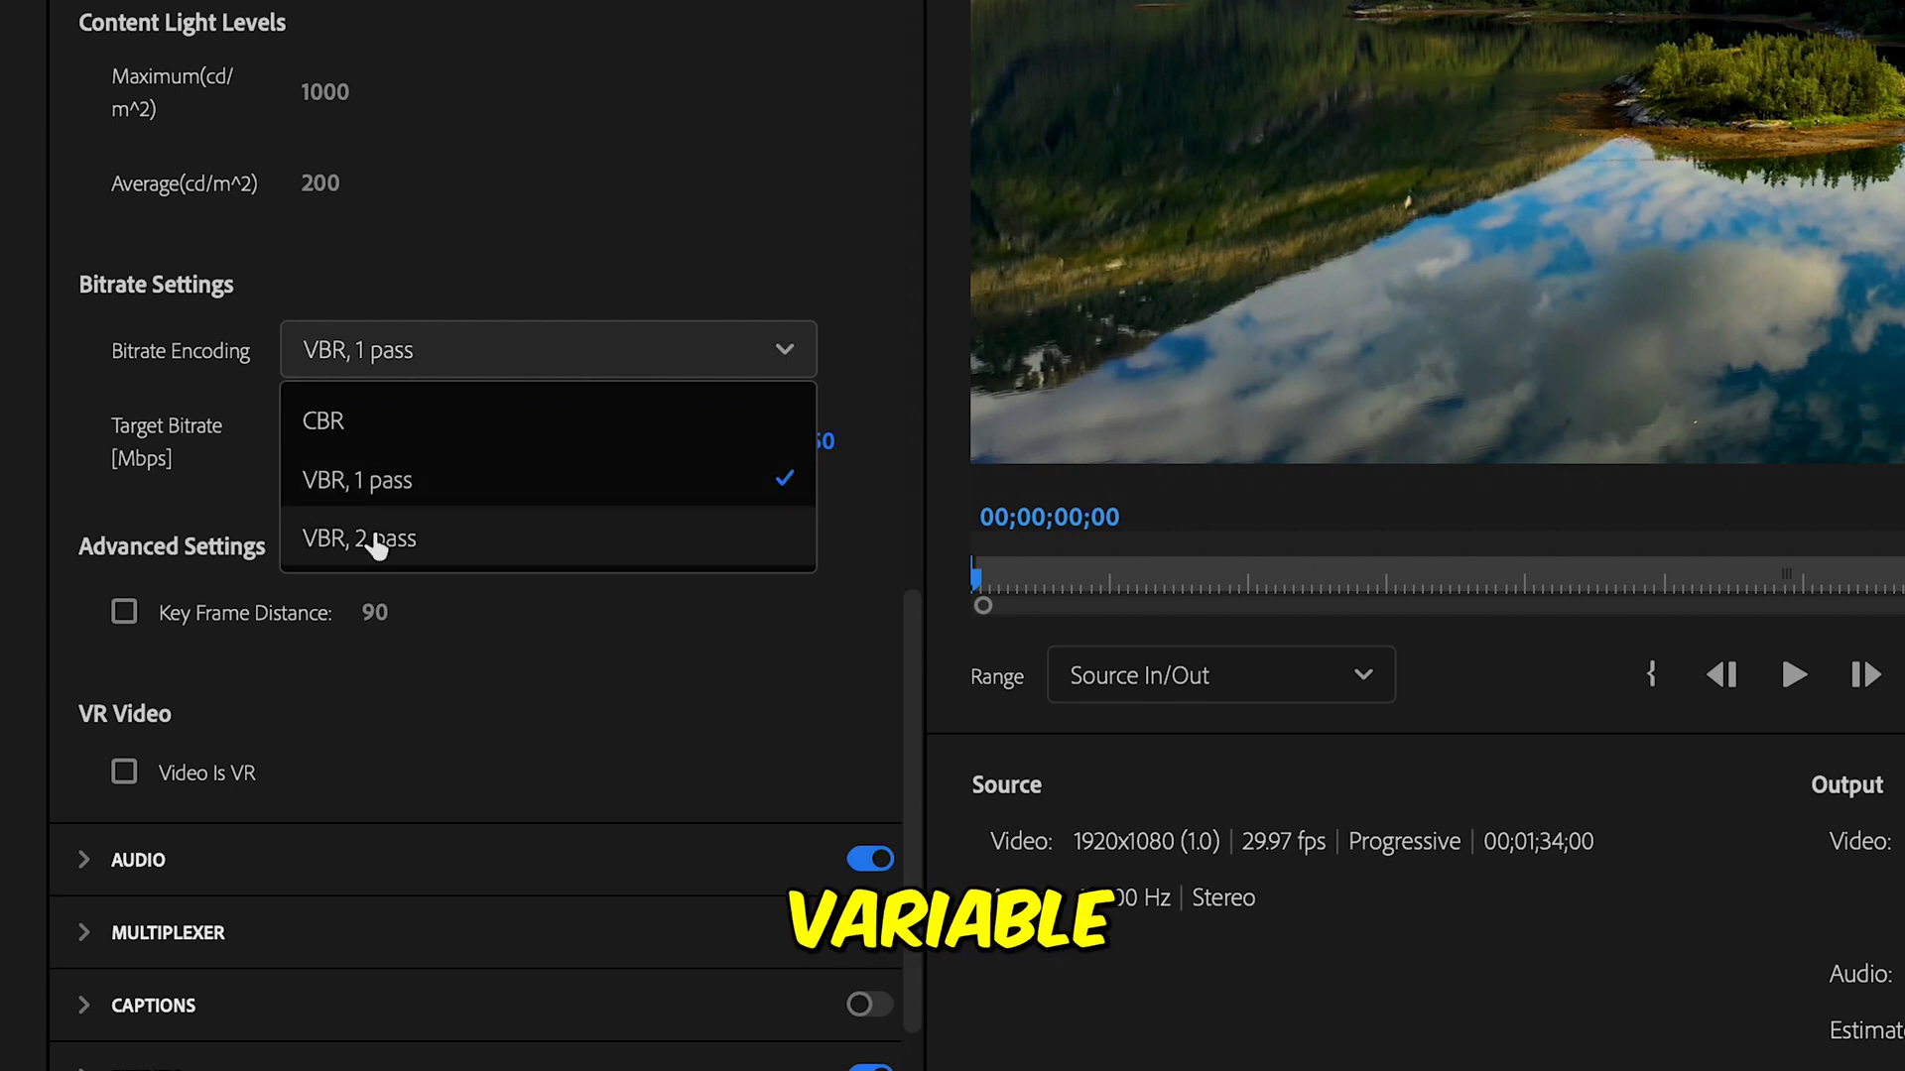
left_click(359, 538)
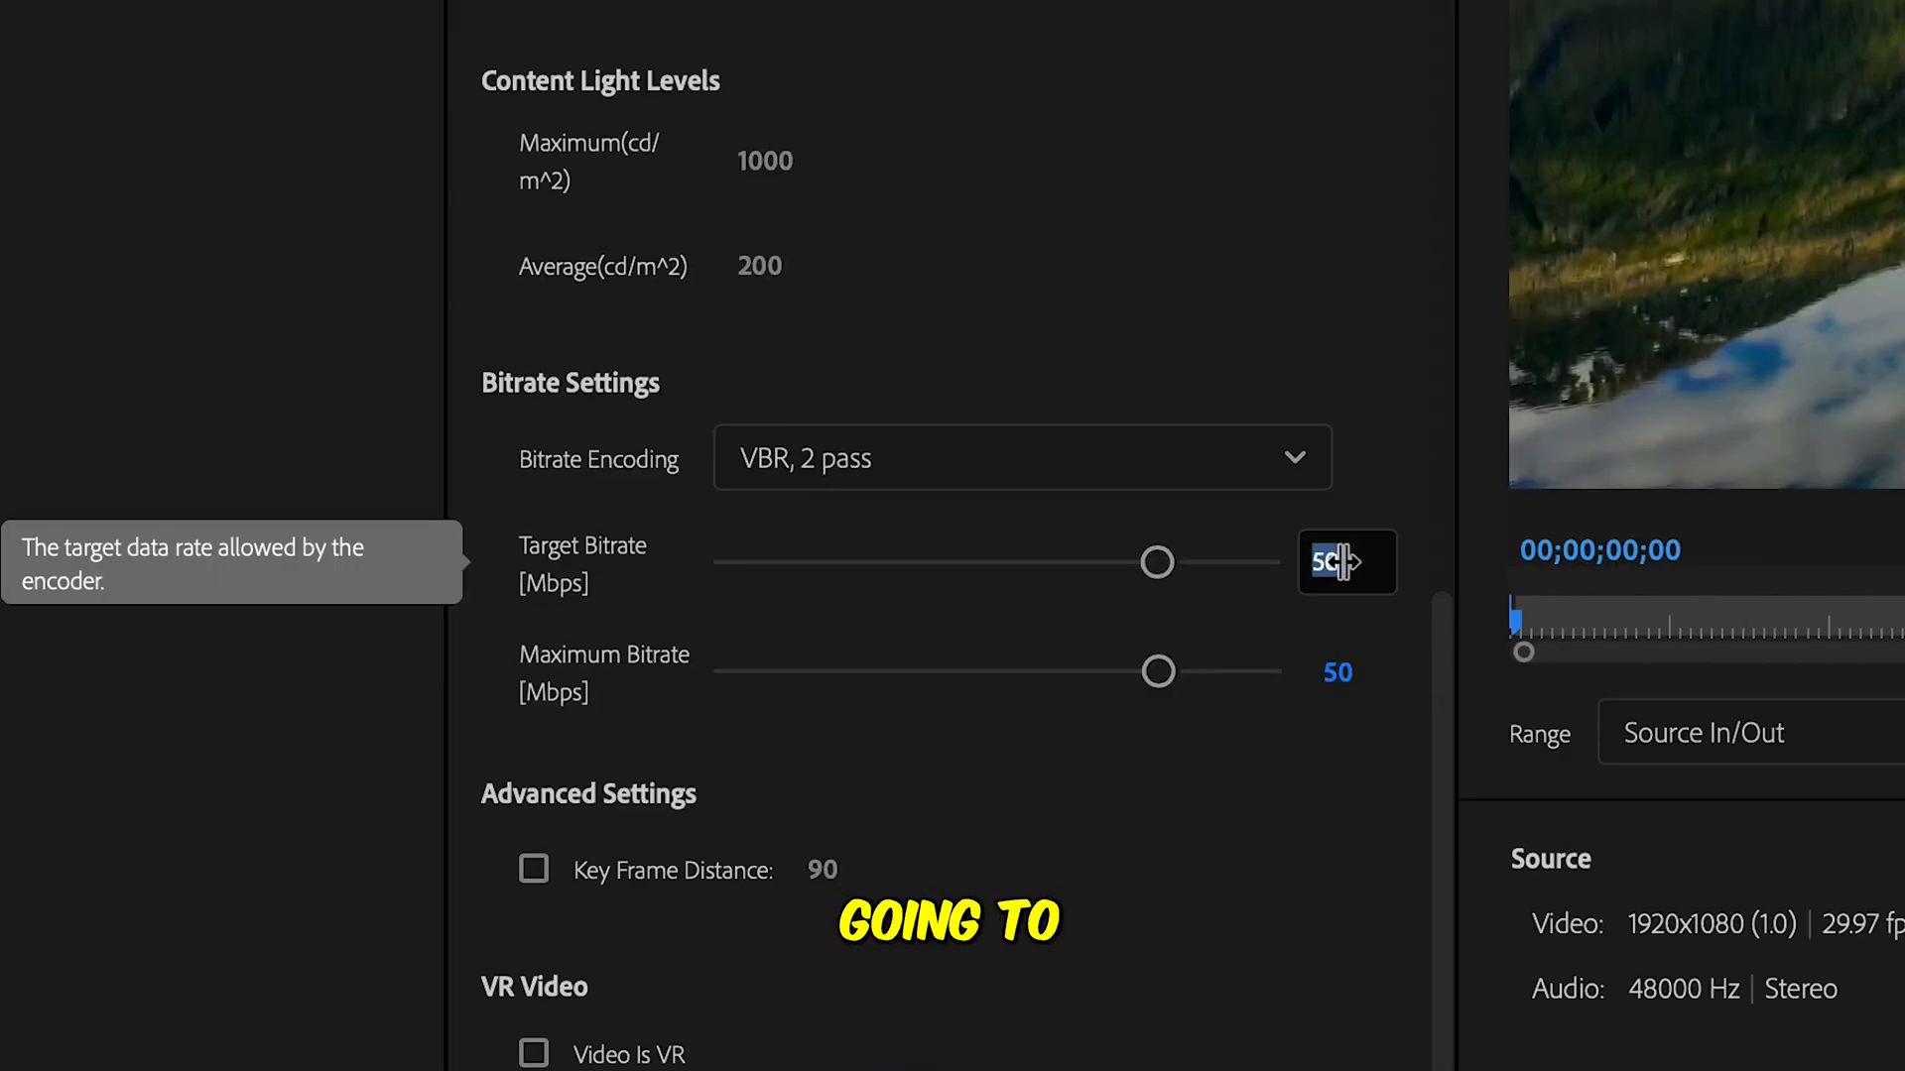
type("20")
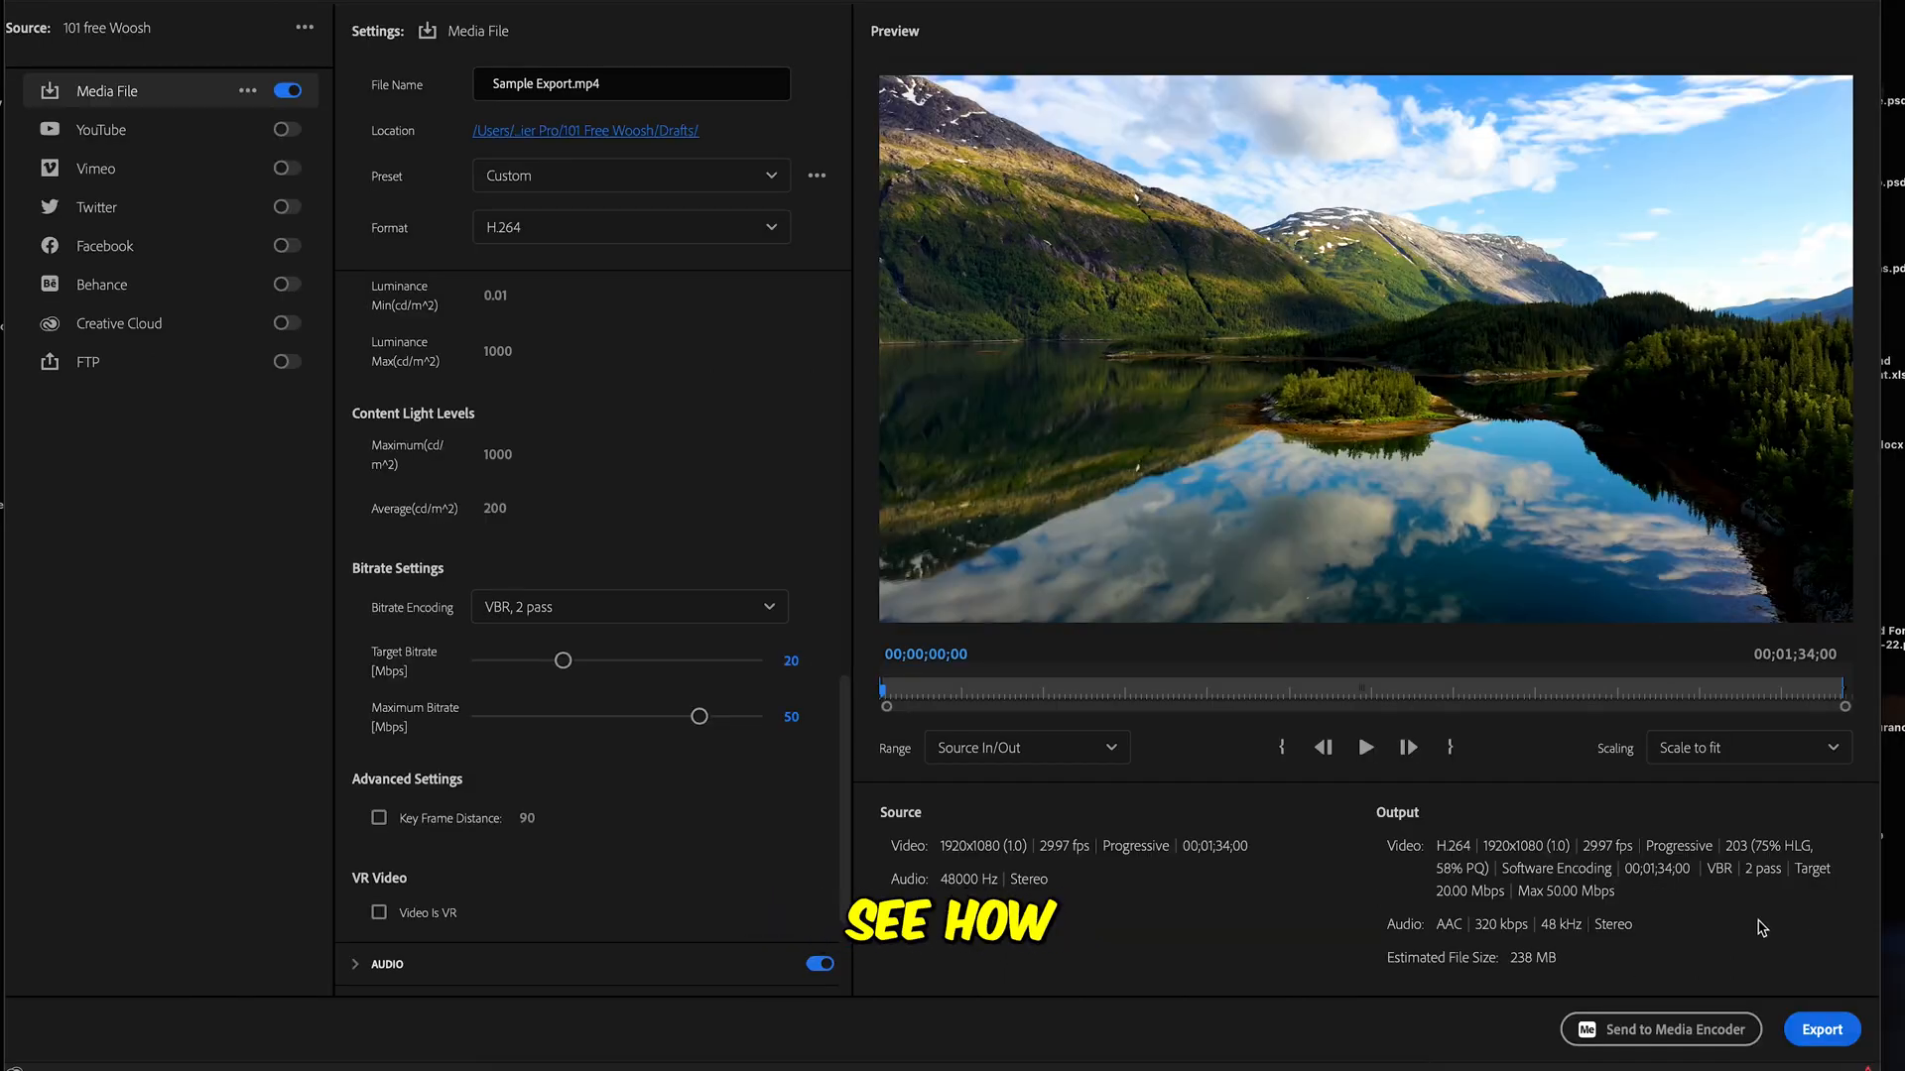
Scroll to the Audio section showing AAC, 48000 Hz, stereo, 320 kbps, captions off.
scroll("down", 3)
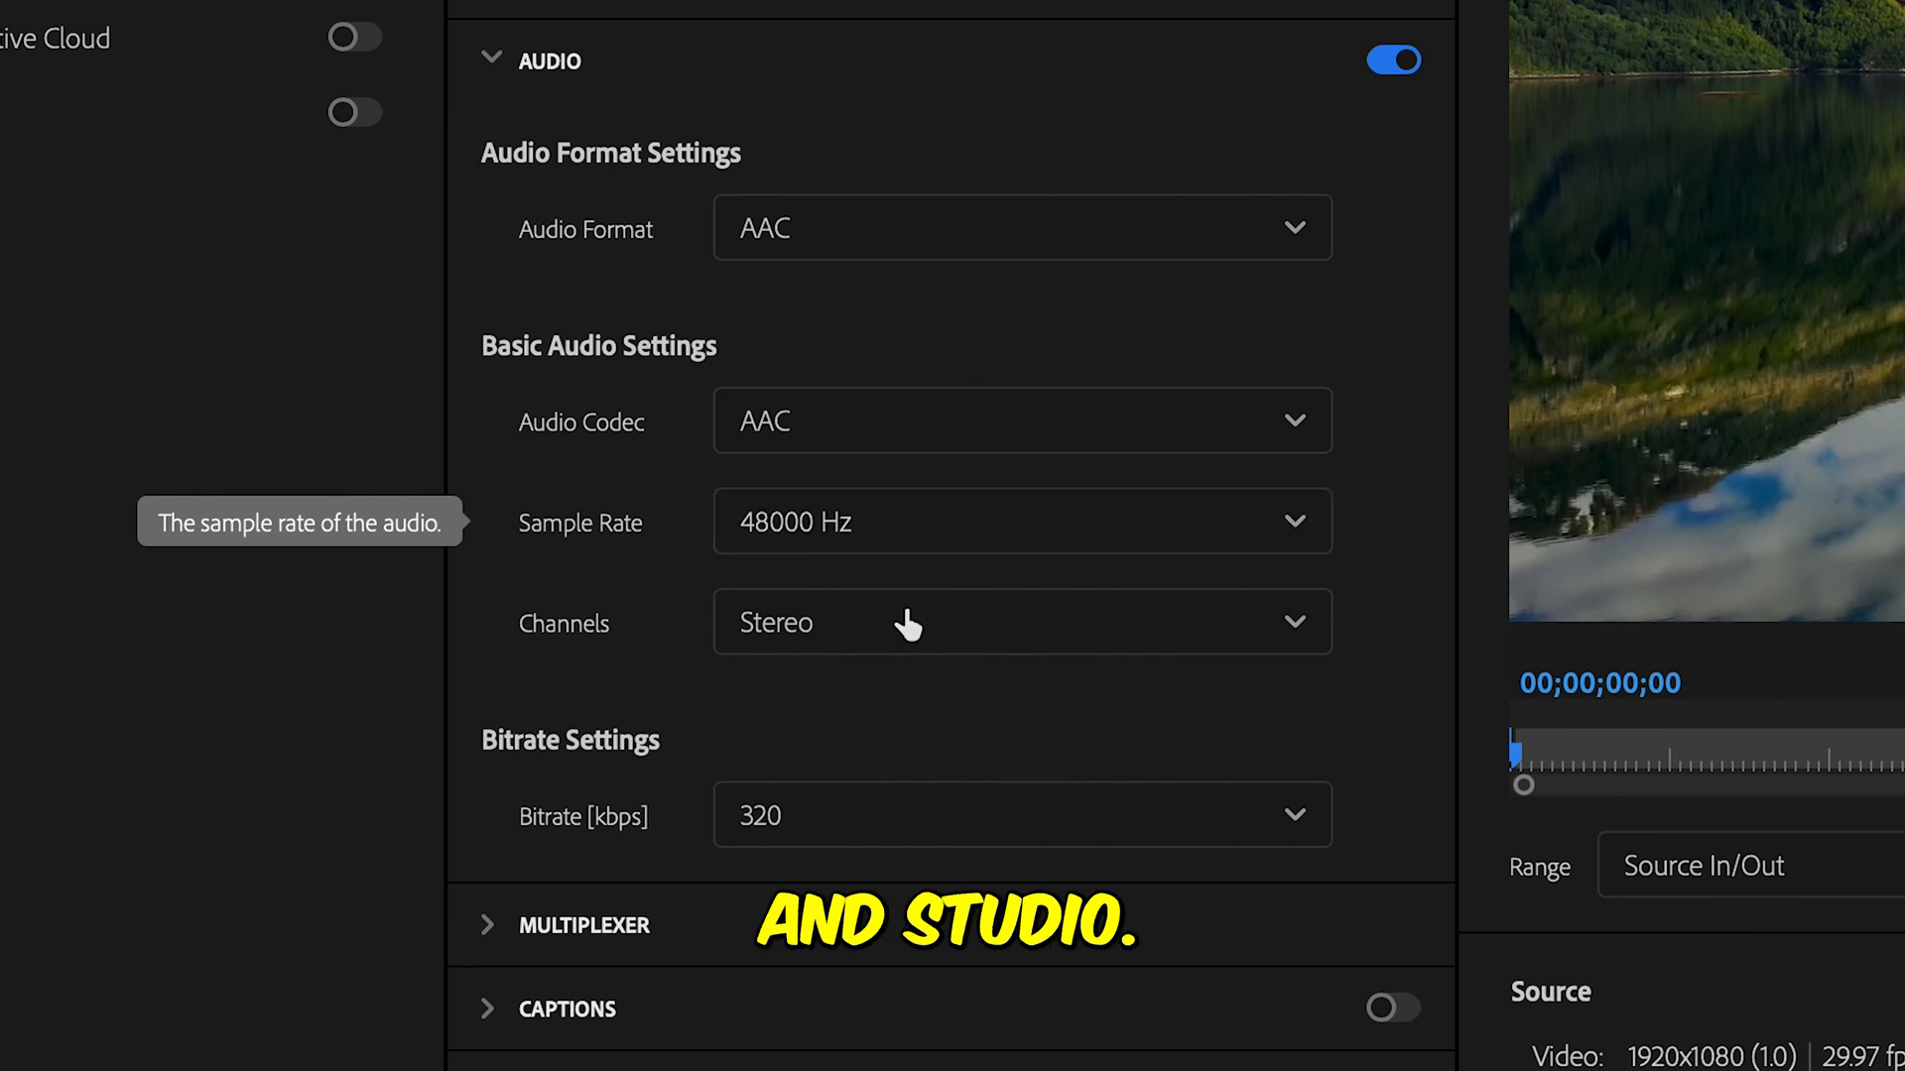
mouse_move(874, 637)
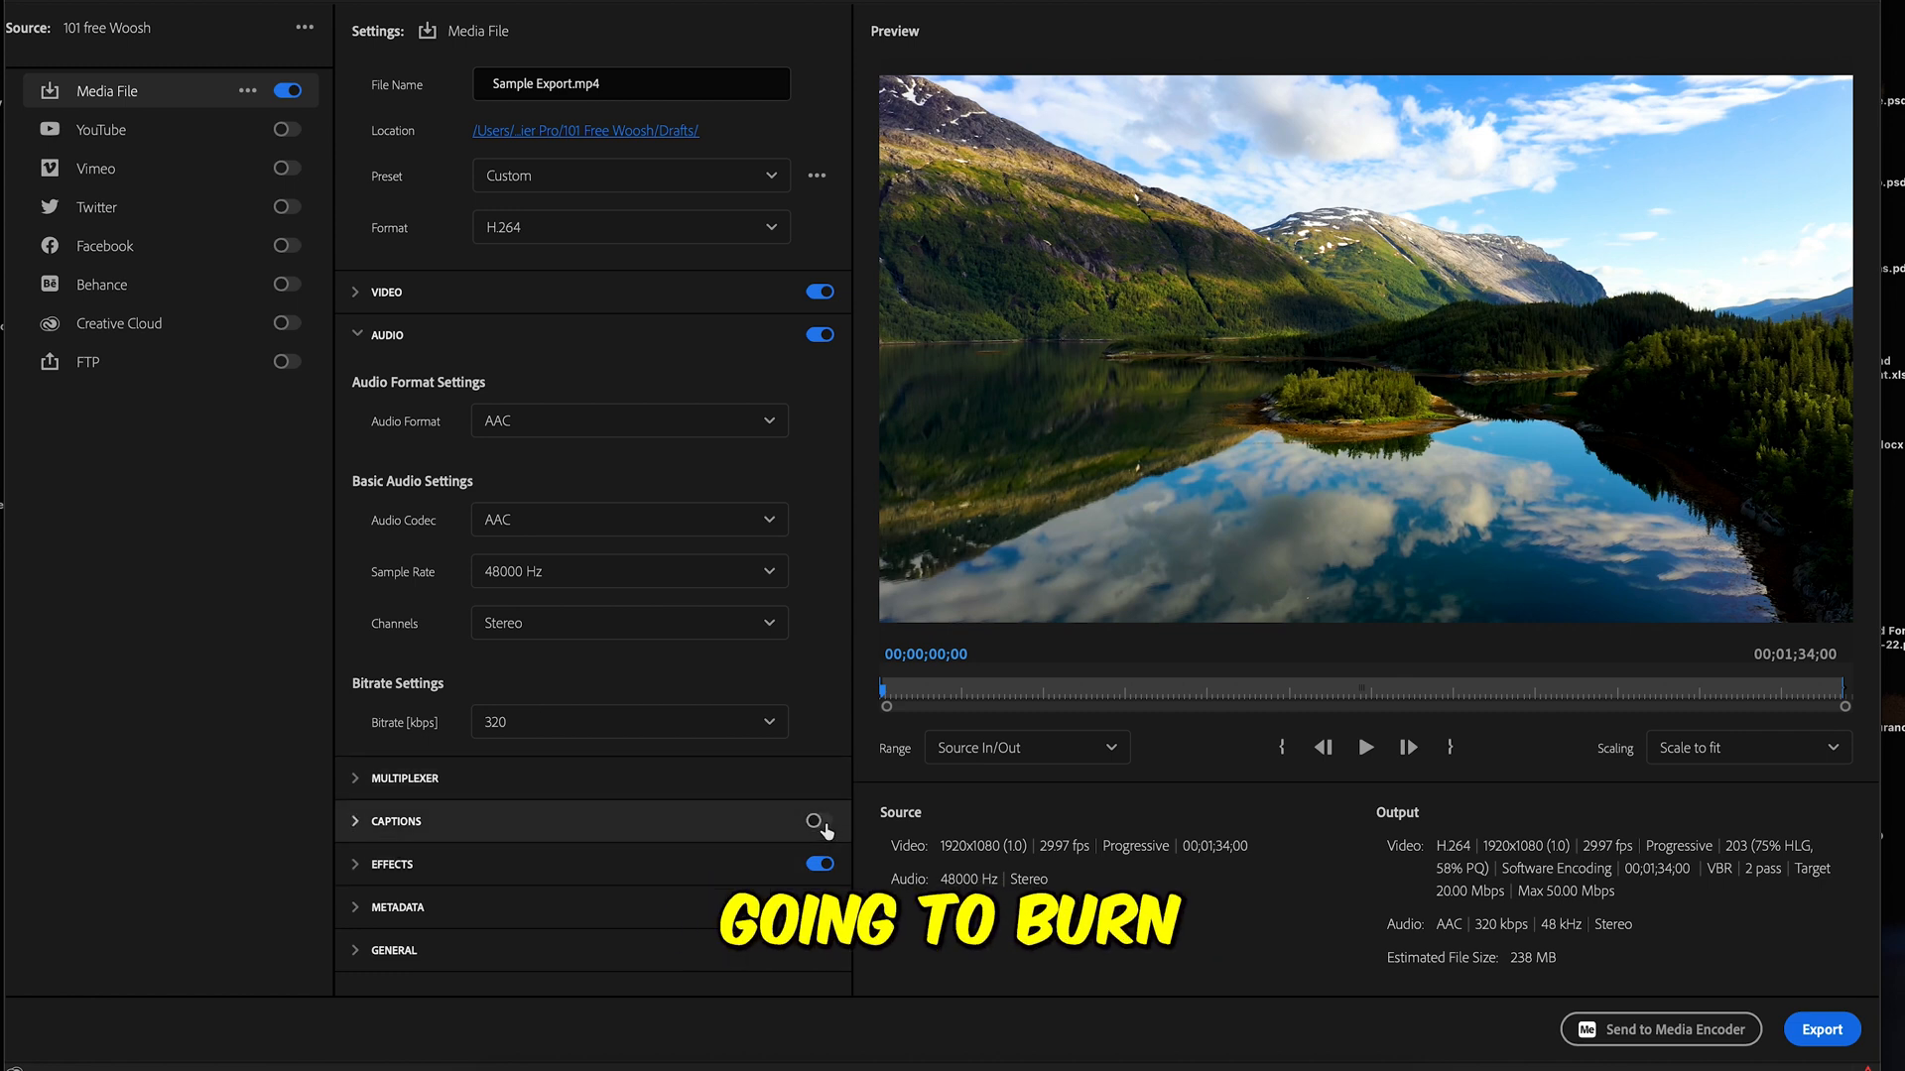
mouse_move(557, 816)
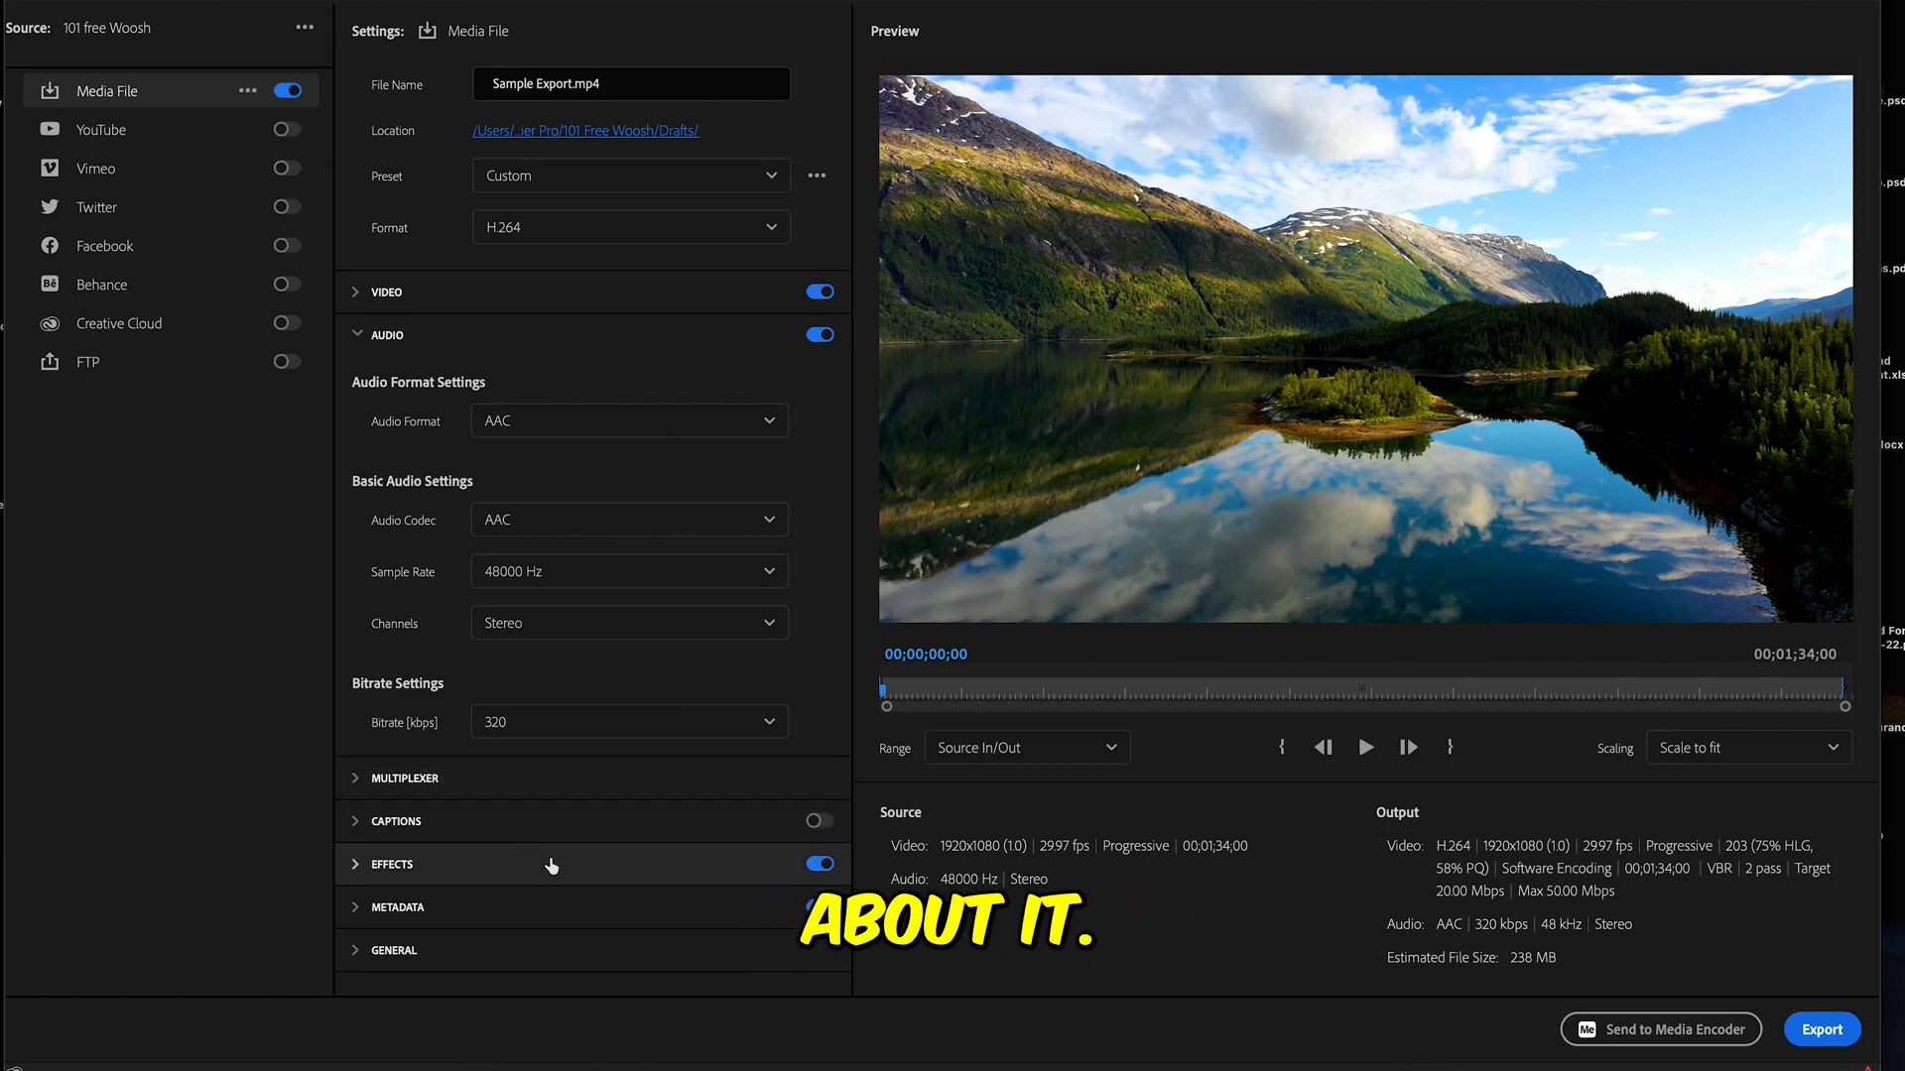
Save the current export settings as a custom preset named 'Export as YT'.
left_click(387, 335)
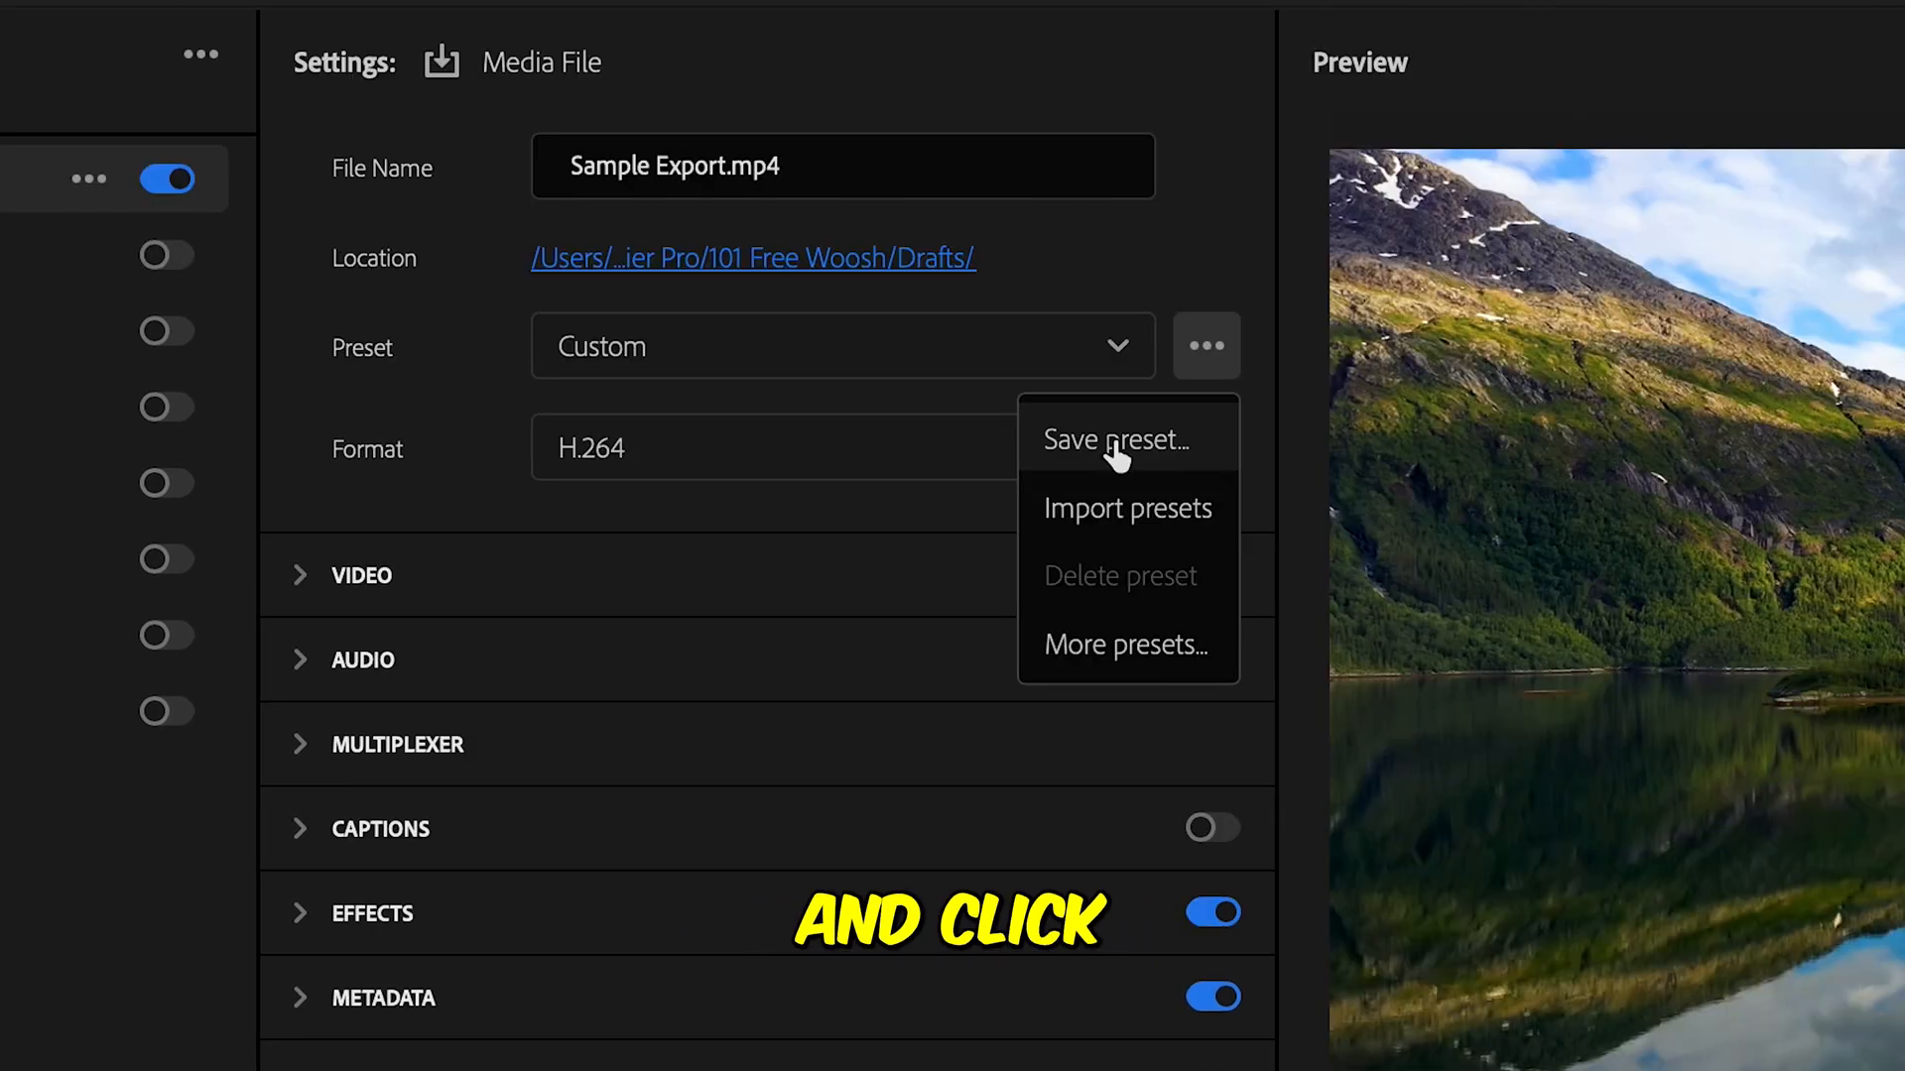
left_click(1109, 440)
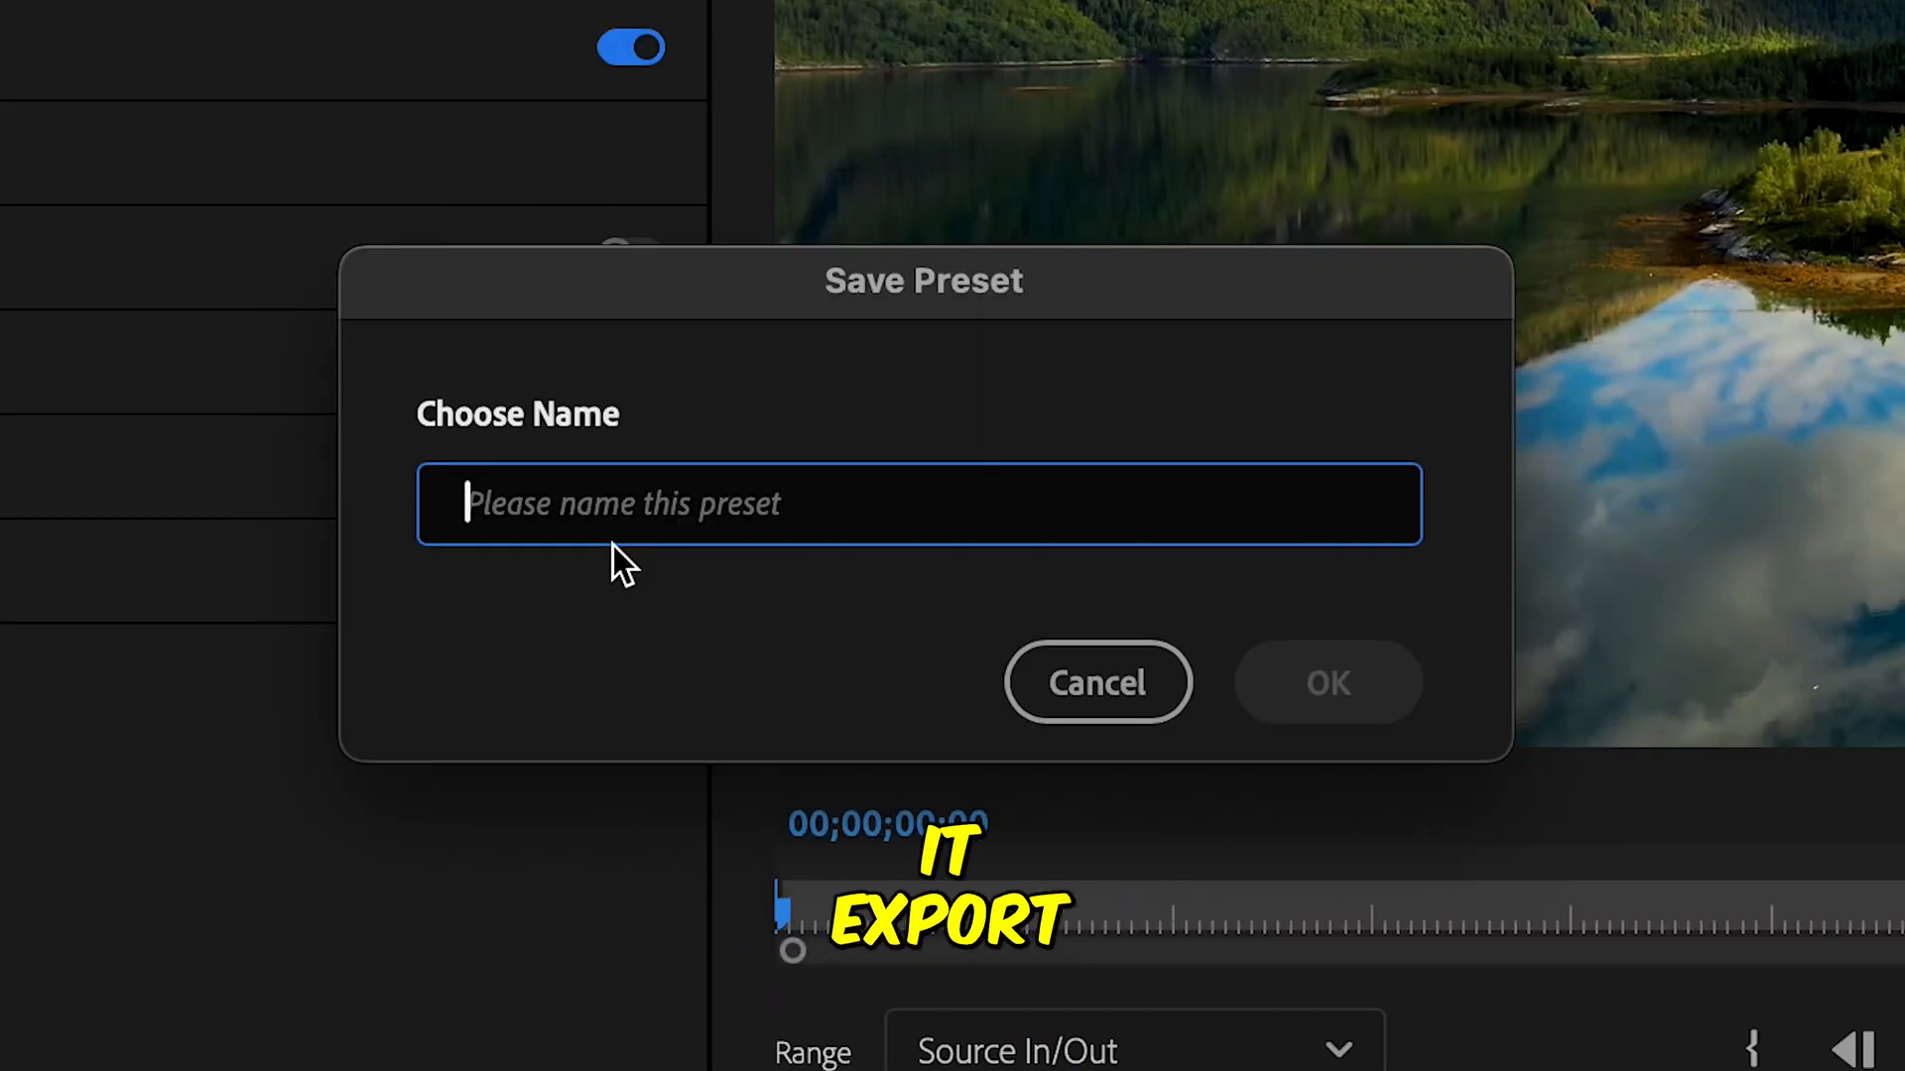
type("Export as Y")
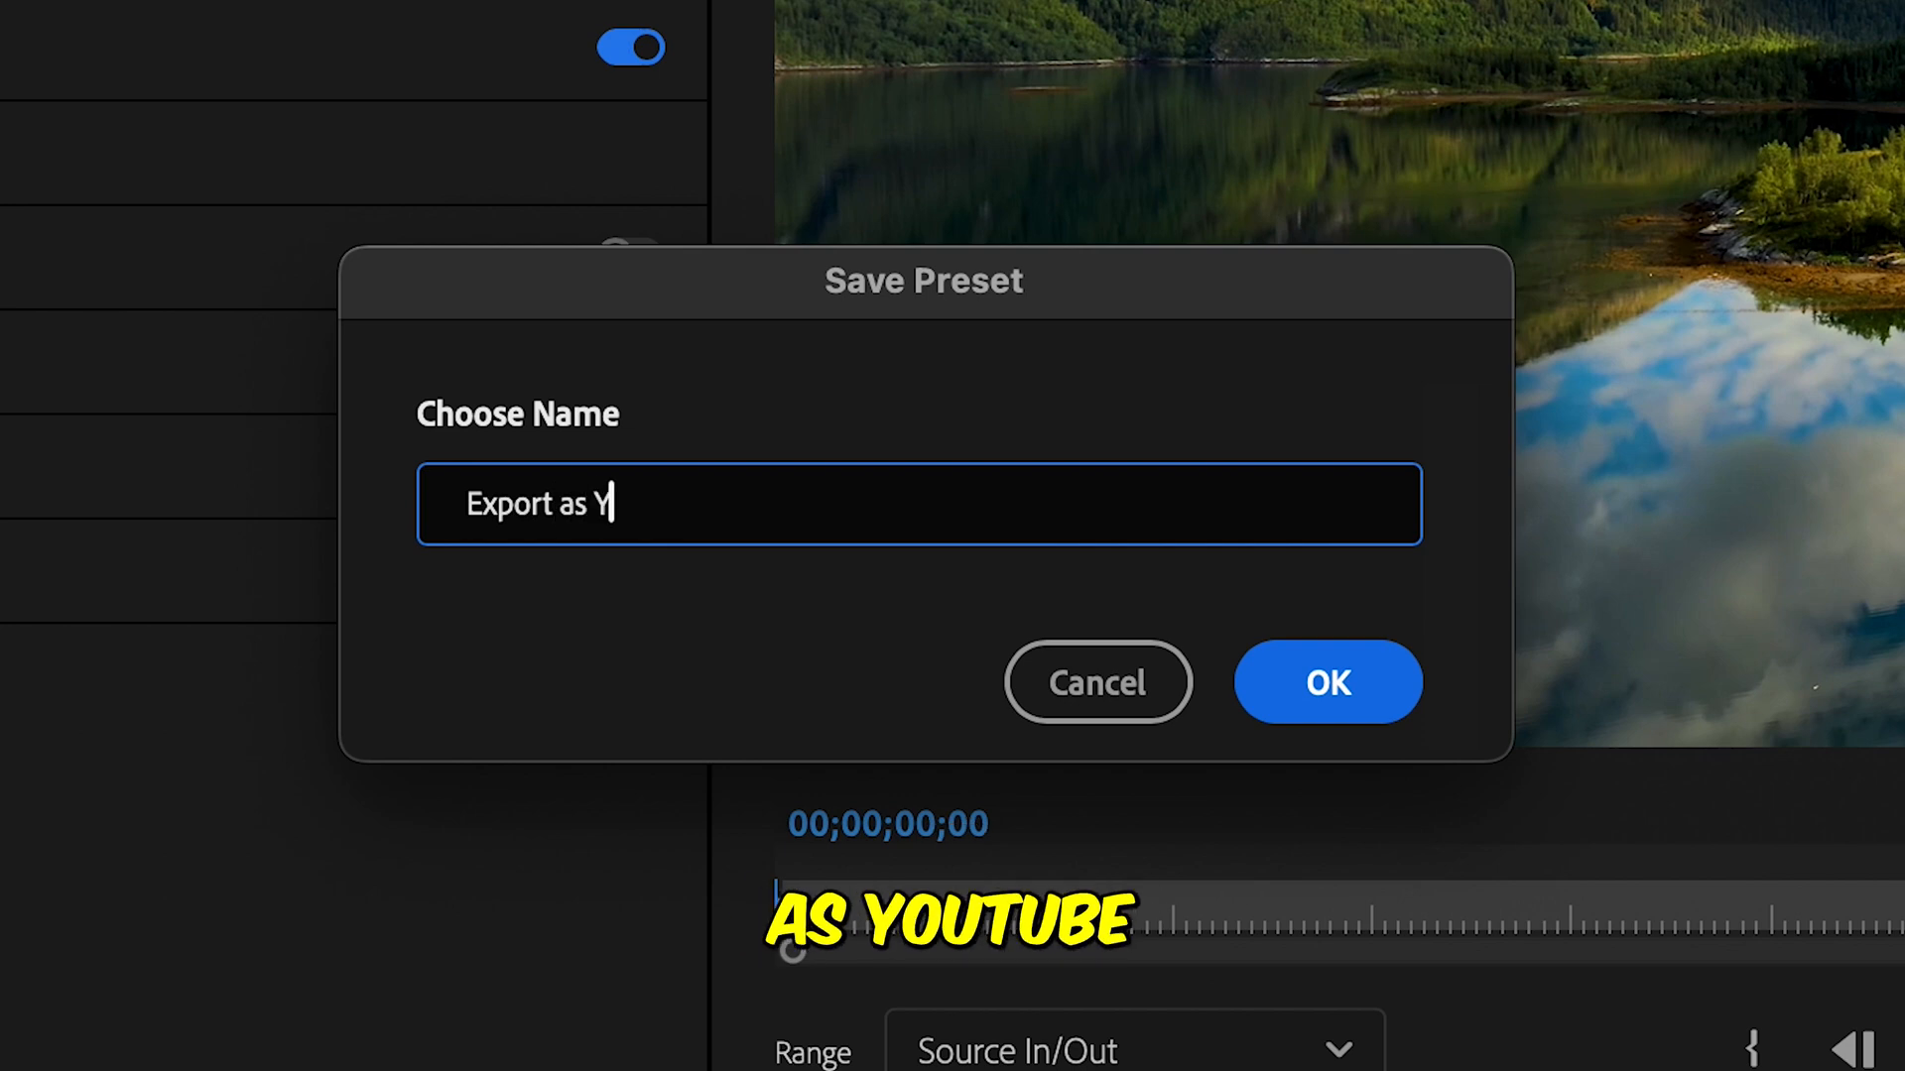
type("T")
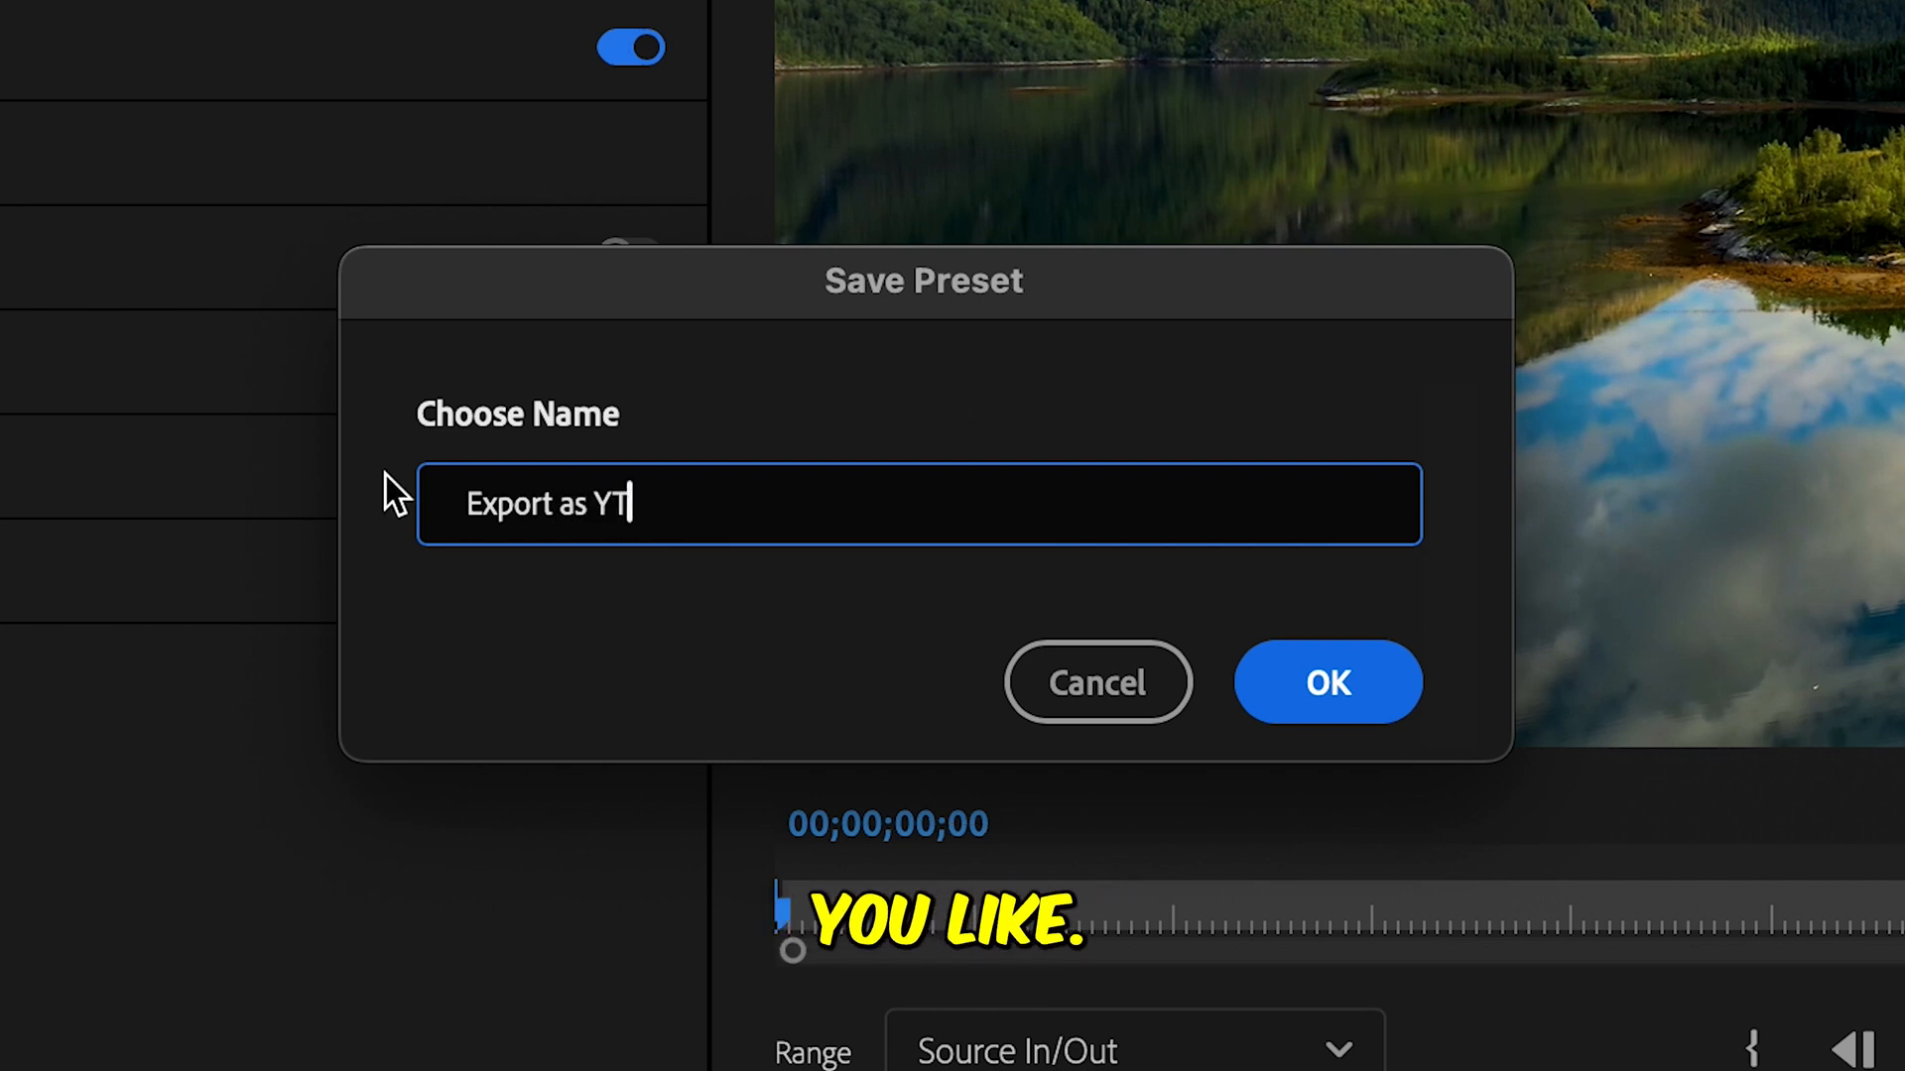
left_click(1327, 680)
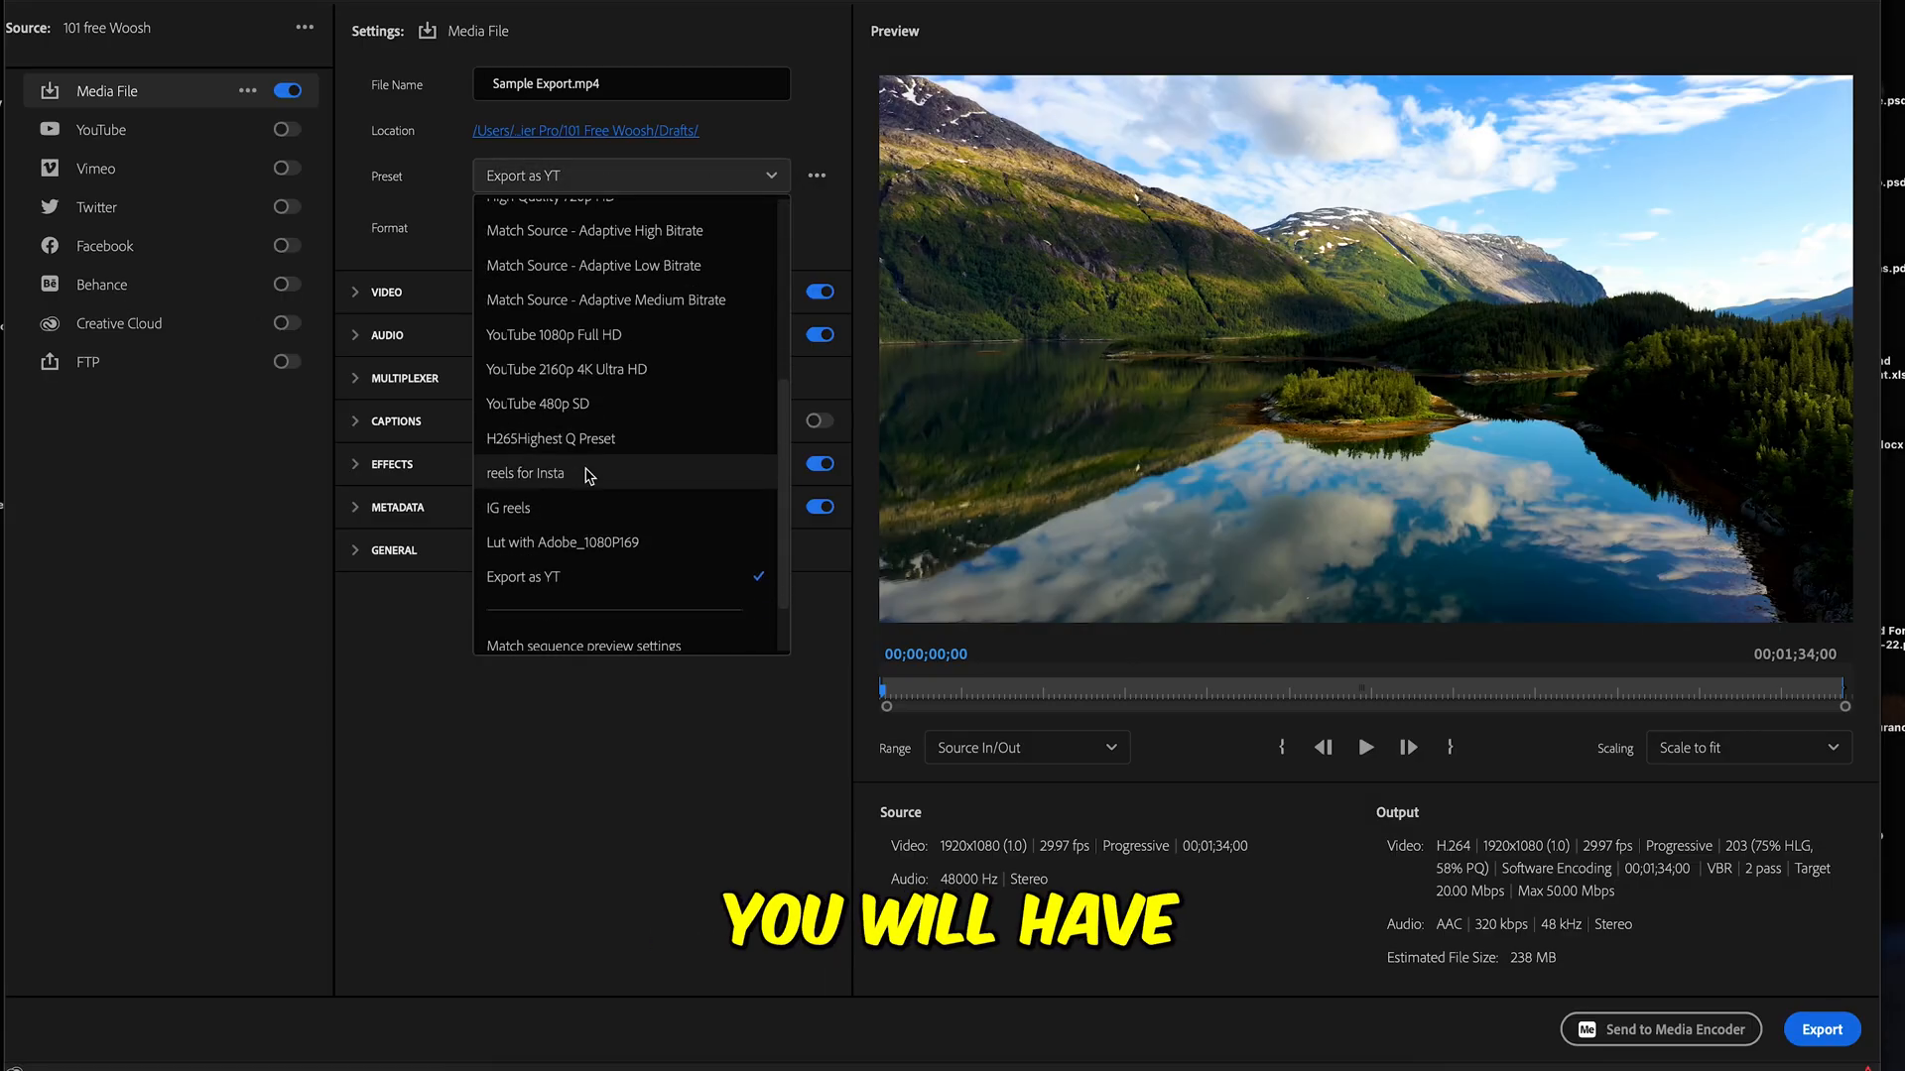
scroll("down", 3)
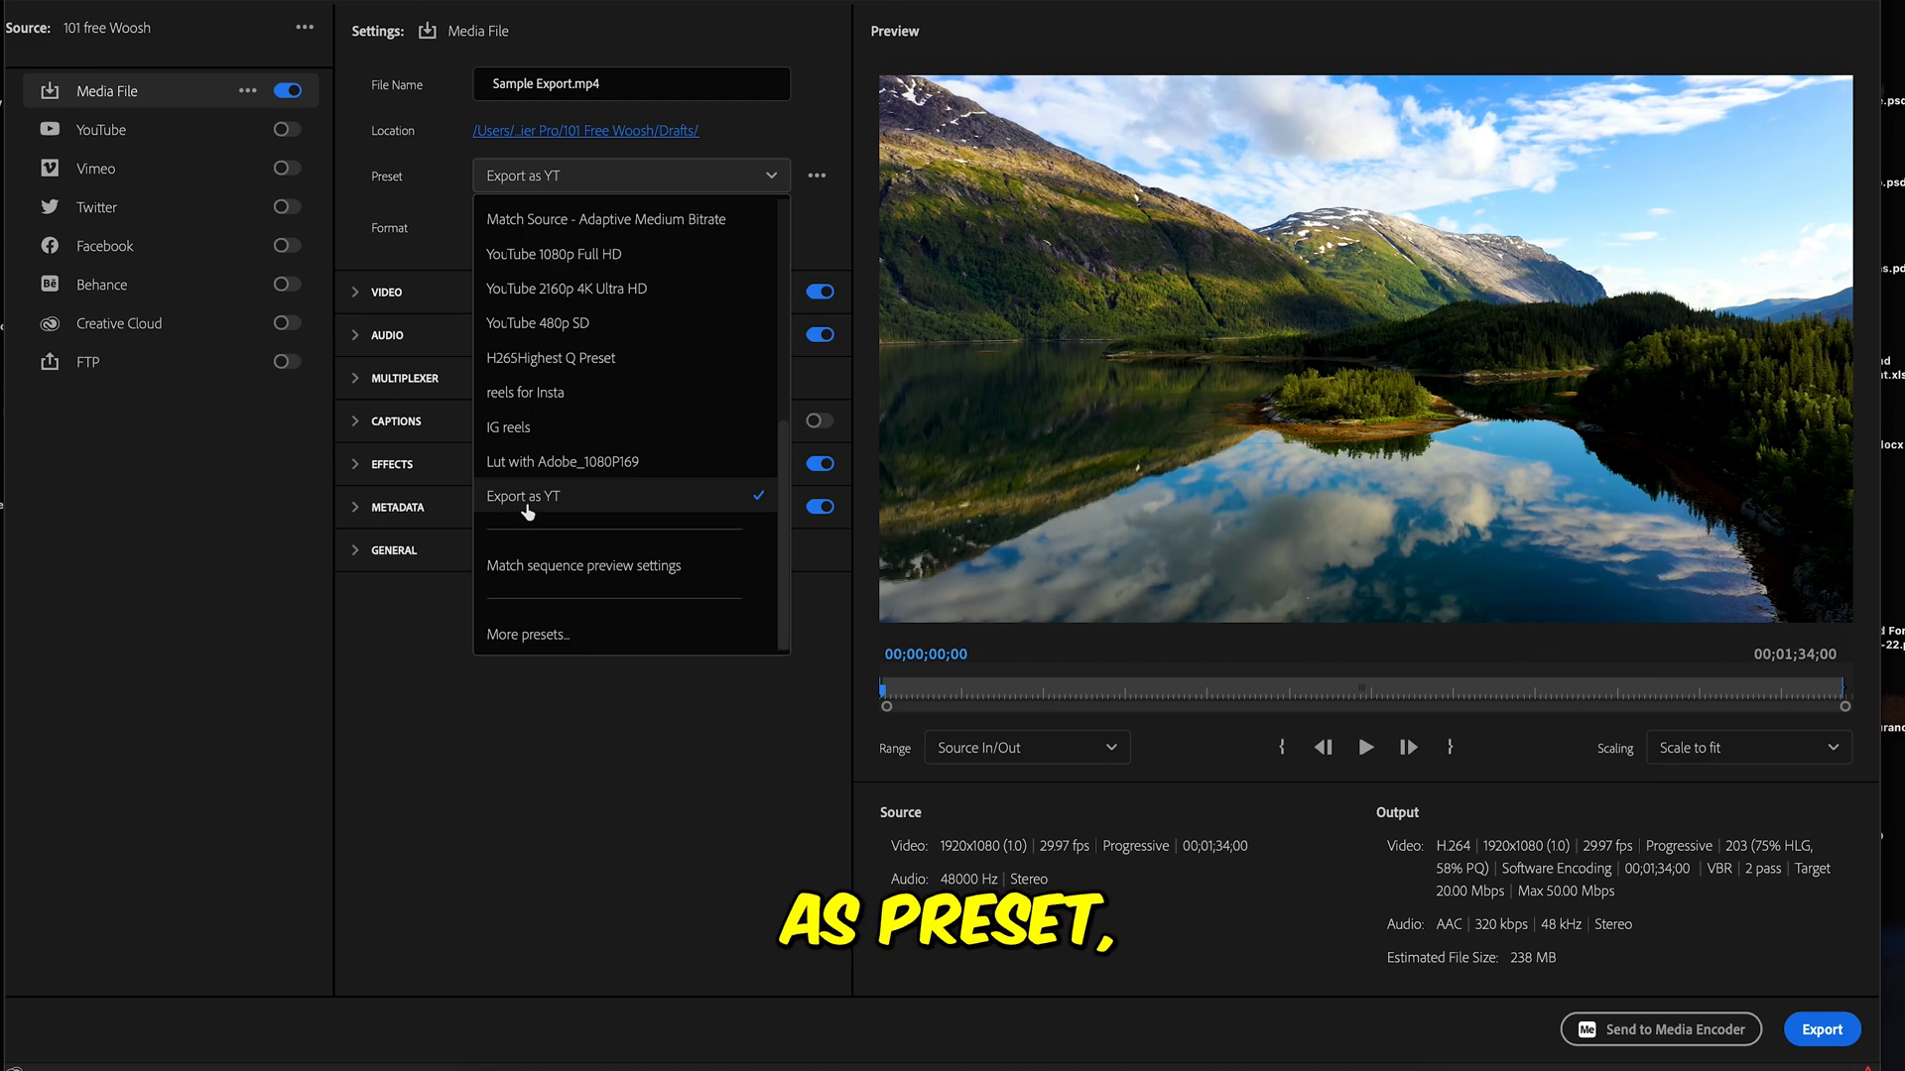
left_click(522, 496)
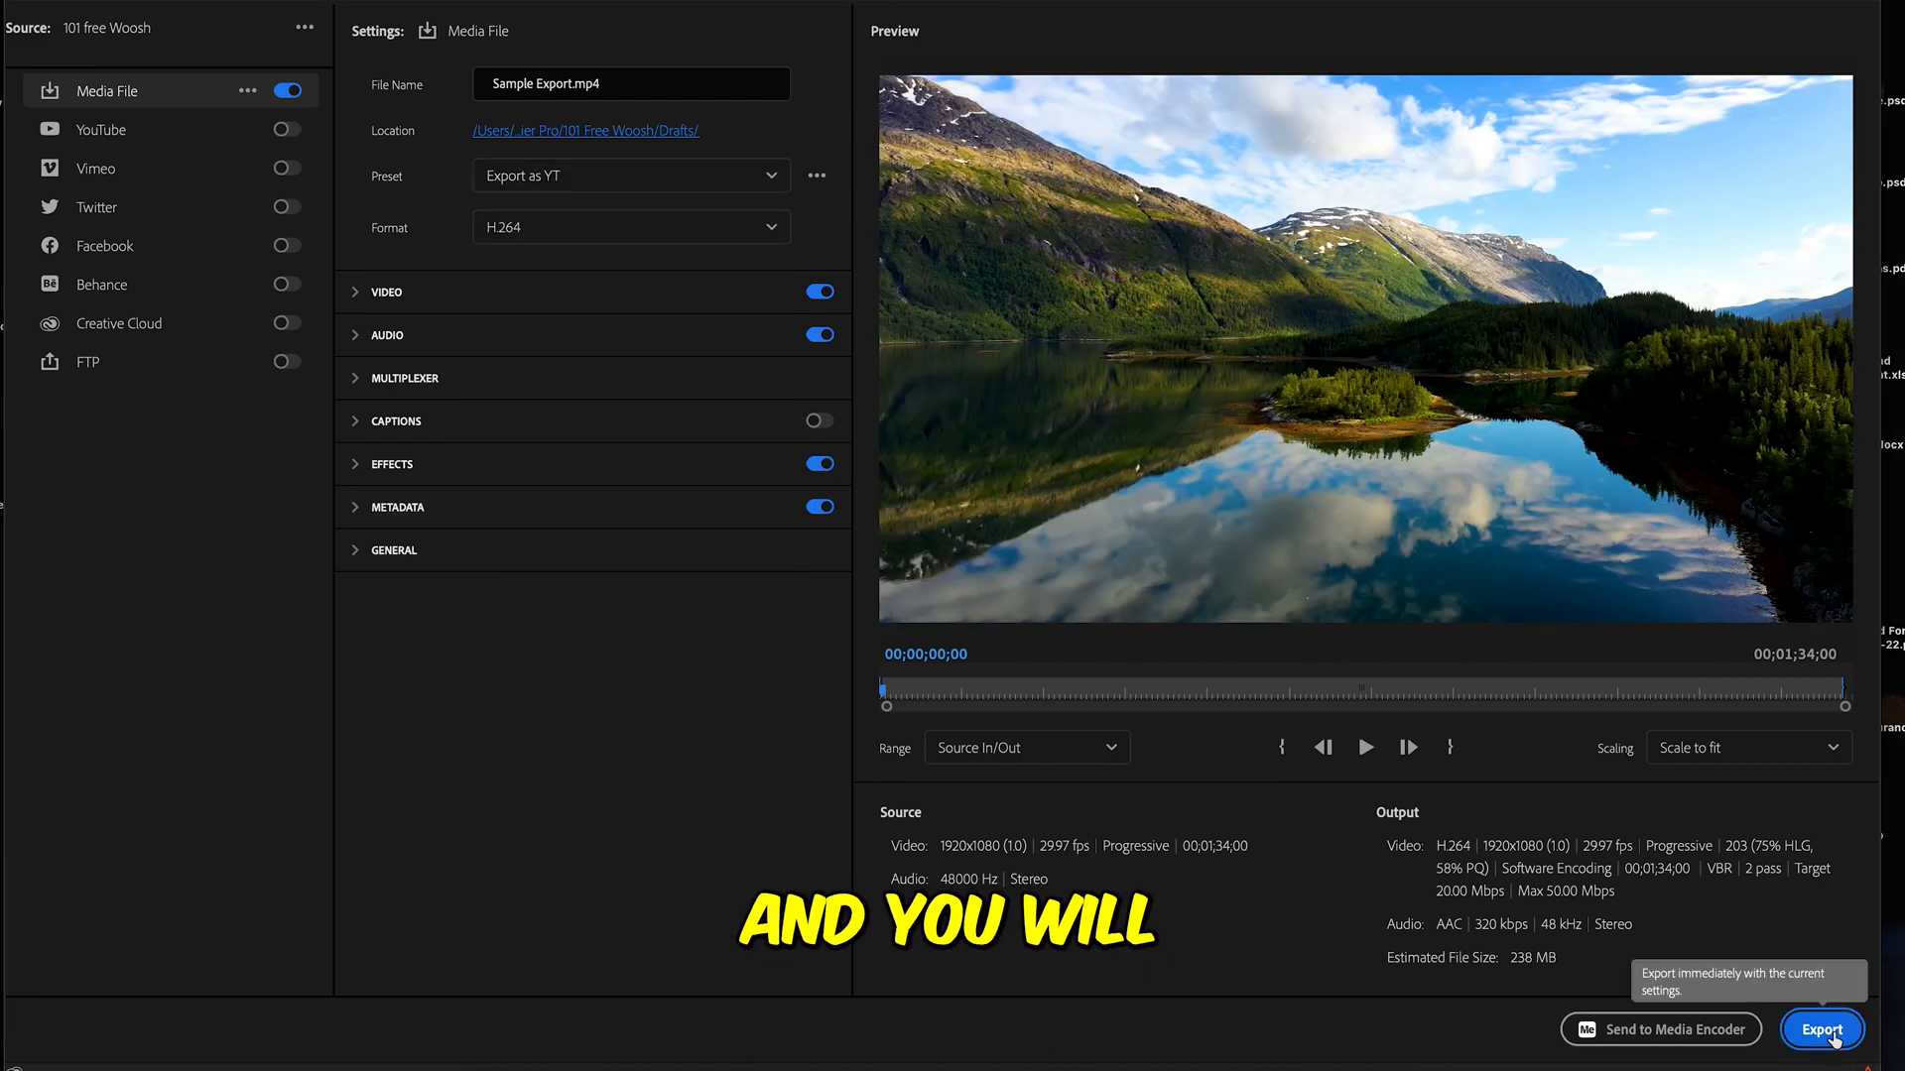
left_click(1026, 746)
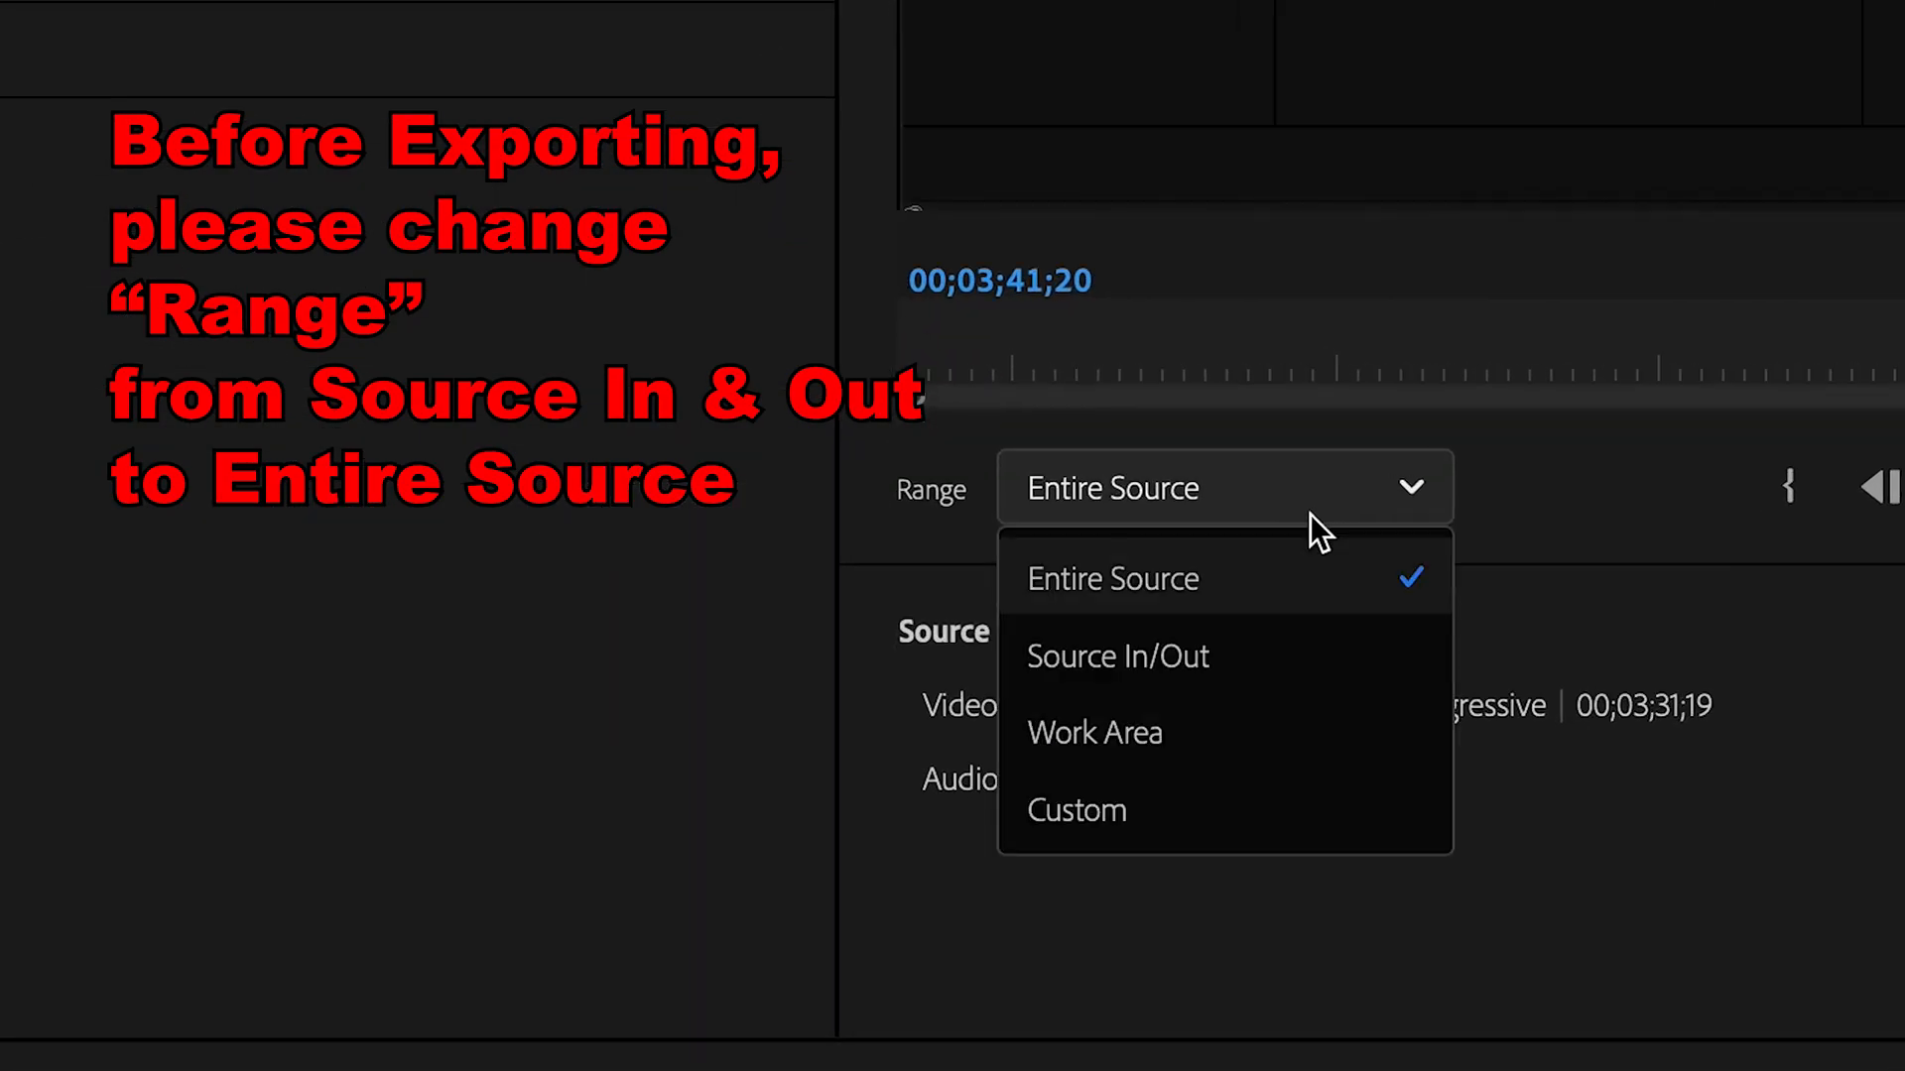
mouse_move(1196, 596)
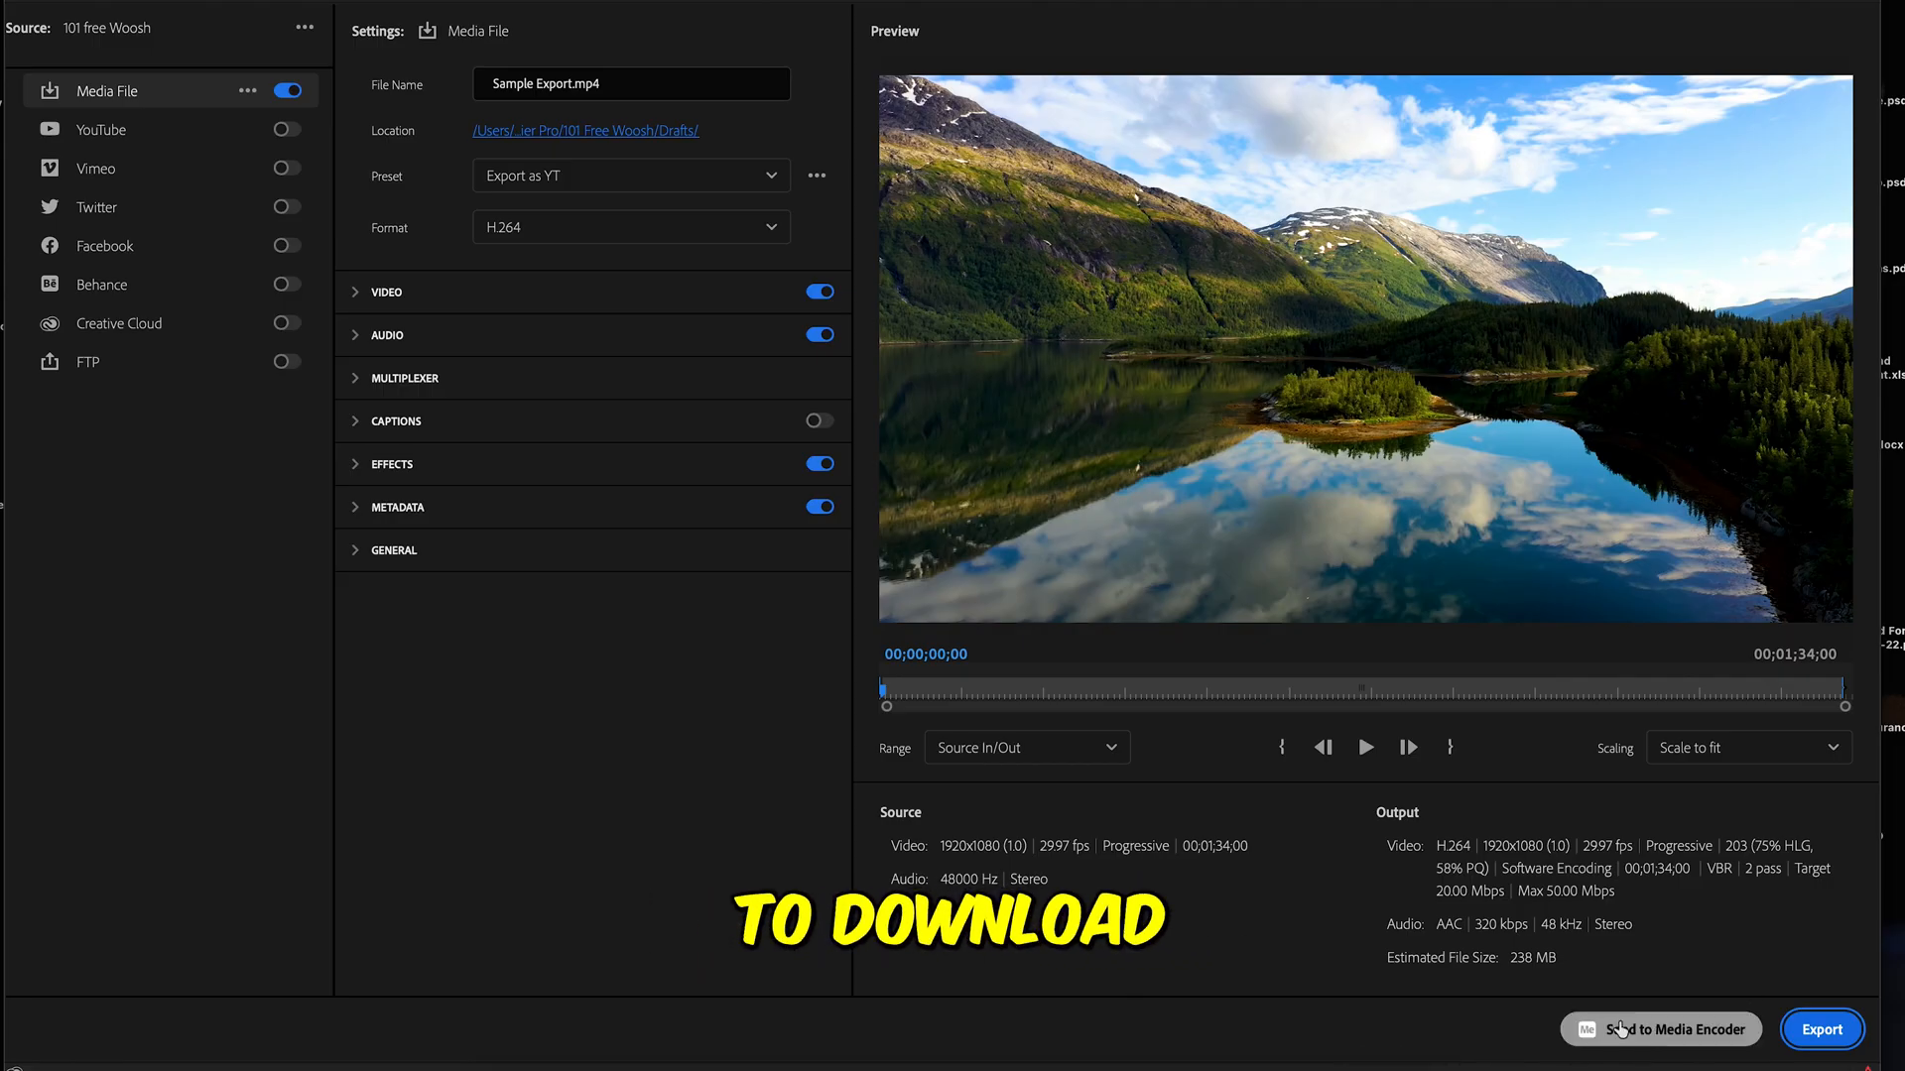
mouse_move(1660, 1030)
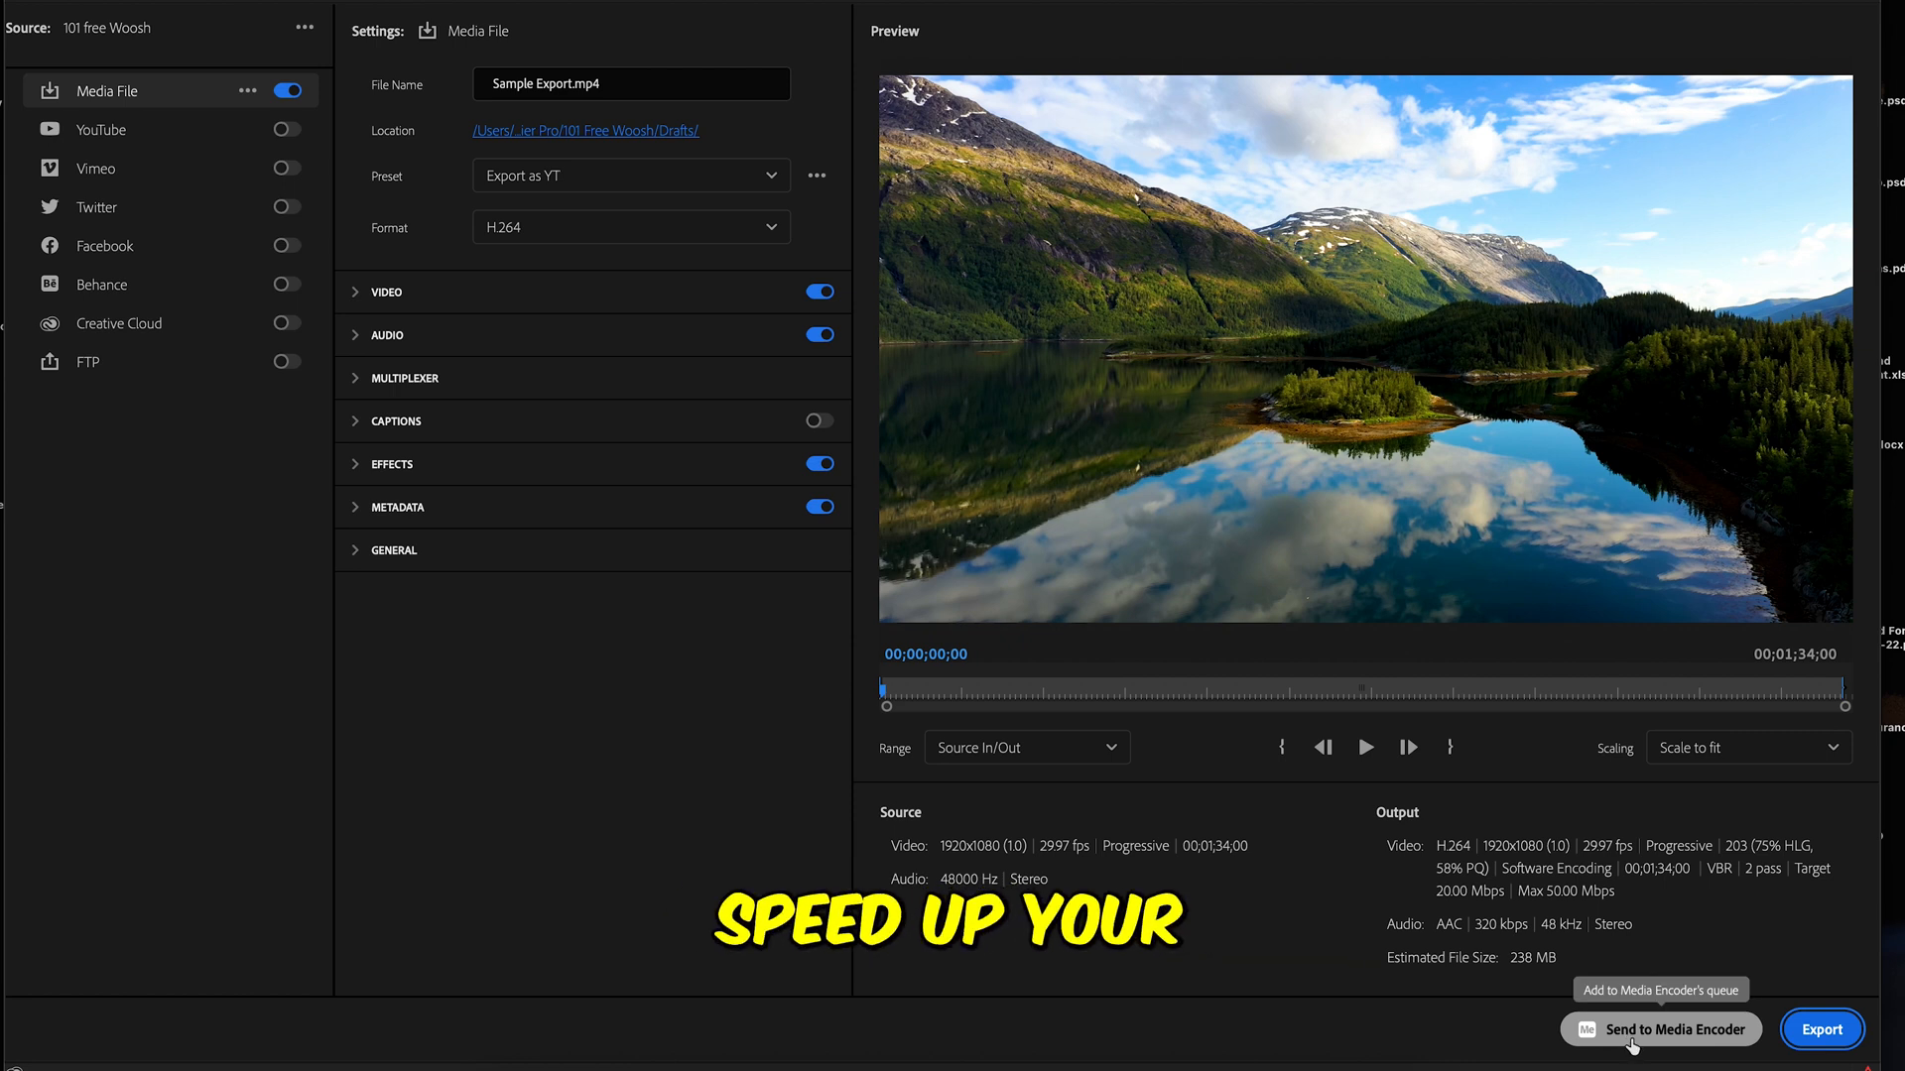